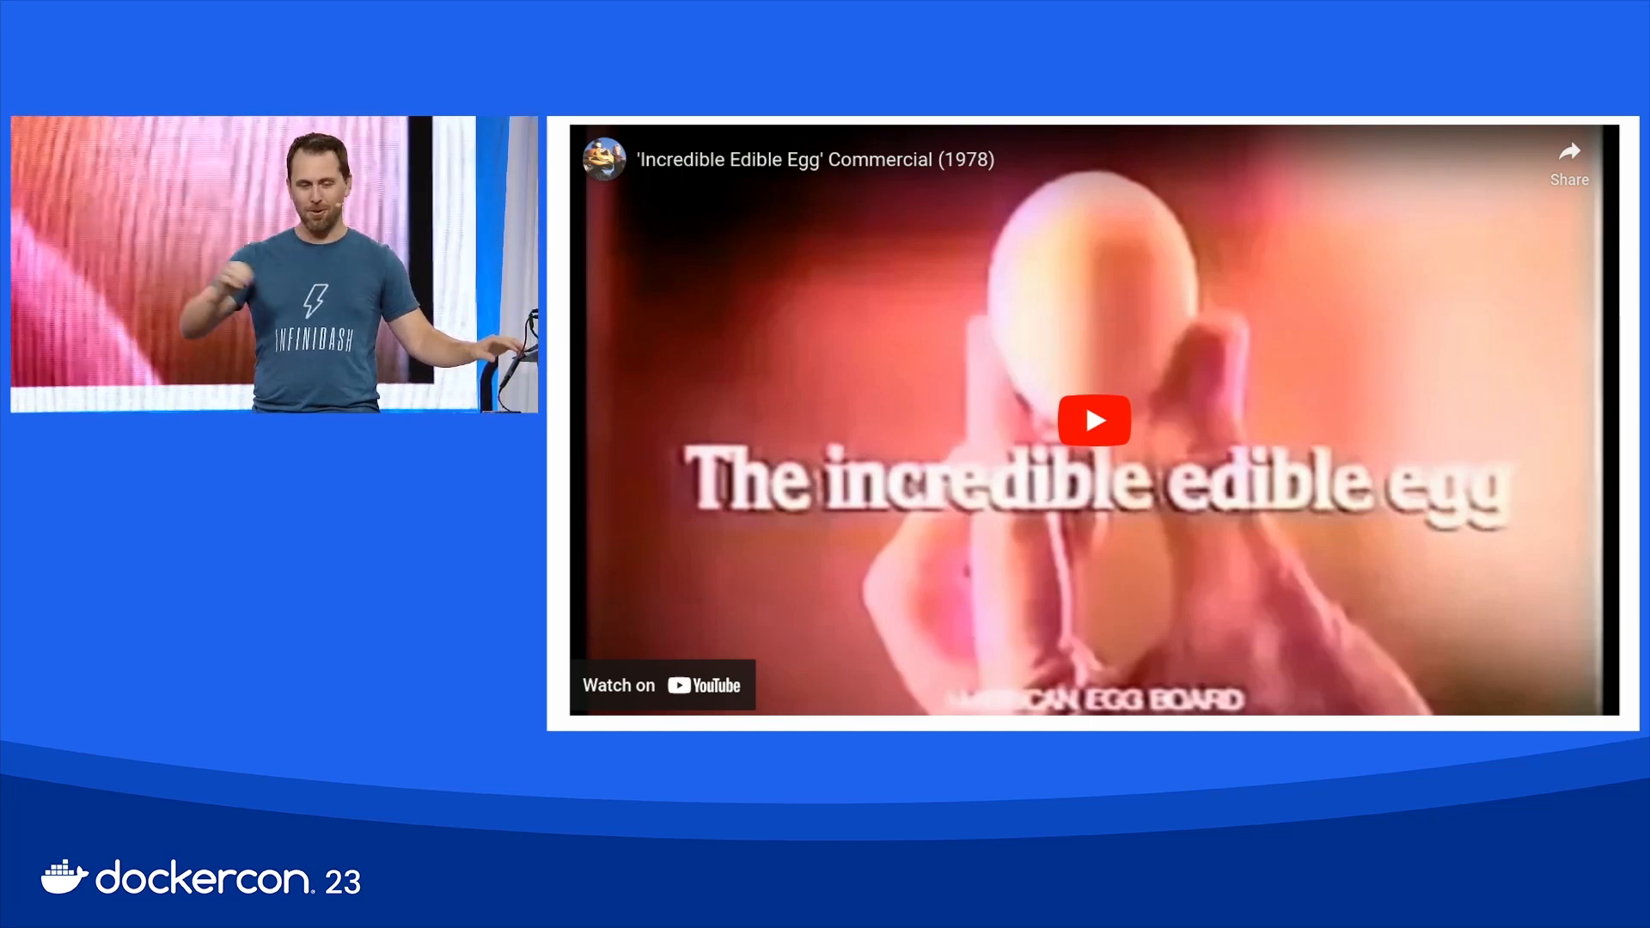
Step: Focus the Black Box window showing the split tmux session 'hello'
click(1092, 420)
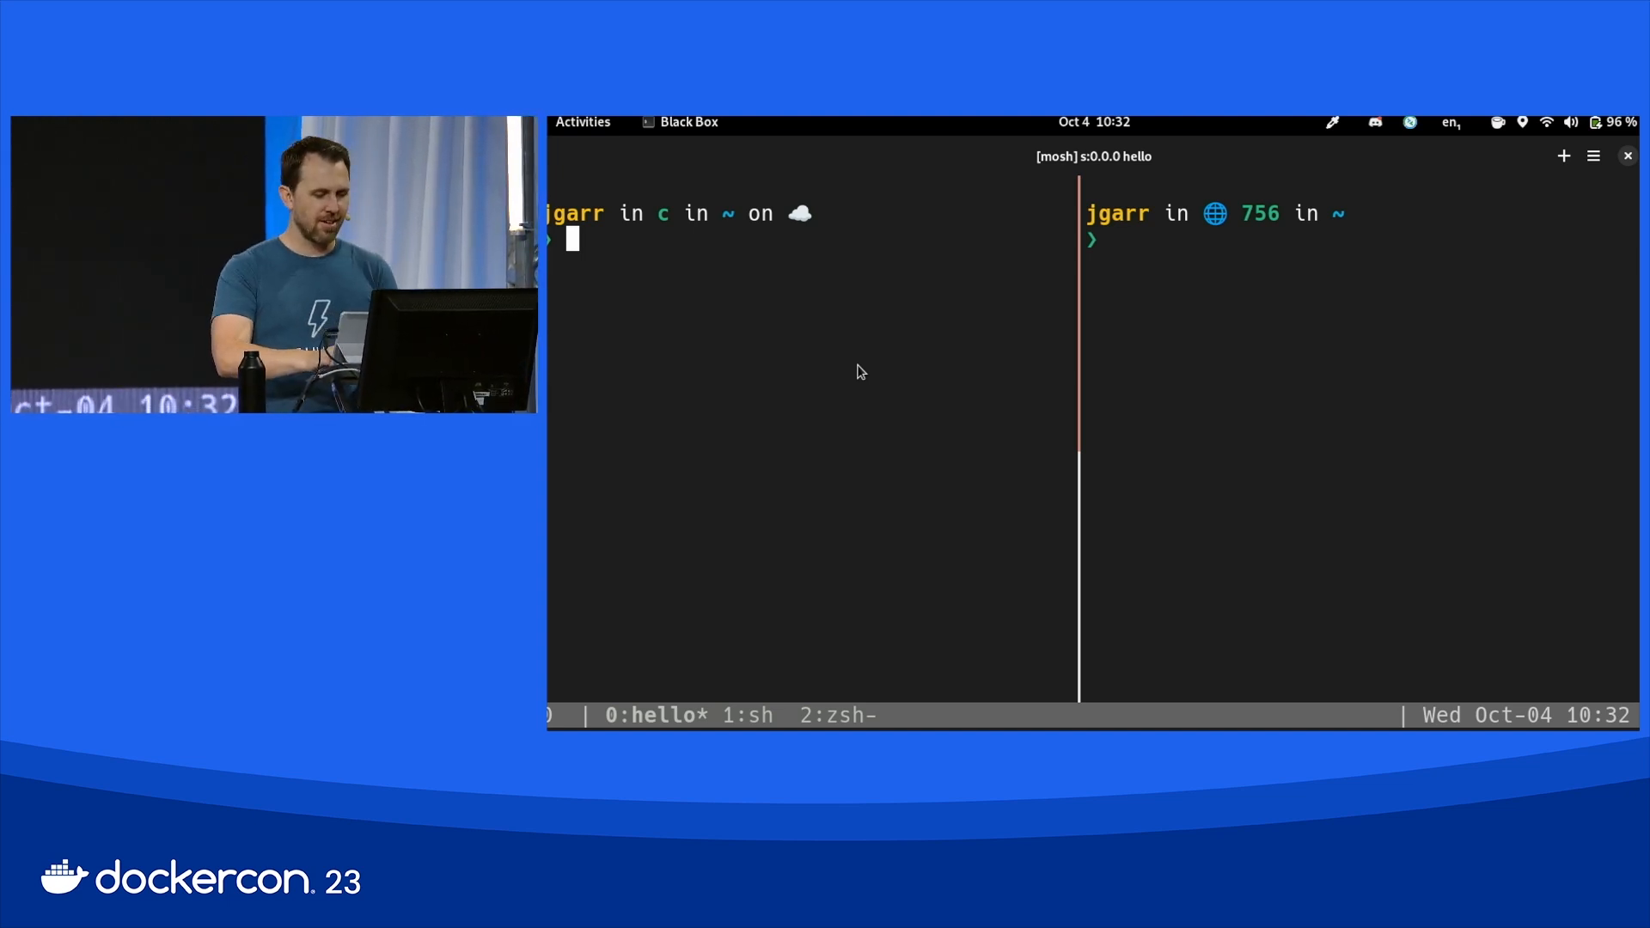
Step: Run uname -m in both synchronized panes, then start typing a docker command
text(uname -m)
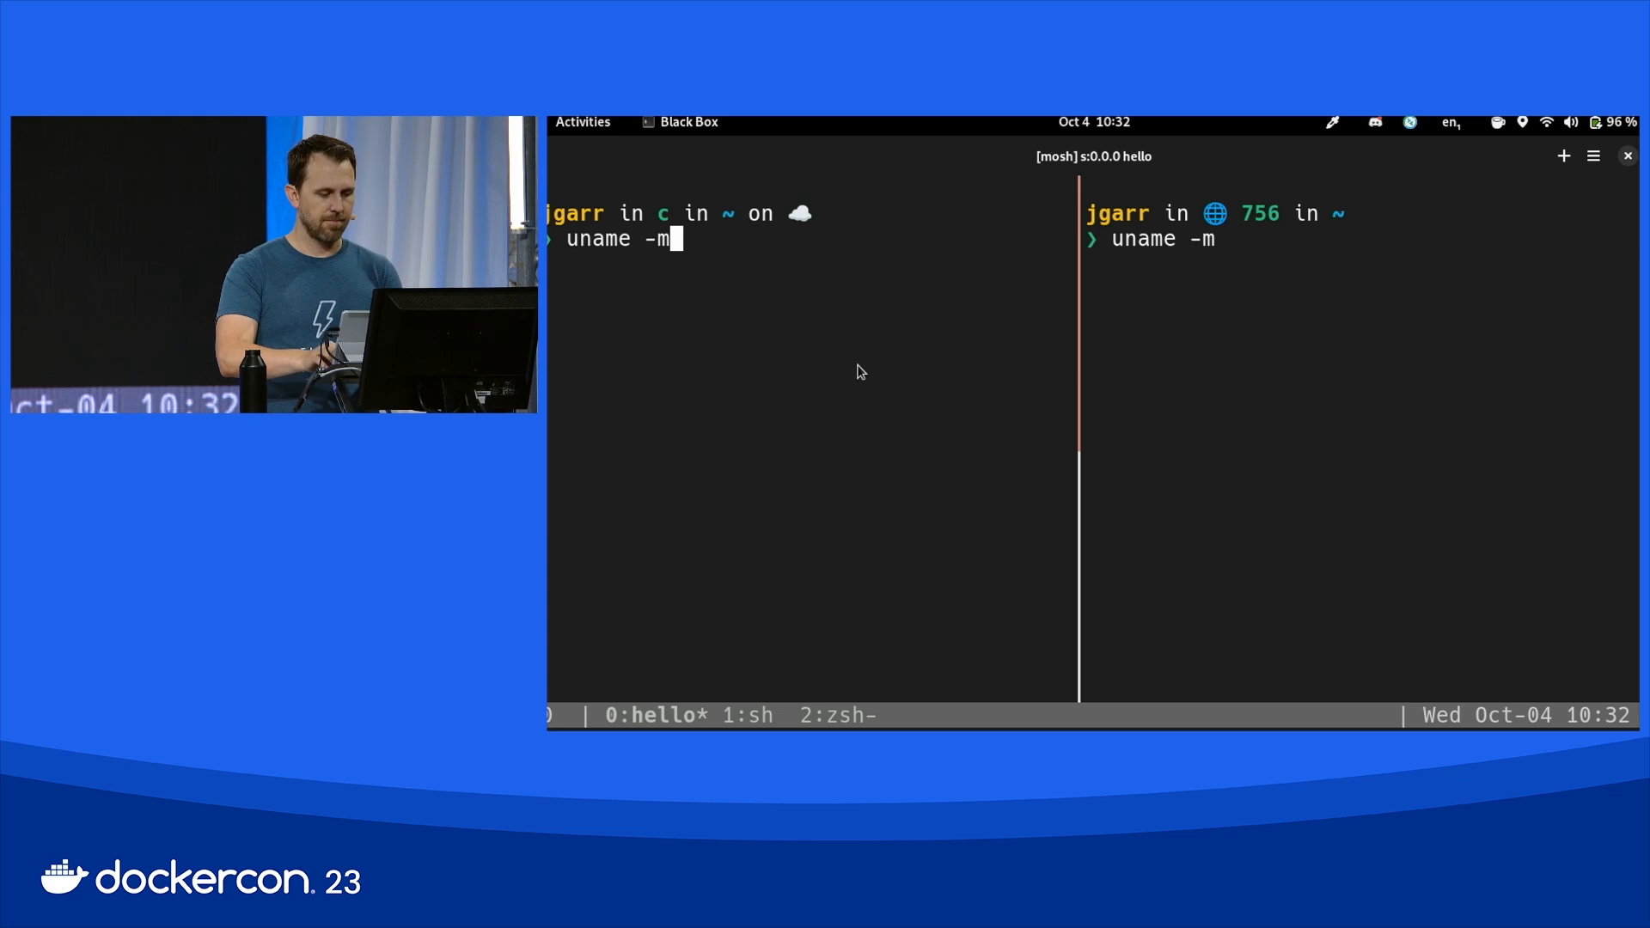
key(Return)
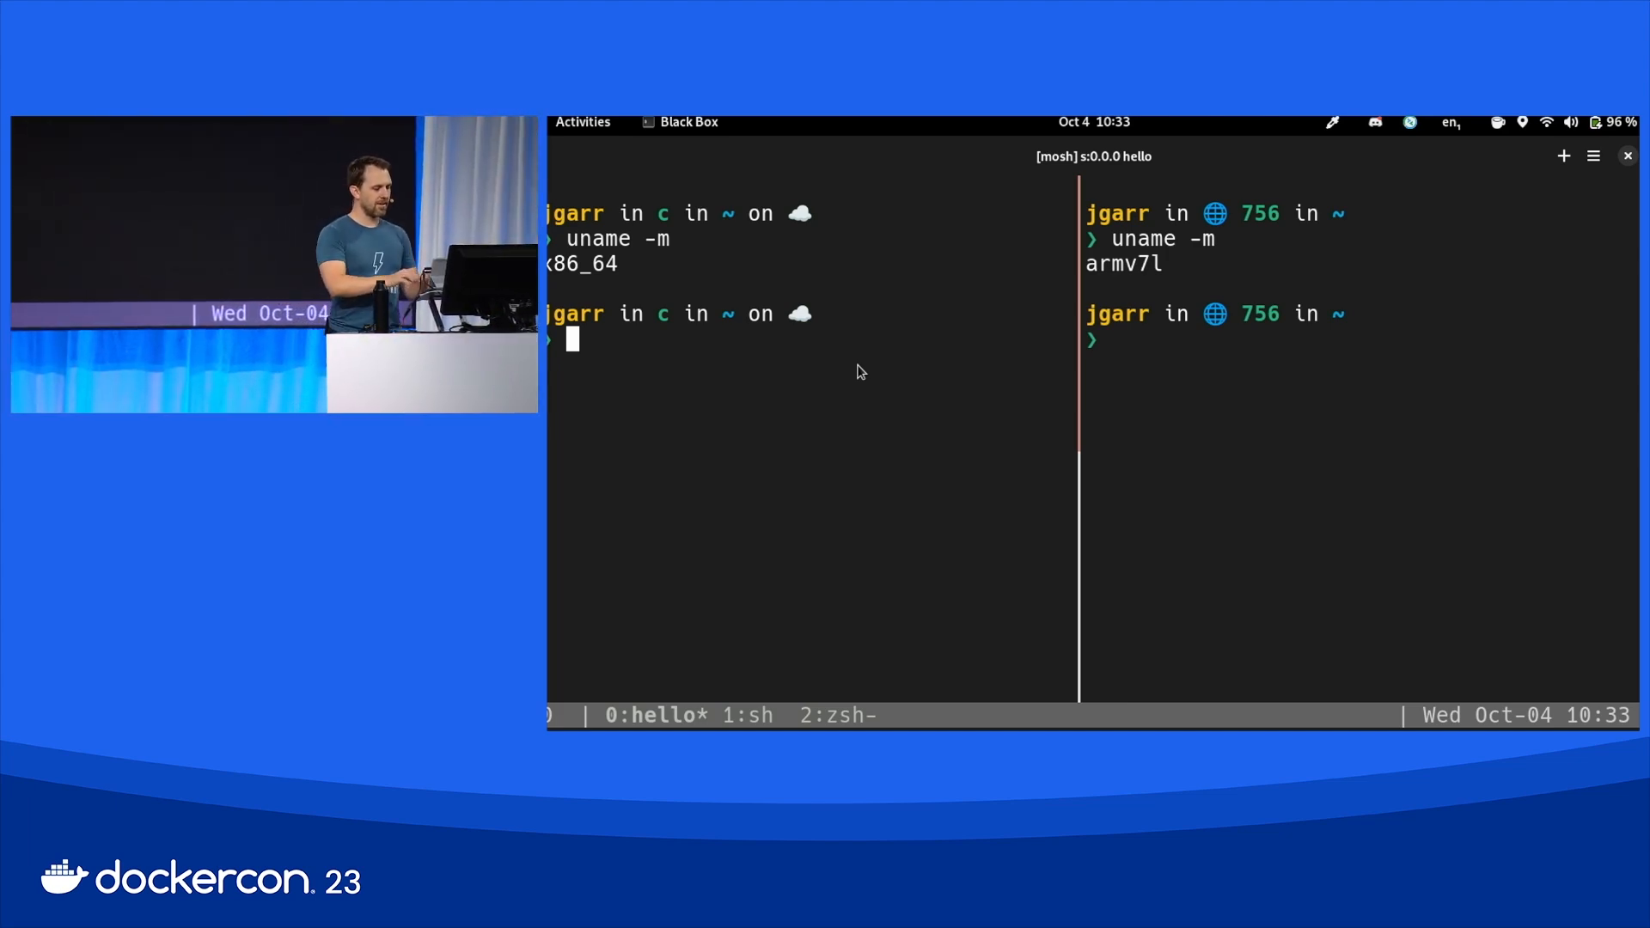
click(857, 369)
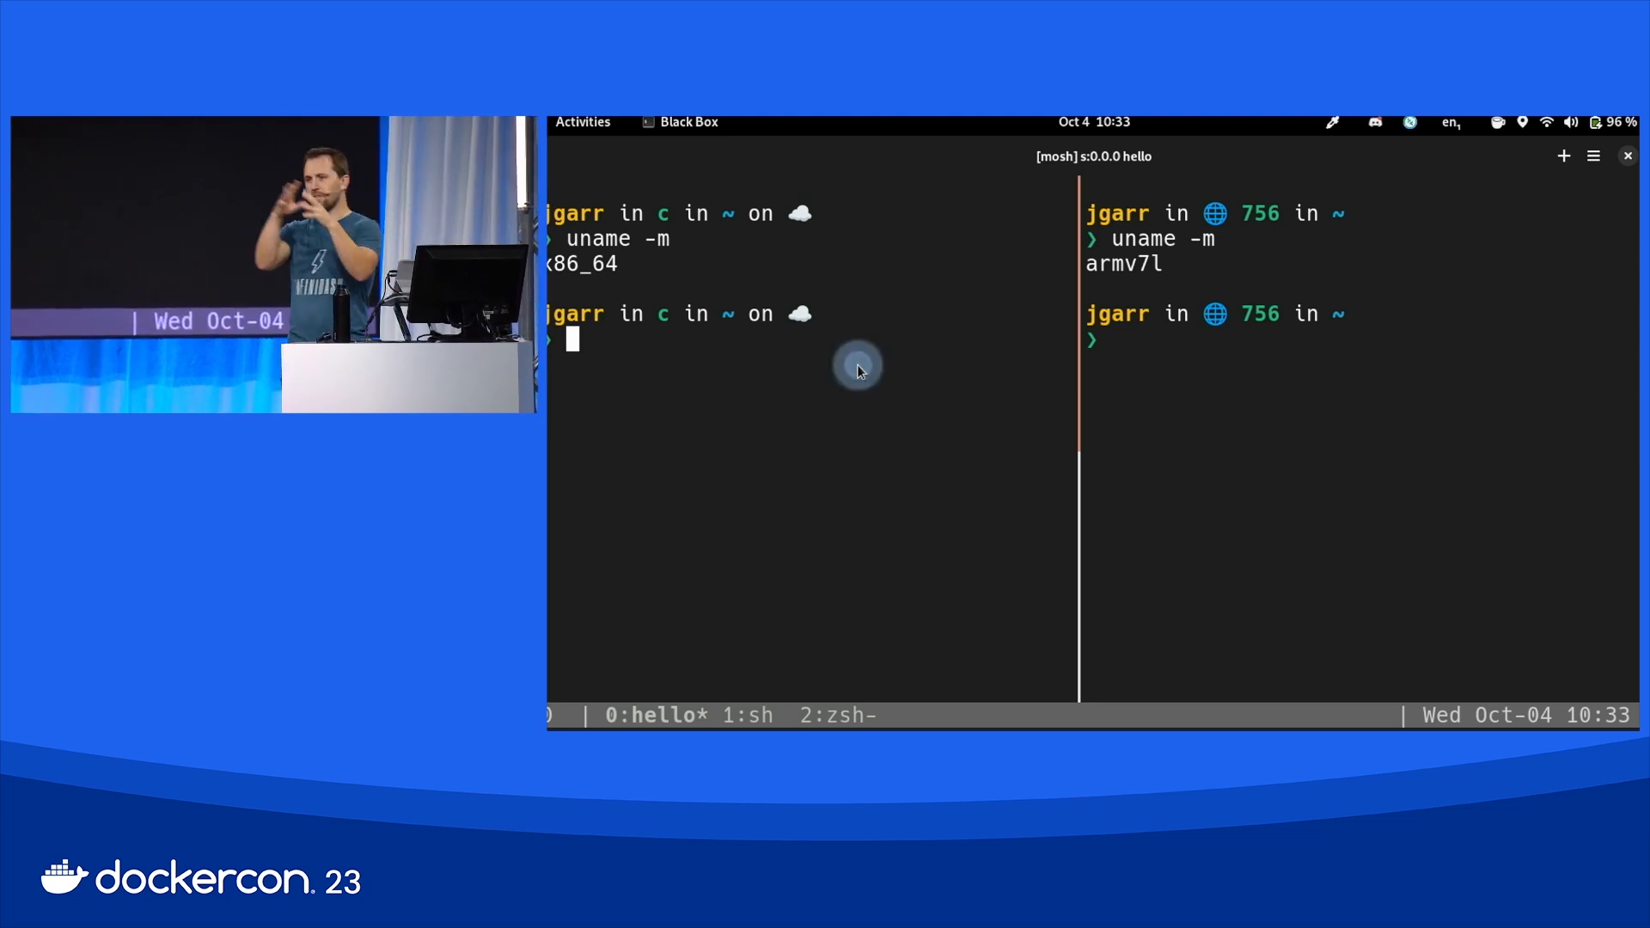
mouse_move(858, 371)
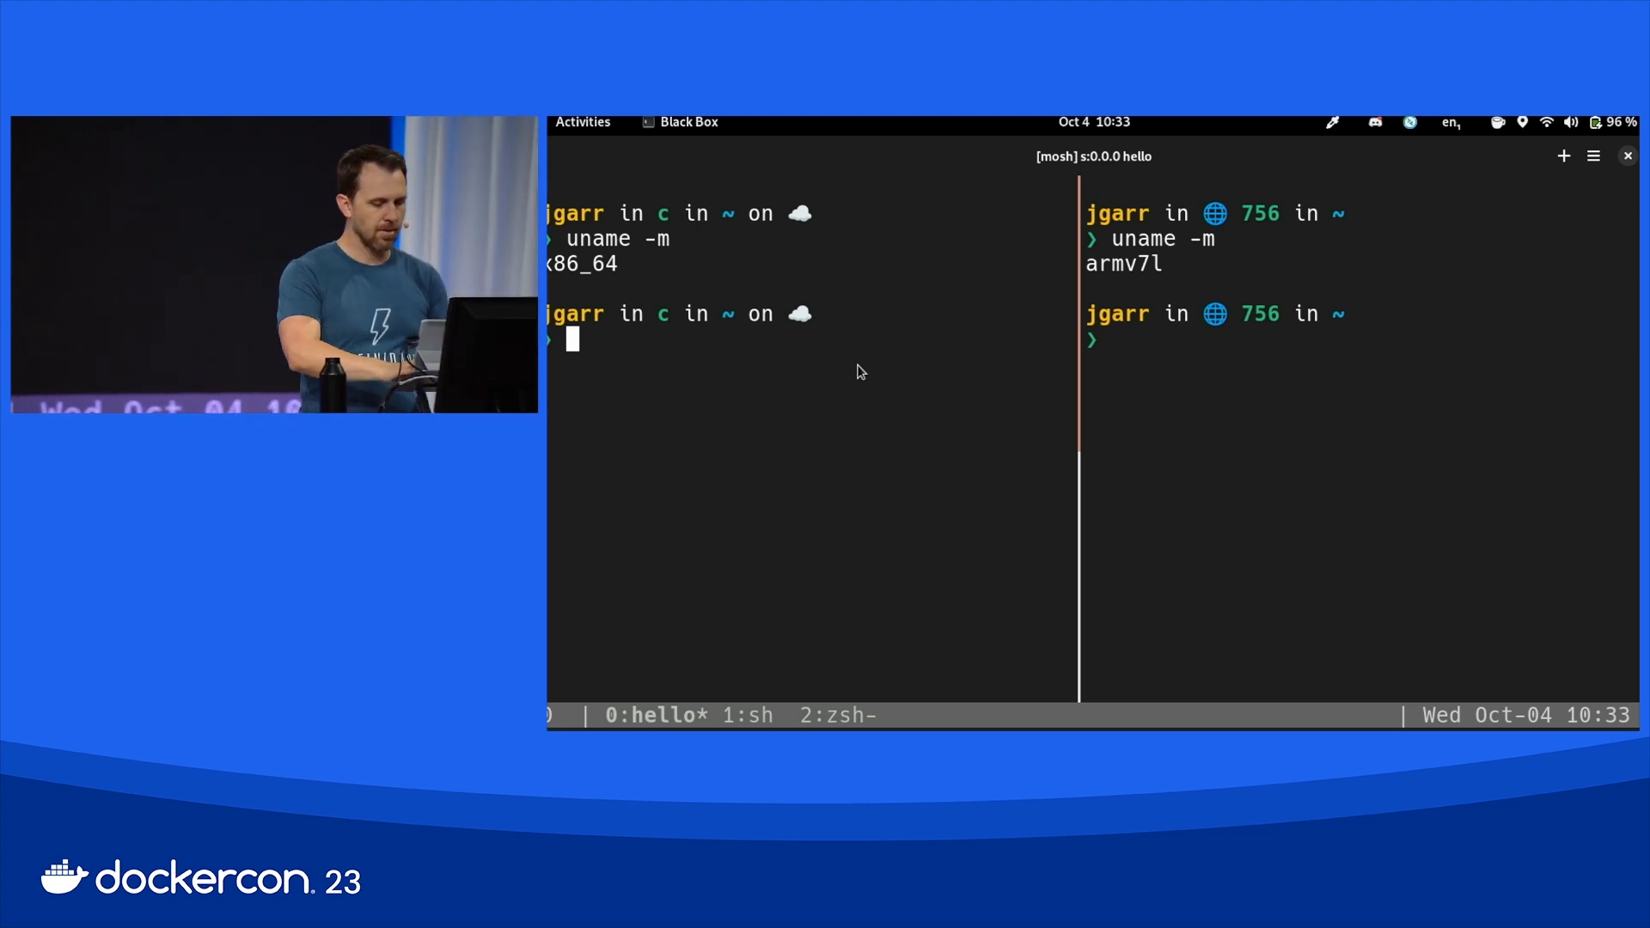
text(dock)
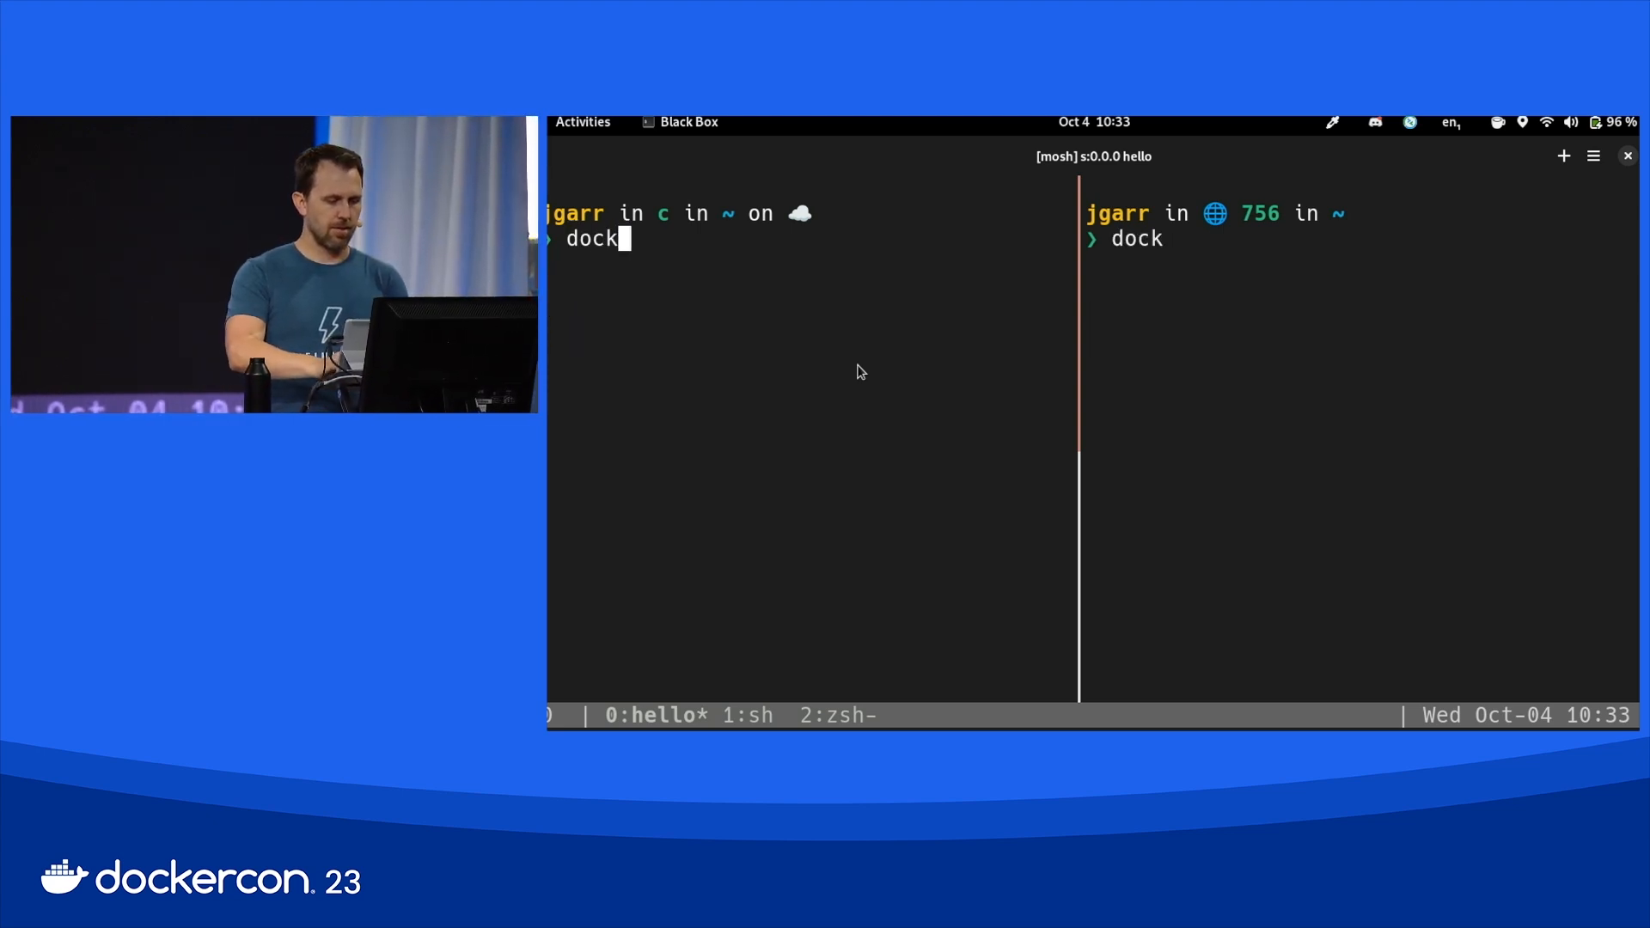
Step: Finish and run 'docker run --rm hello-world' in both panes
text(er run --rm hel)
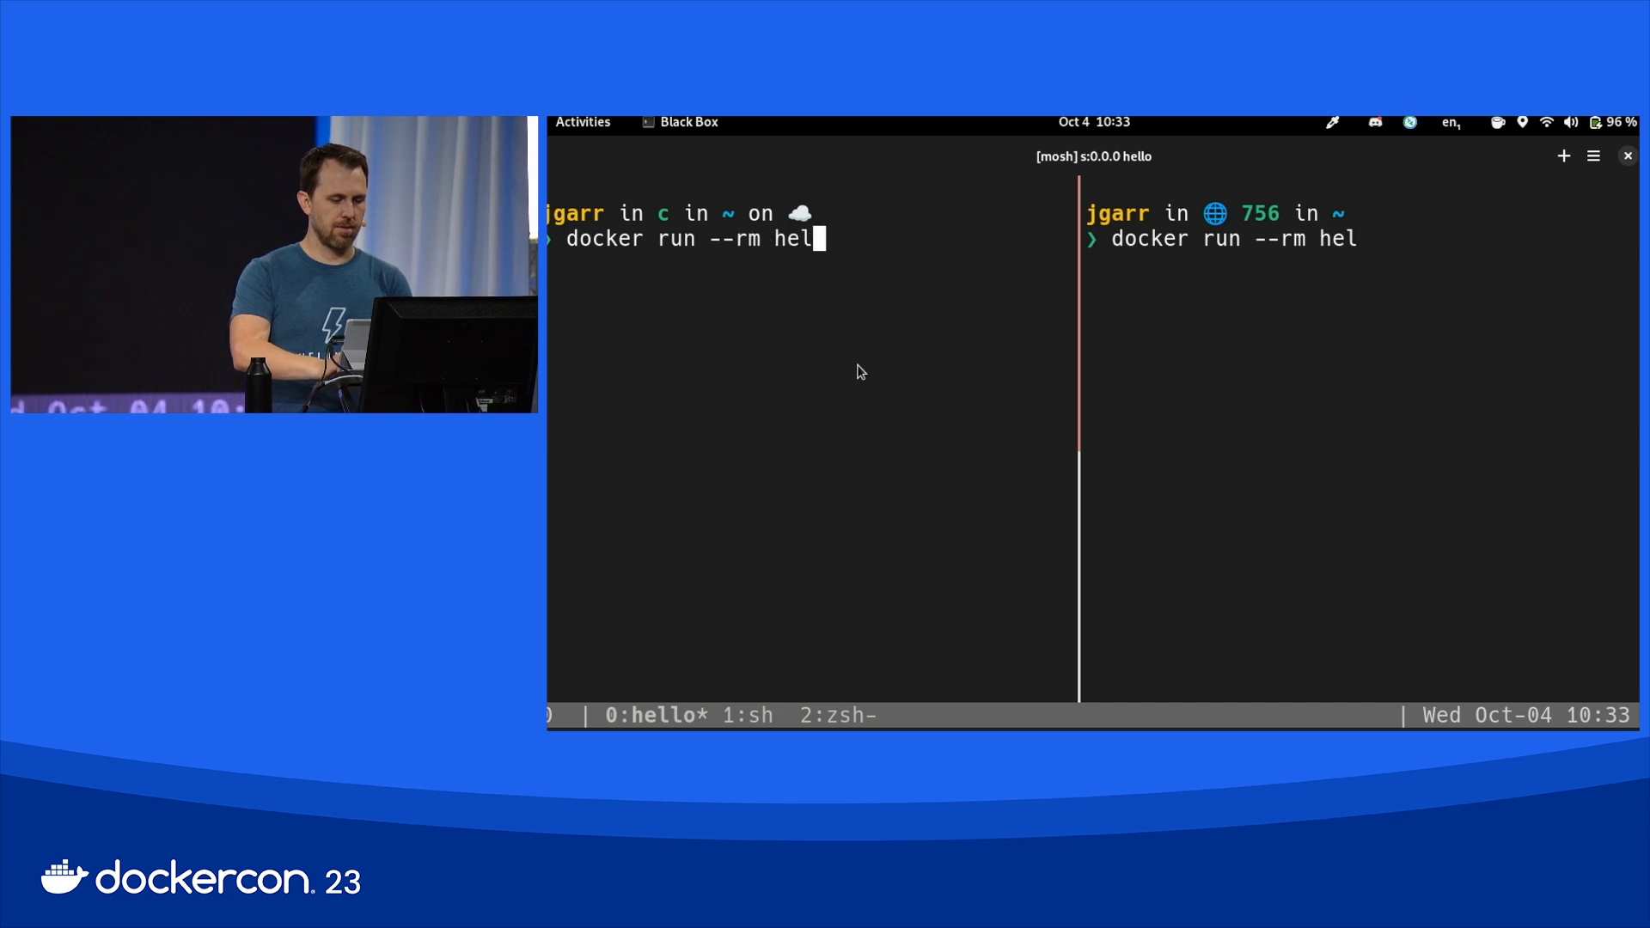
text(lo-world)
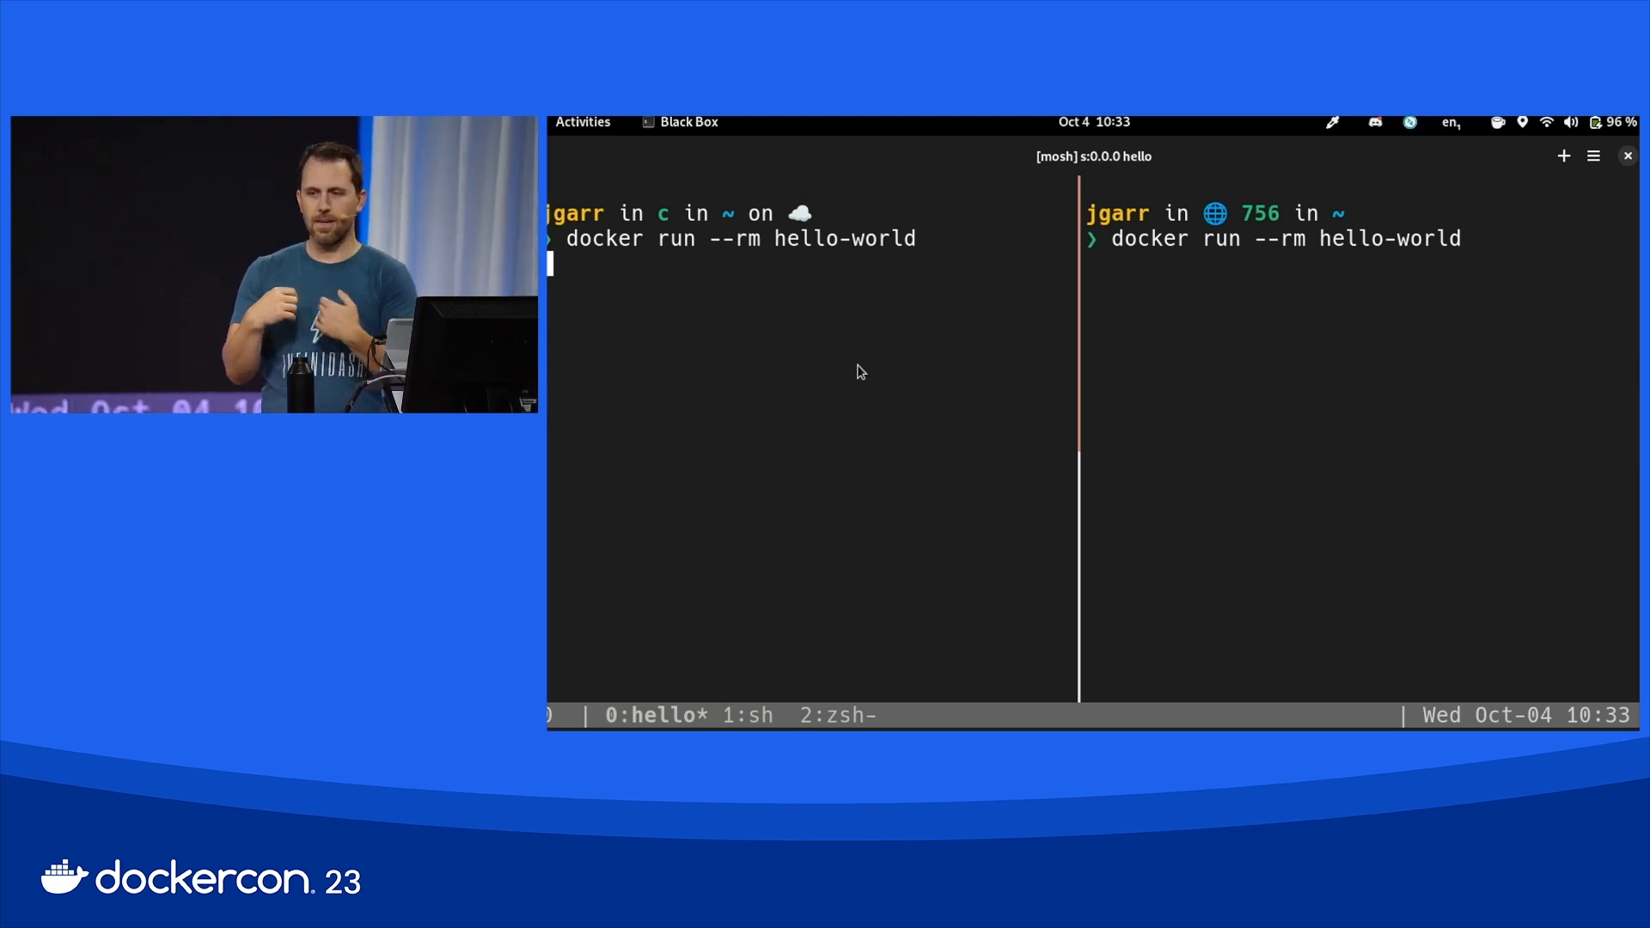
key(Return)
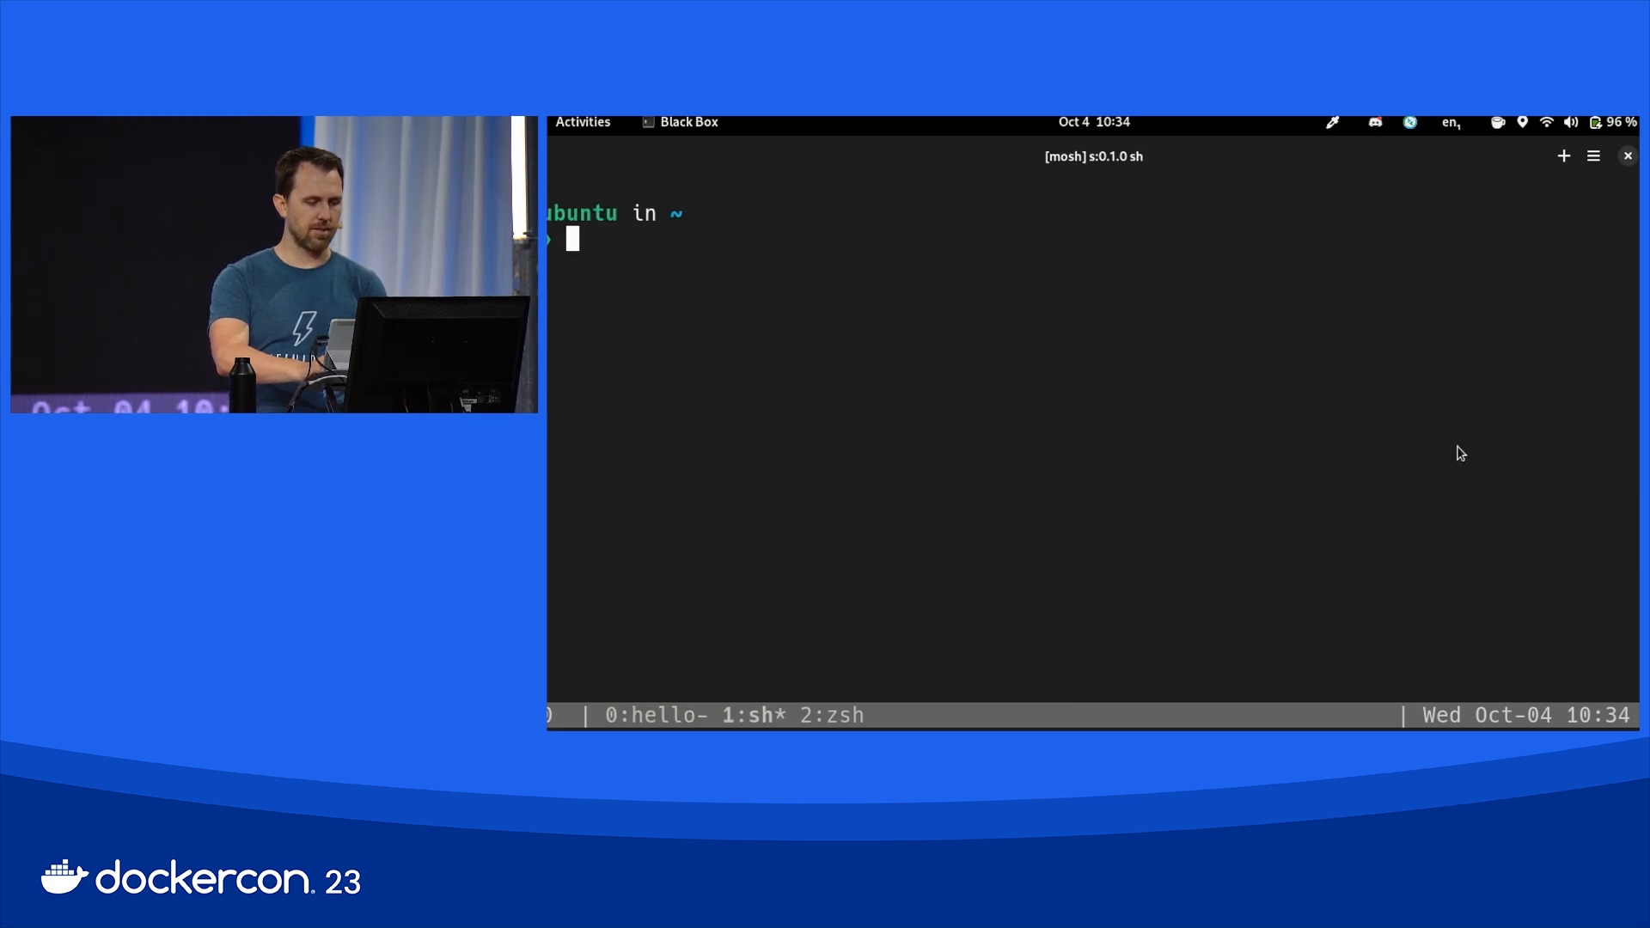
Step: Discard the garbled mquery line and start a bash shell with a cleared screen
text(mquerf)
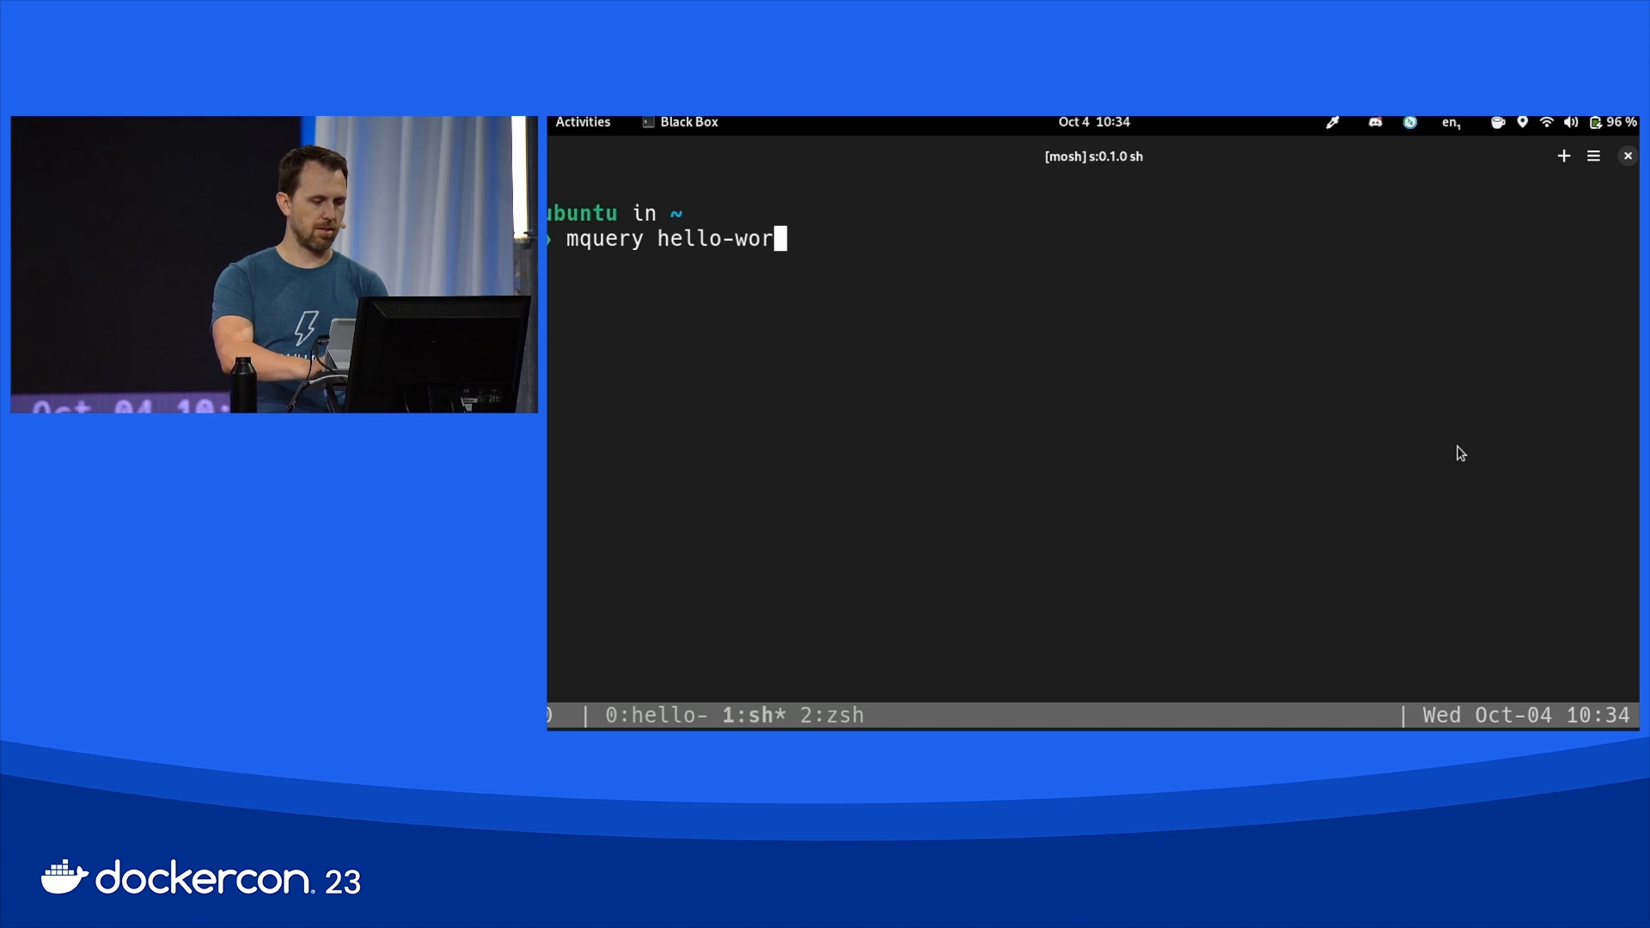
text(ld:las)
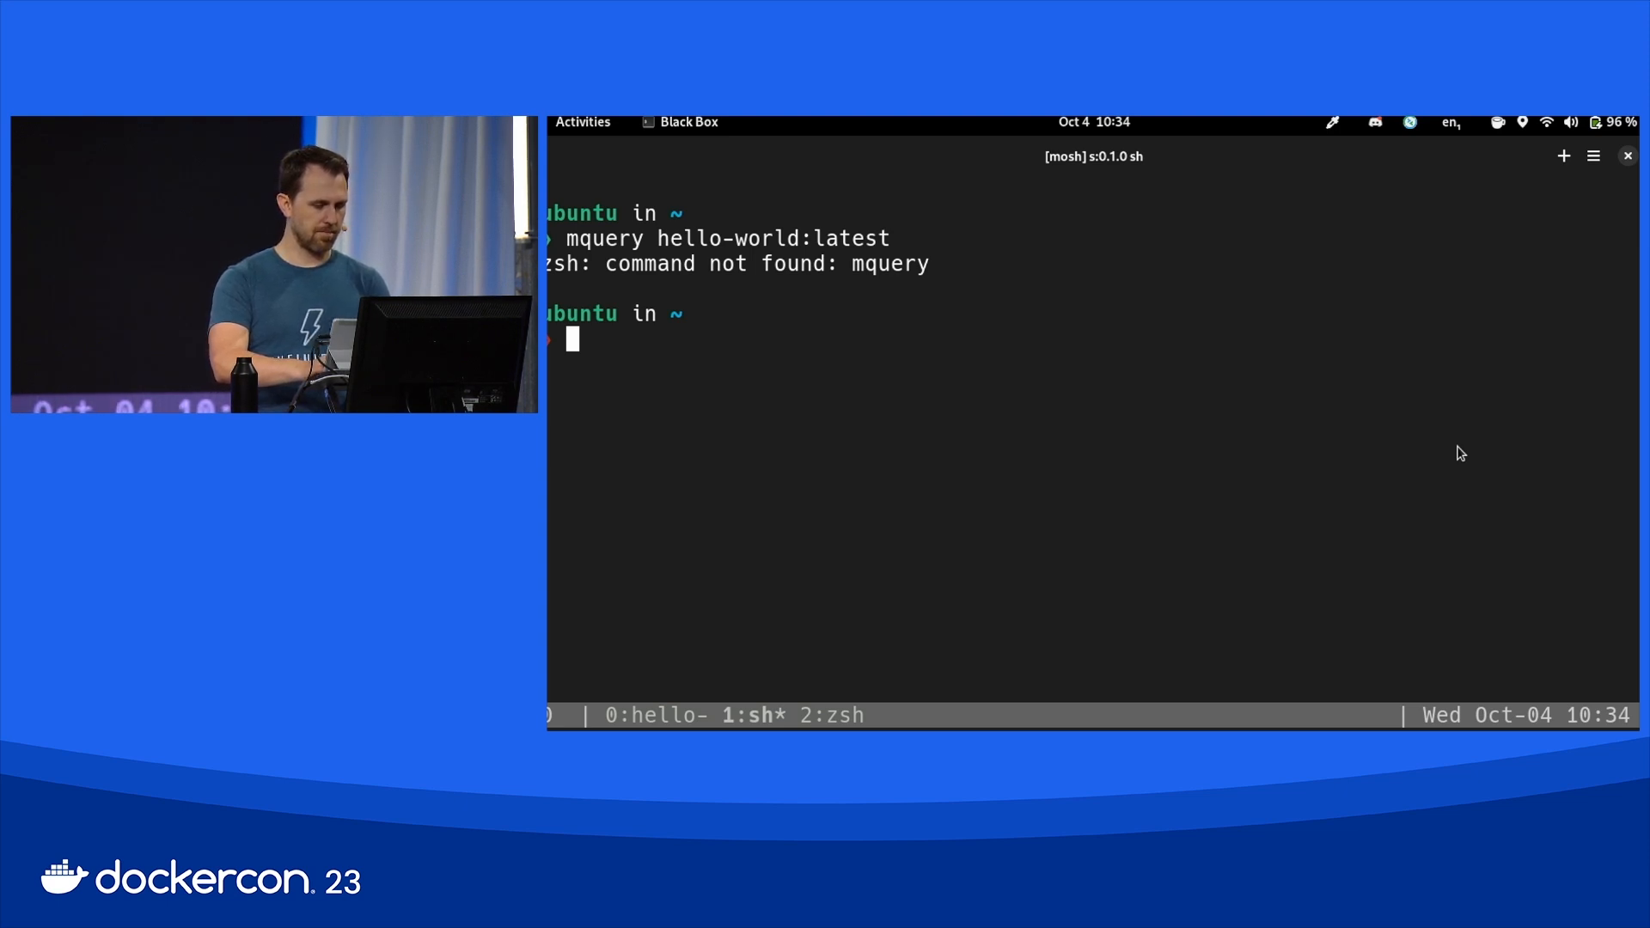
text(bash -l)
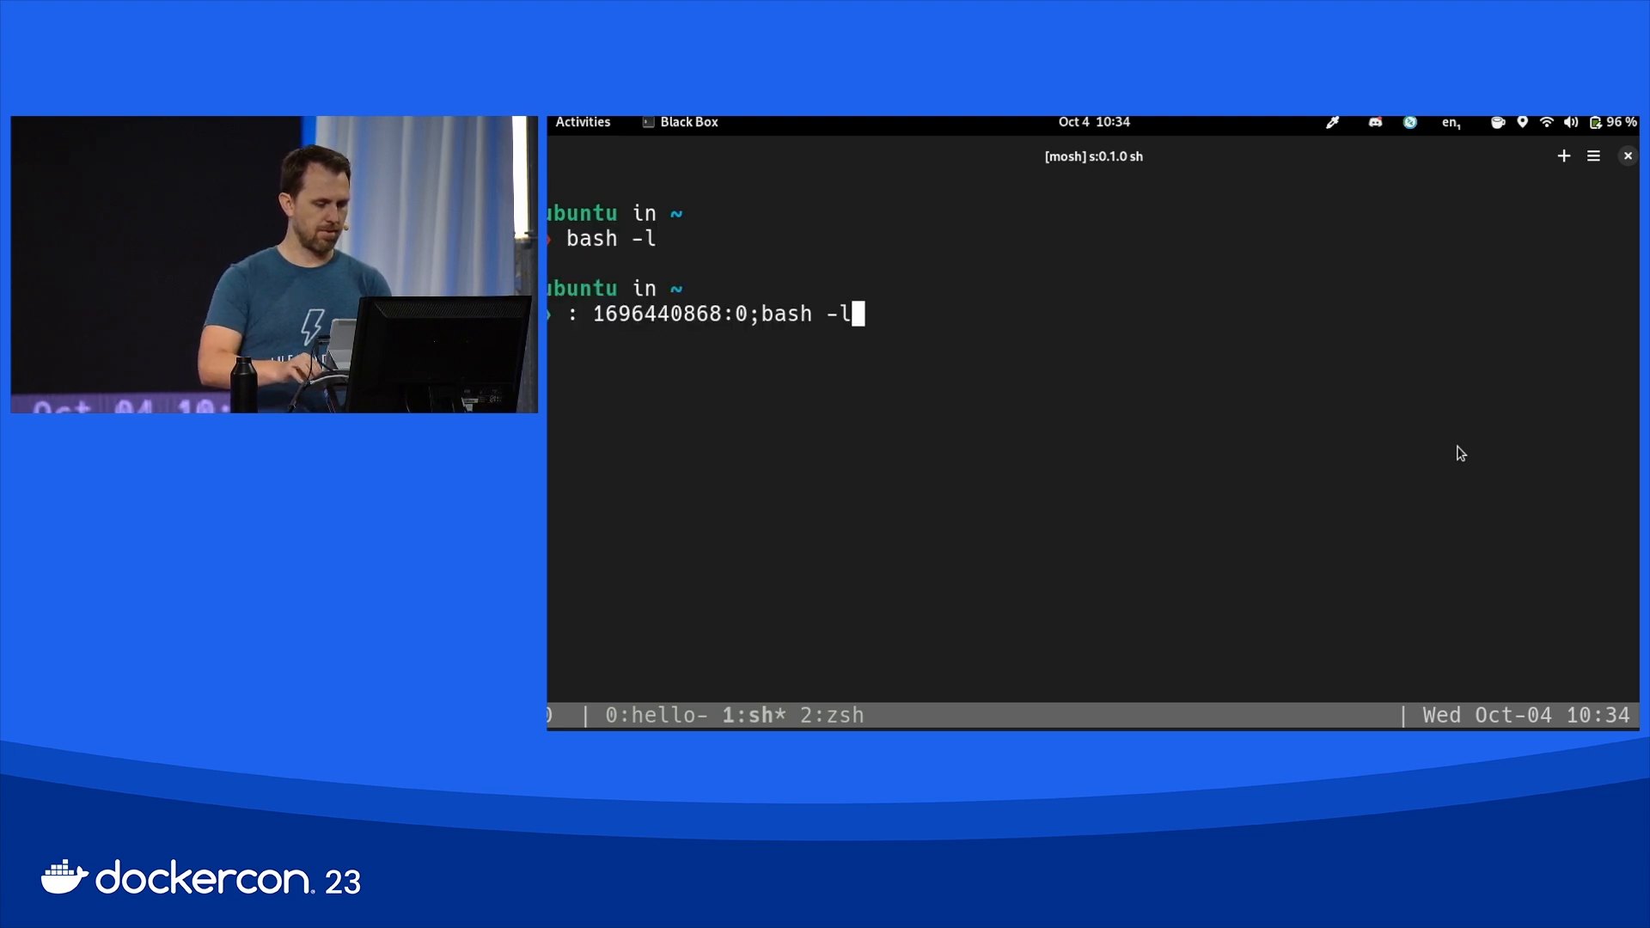
key(Return)
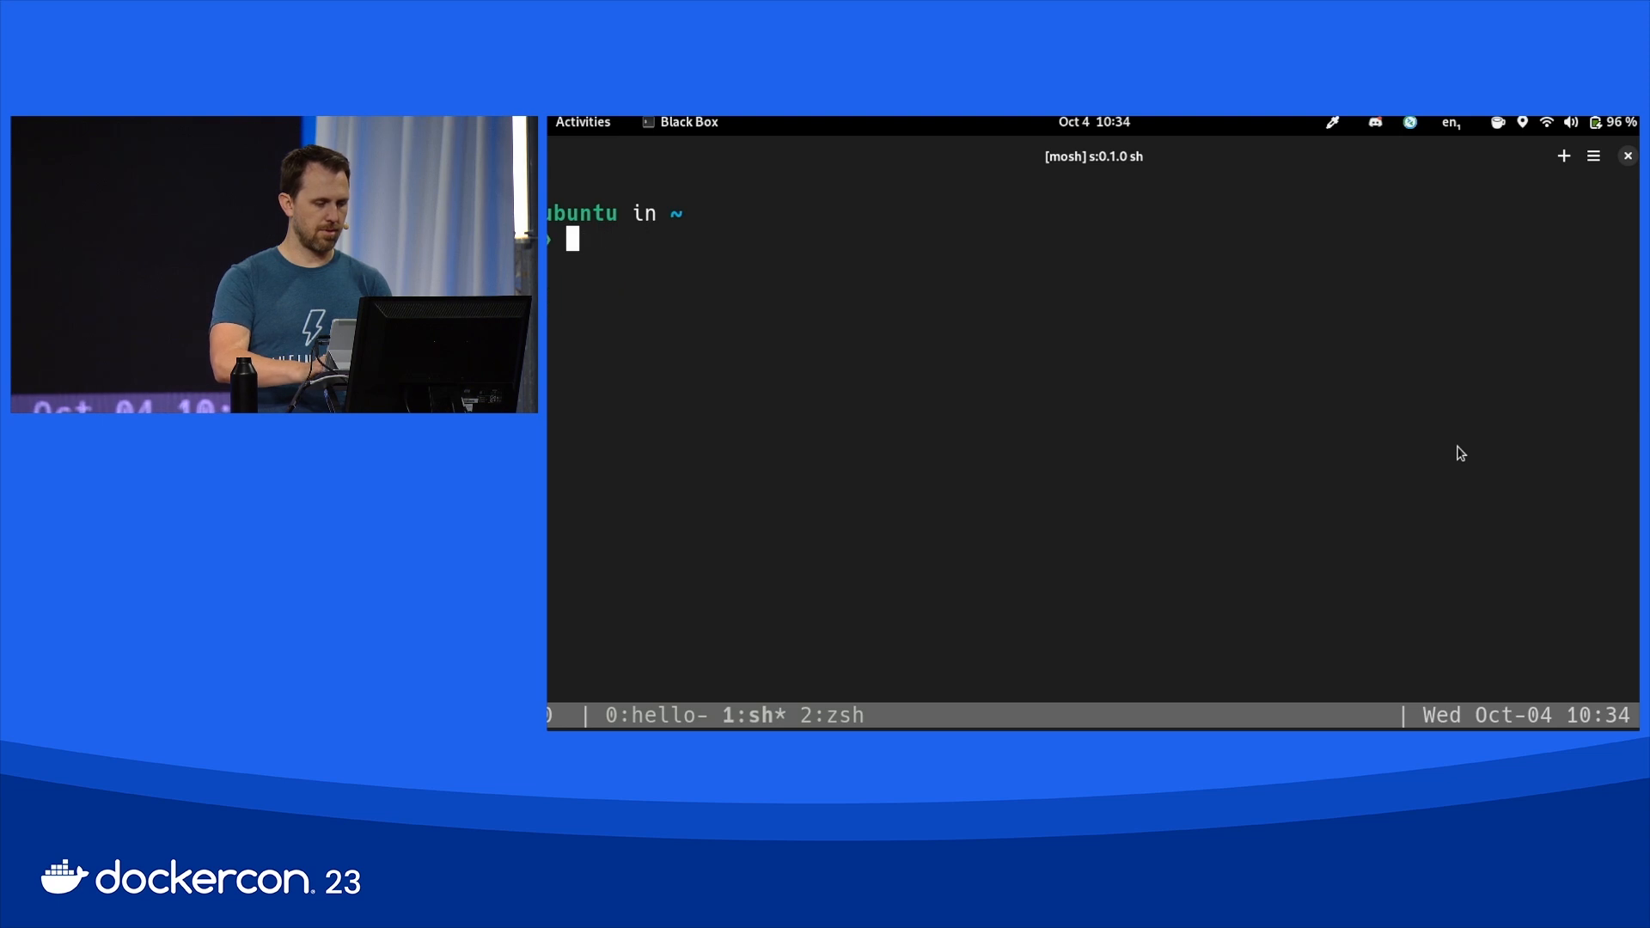
Step: Run 'mquery hello-world:latest' to list the image's supported platforms
text(mquery hello-)
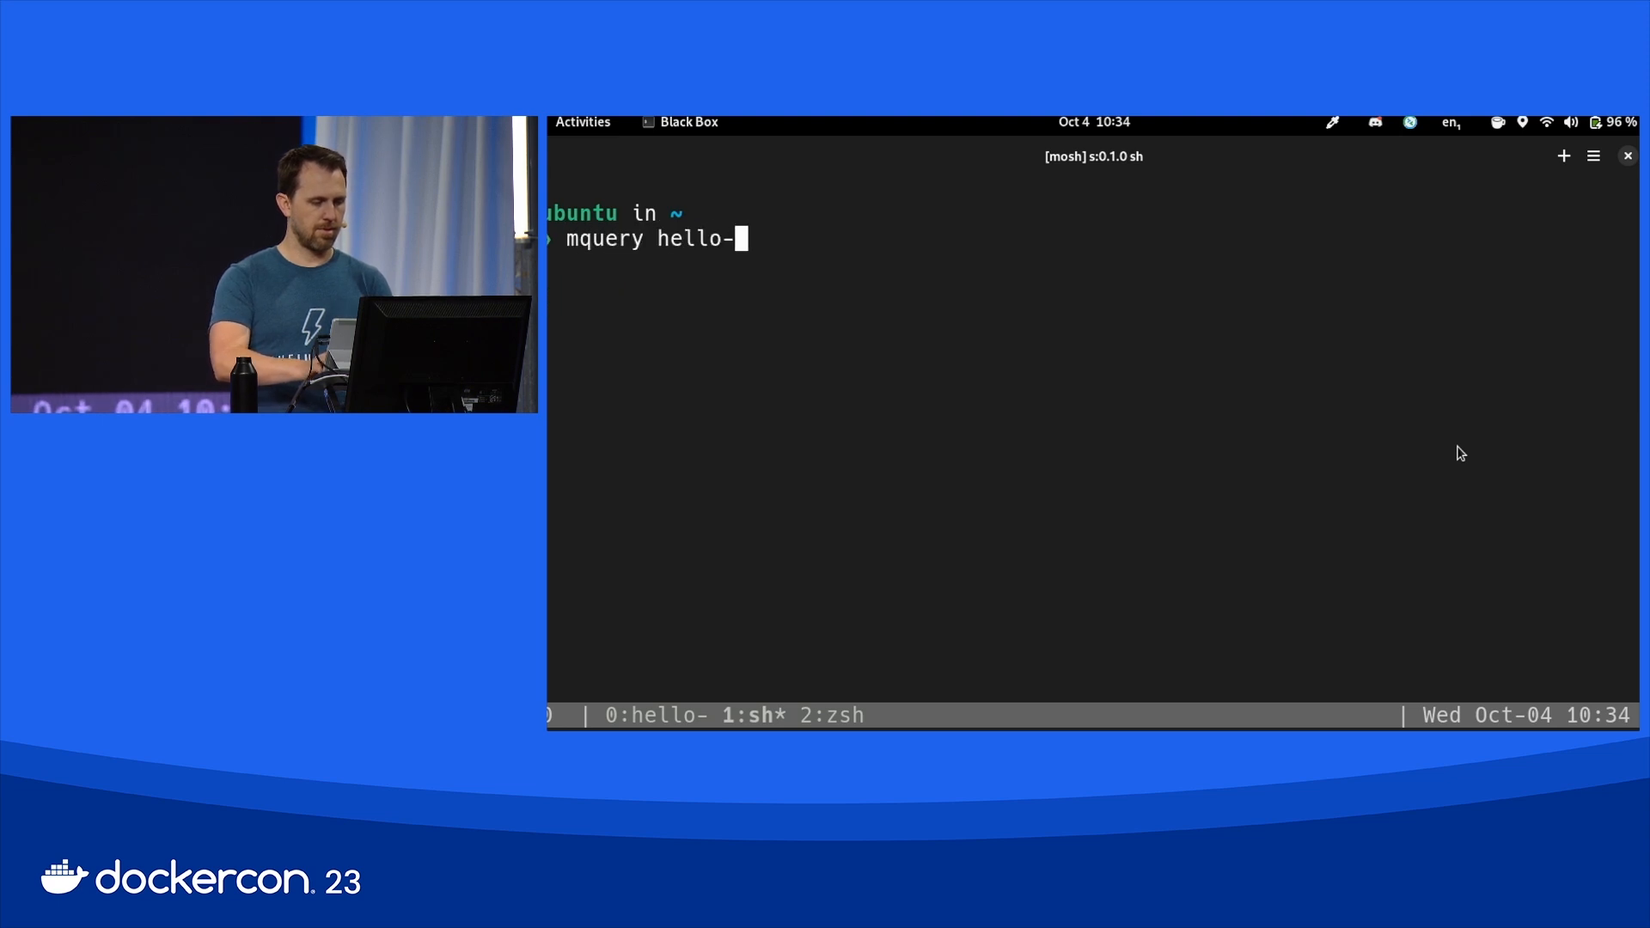
text(world)
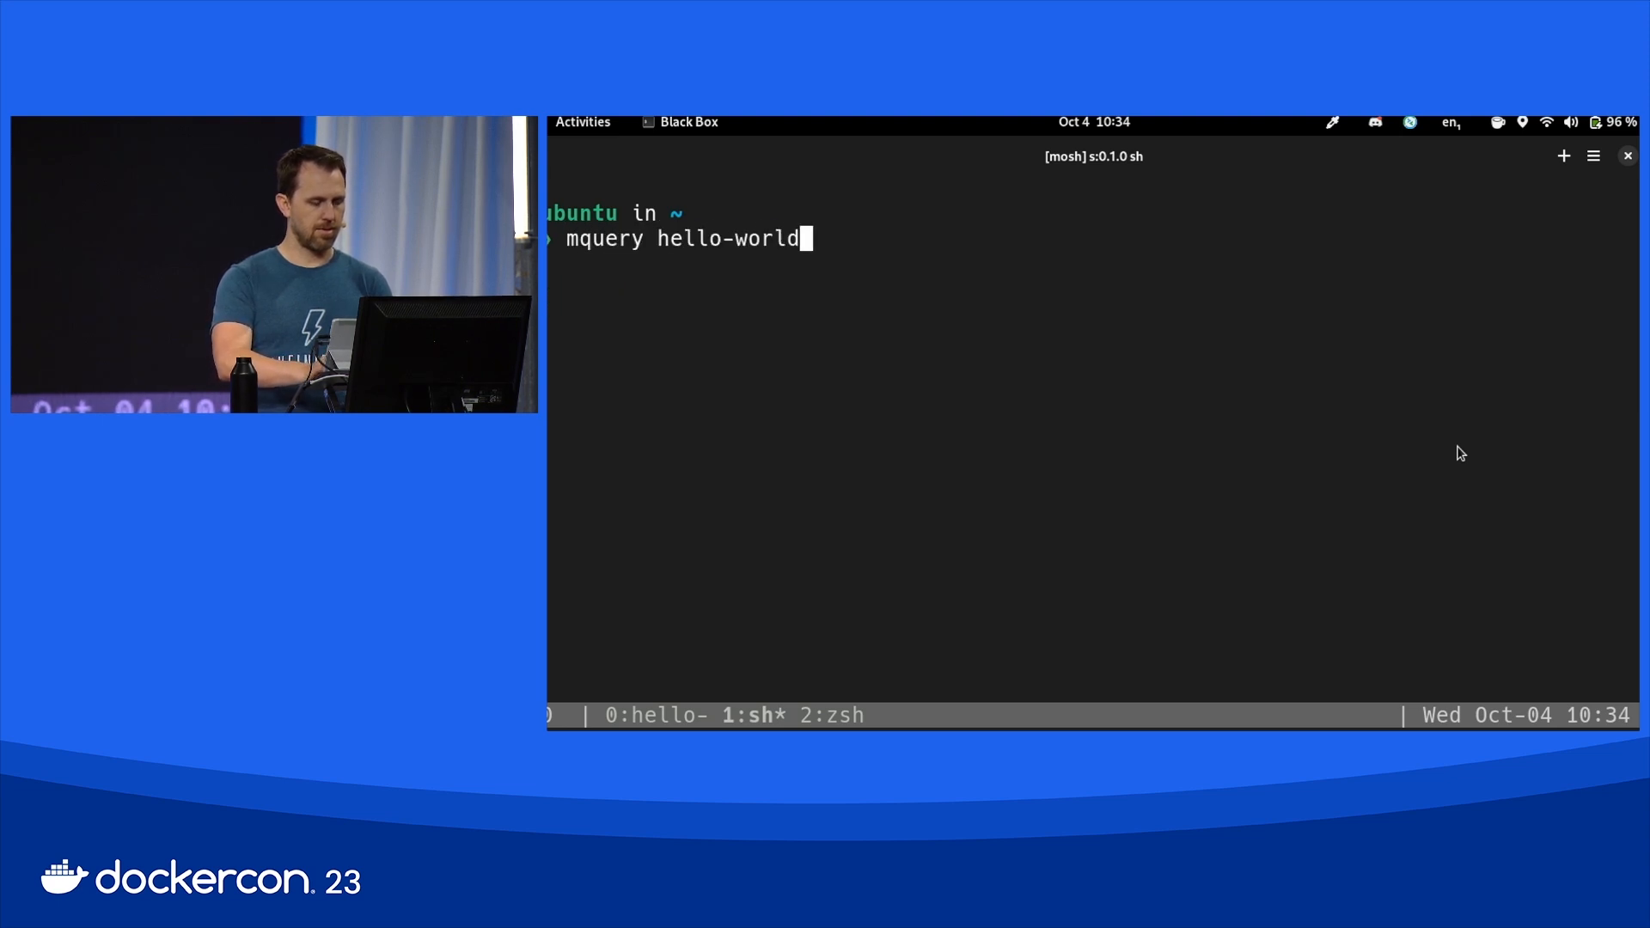
text(:latest)
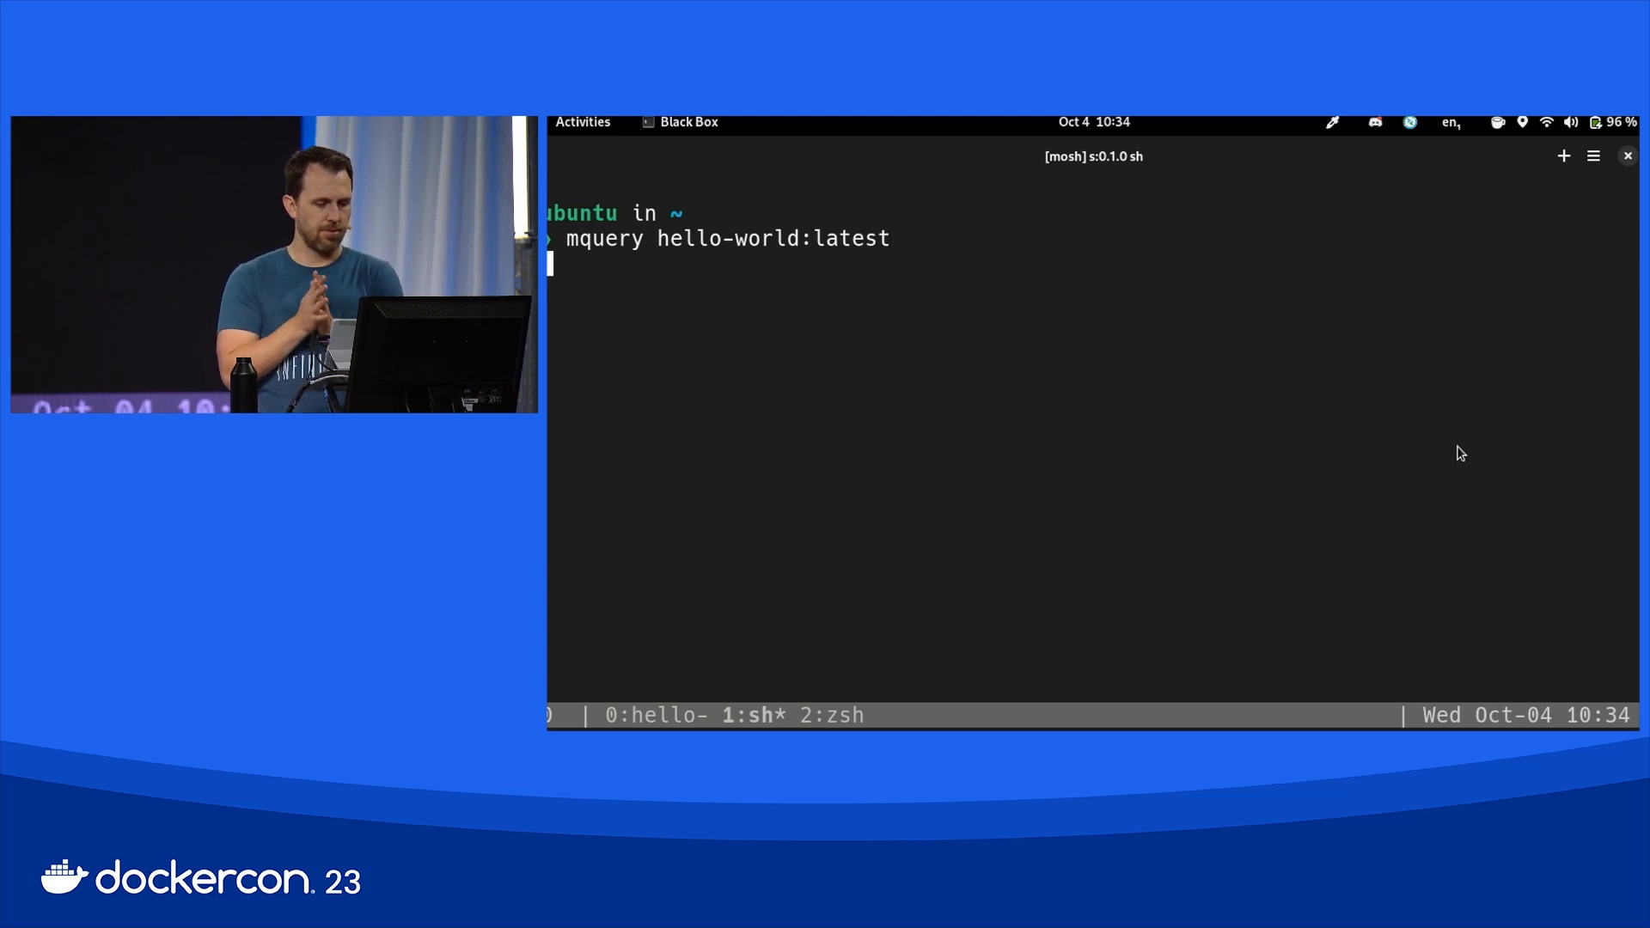
key(Return)
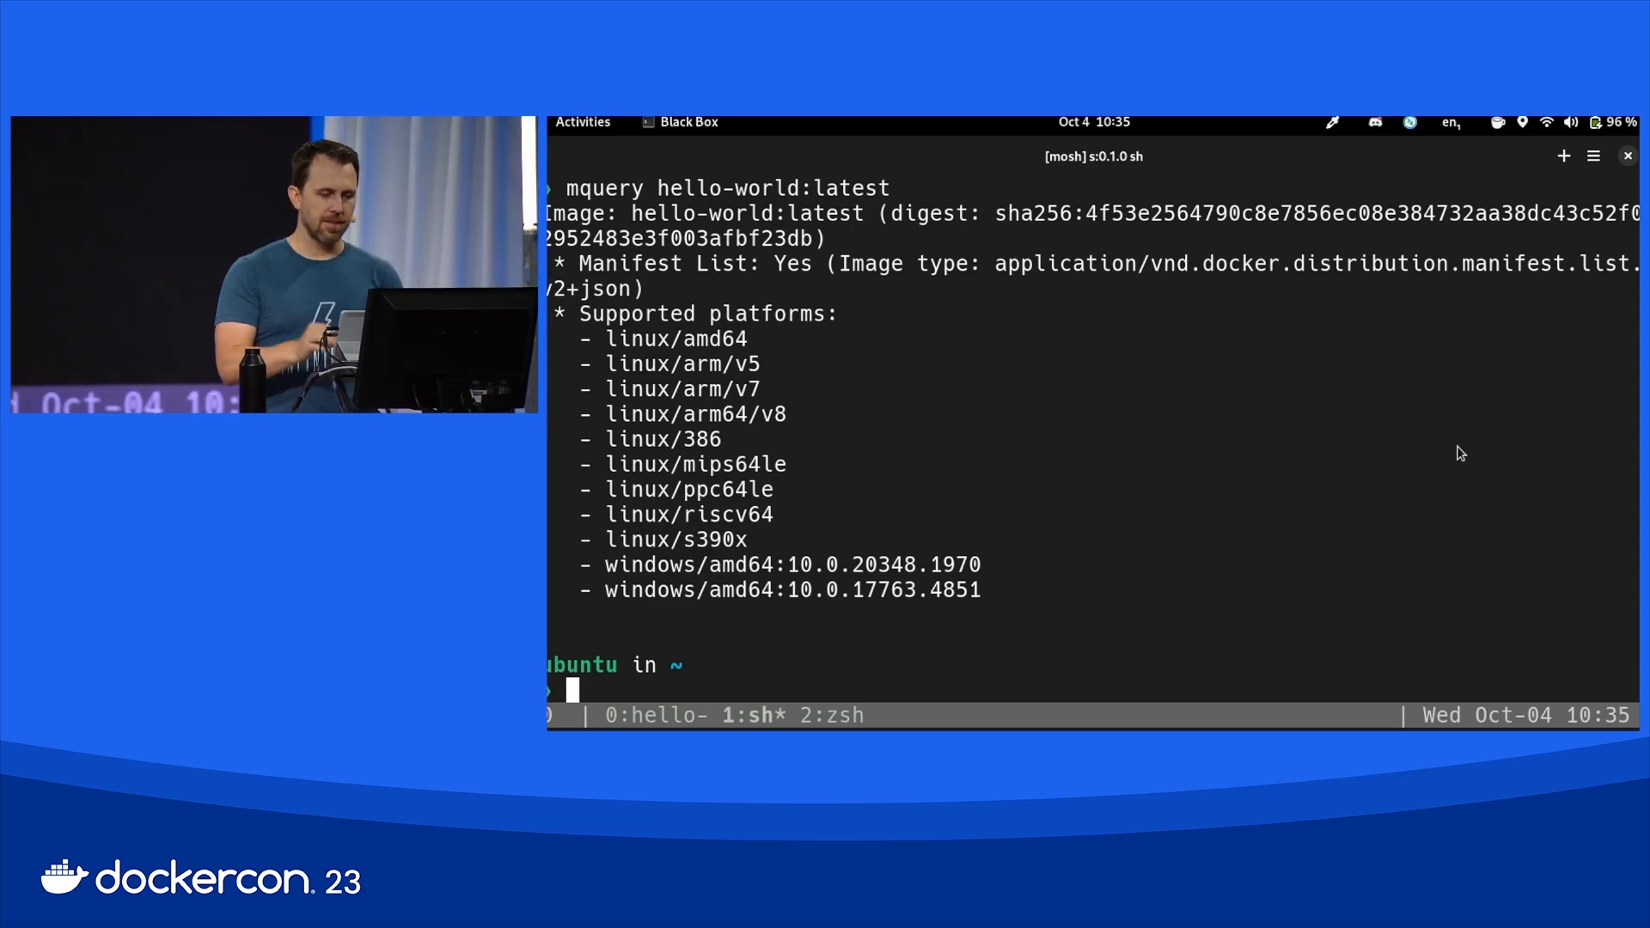
mouse_move(1262, 267)
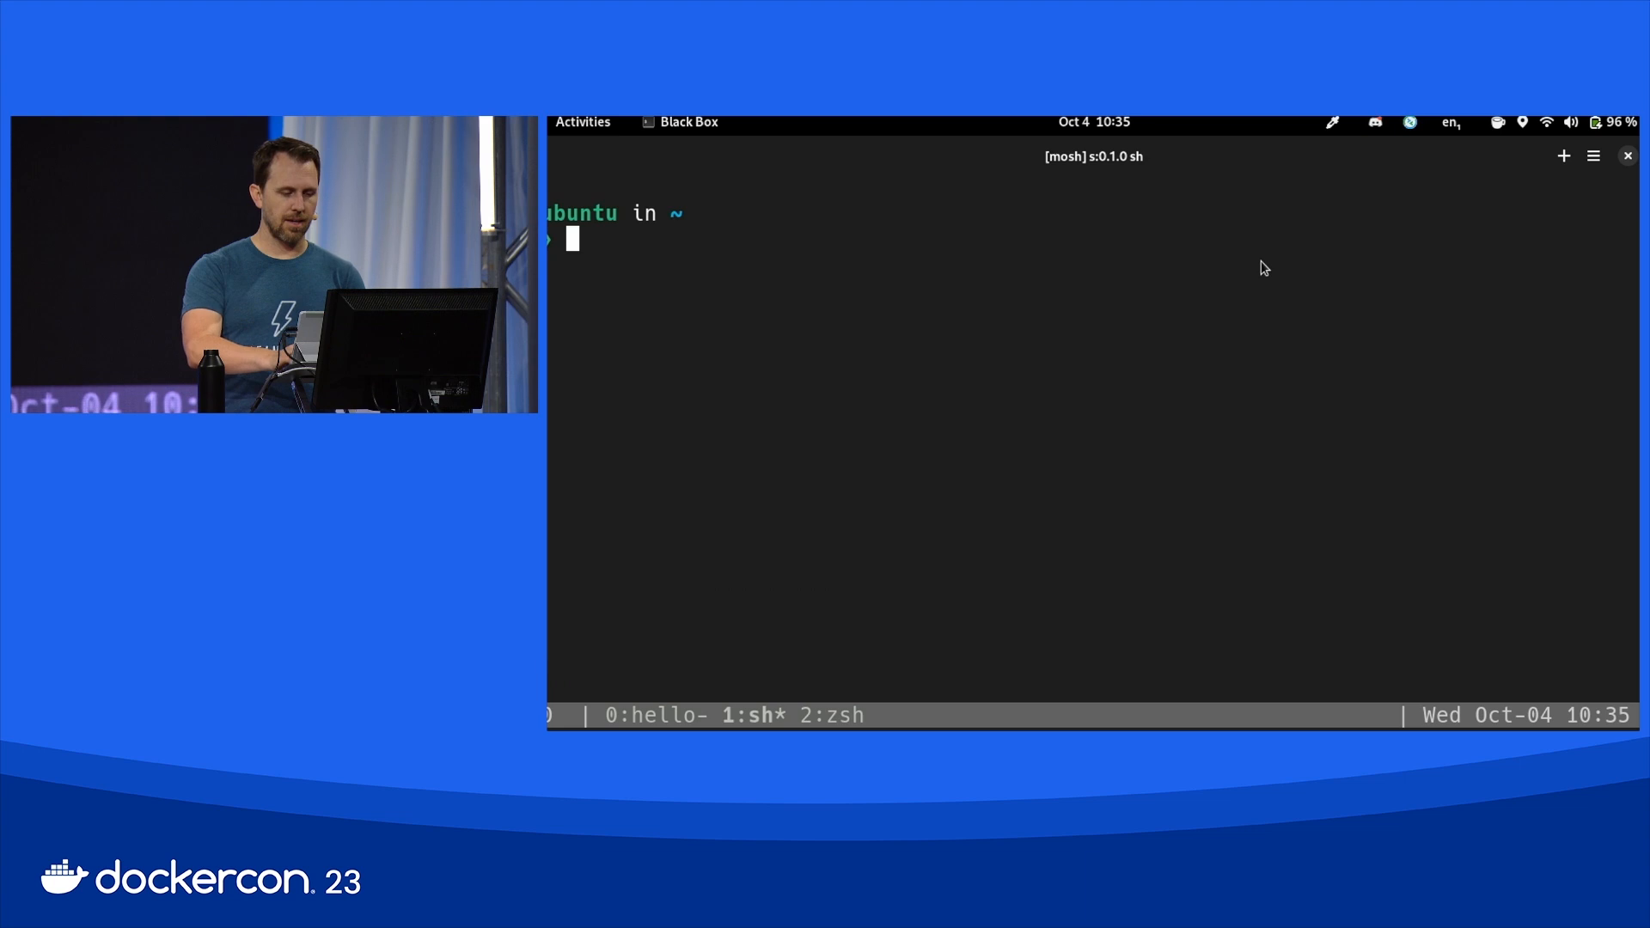
mouse_move(1079, 353)
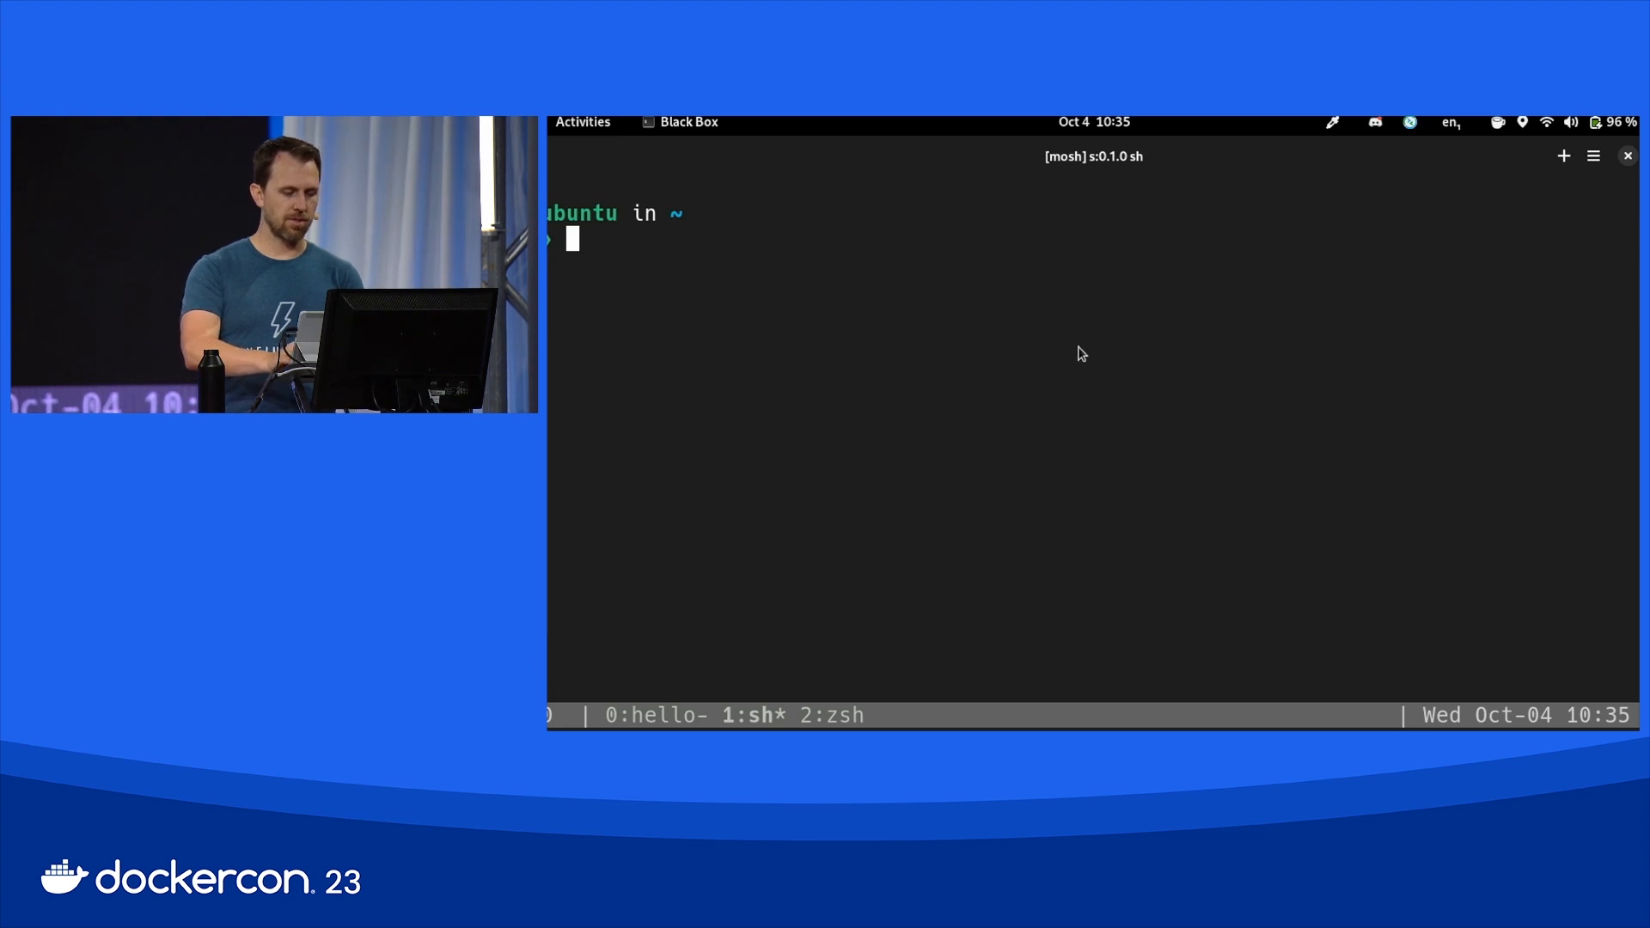
Step: Run 'manifest-tool inspect hello-world:latest' and browse its 11 platform entries
text(manifest-t)
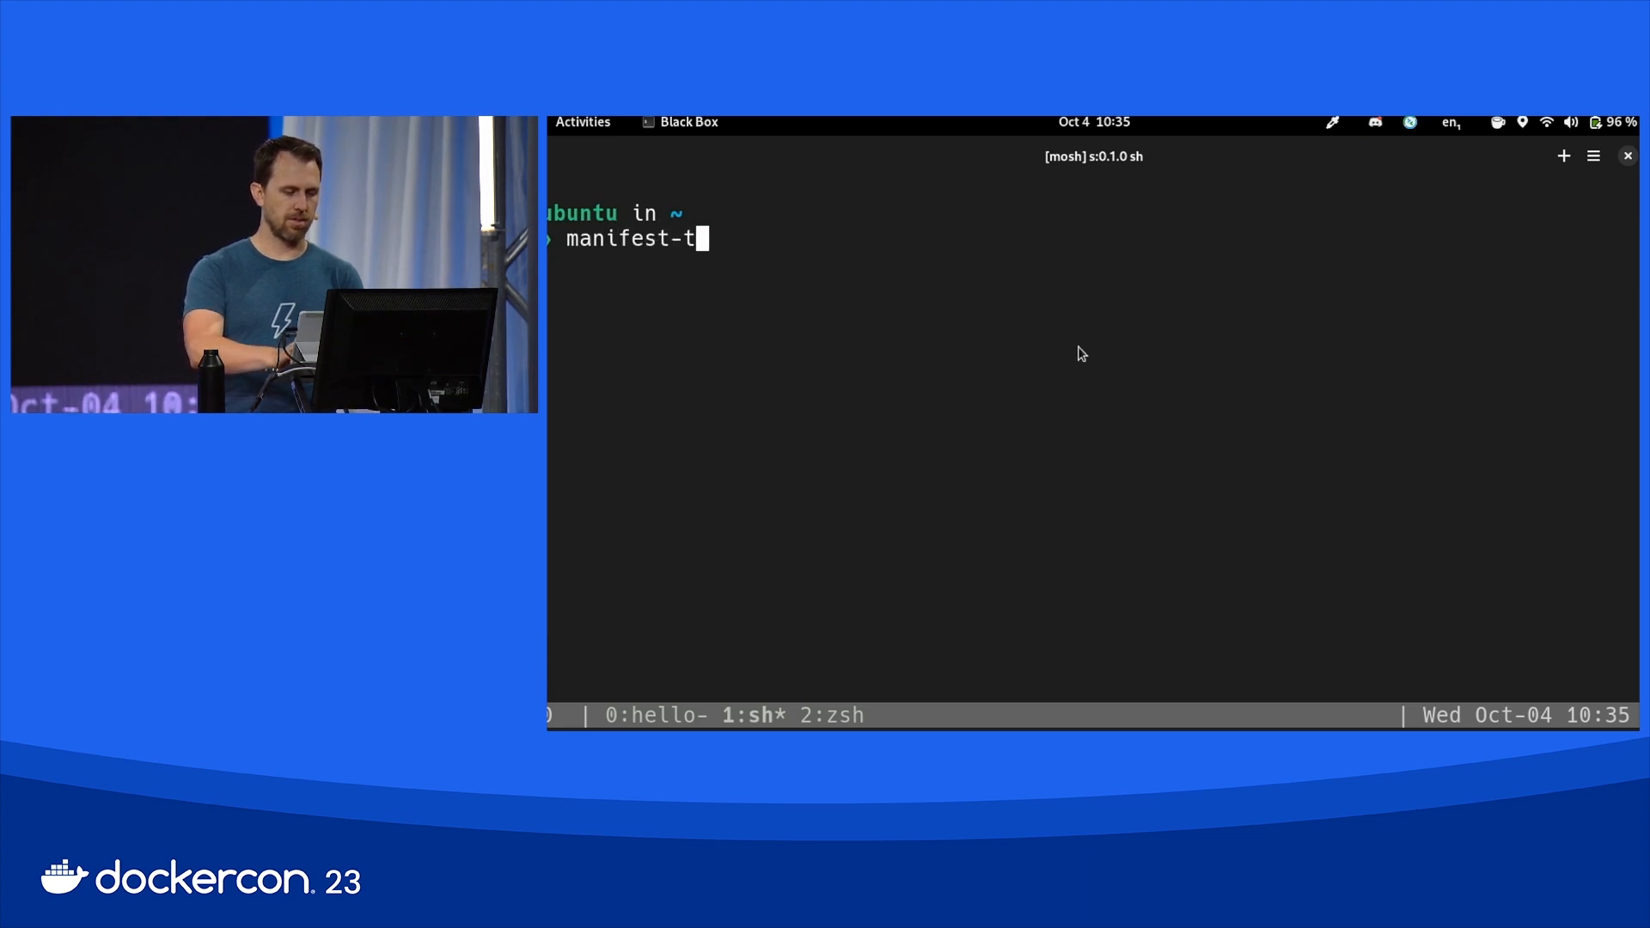
text(ool inspect)
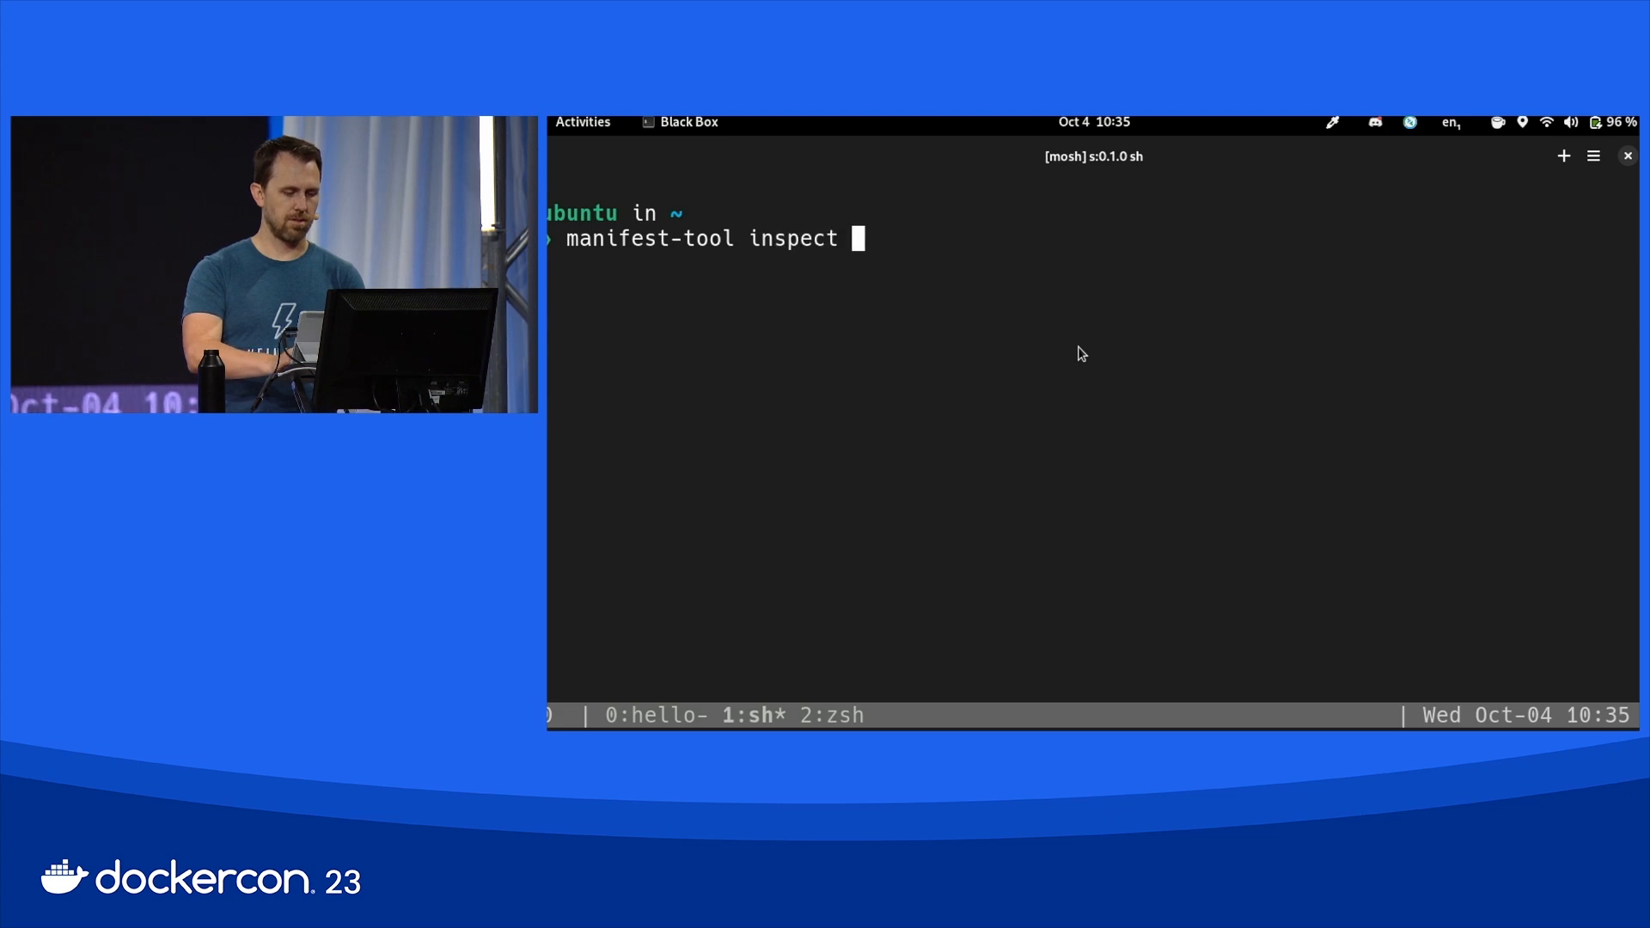
text(hello-world:latest)
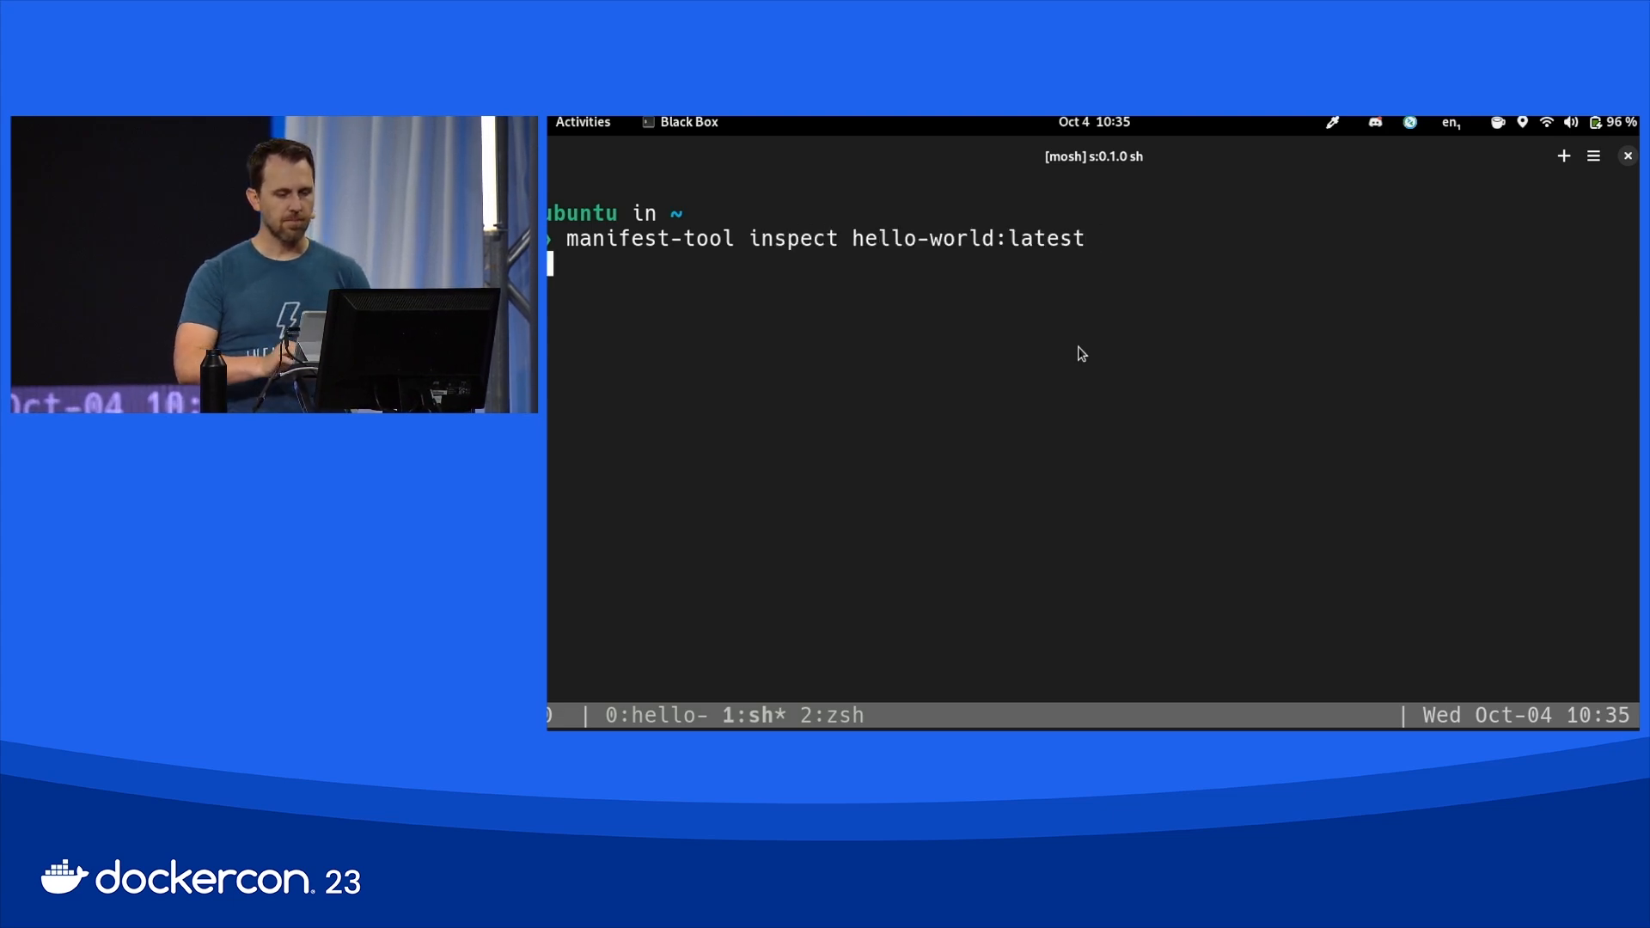
key(Return)
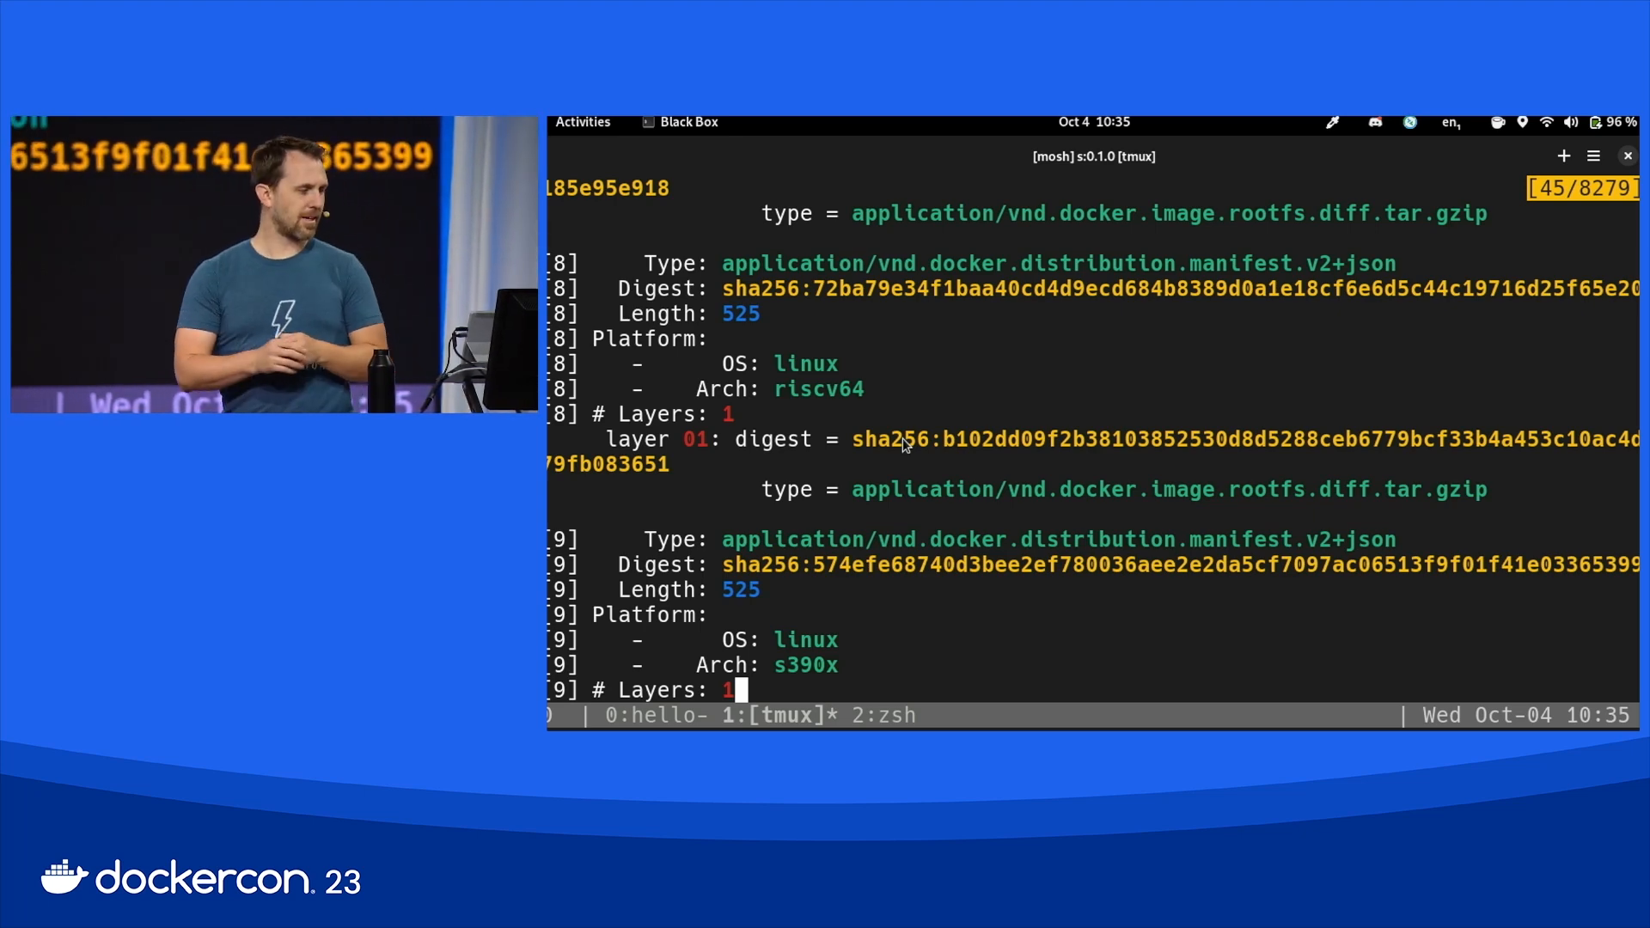
mouse_move(836, 357)
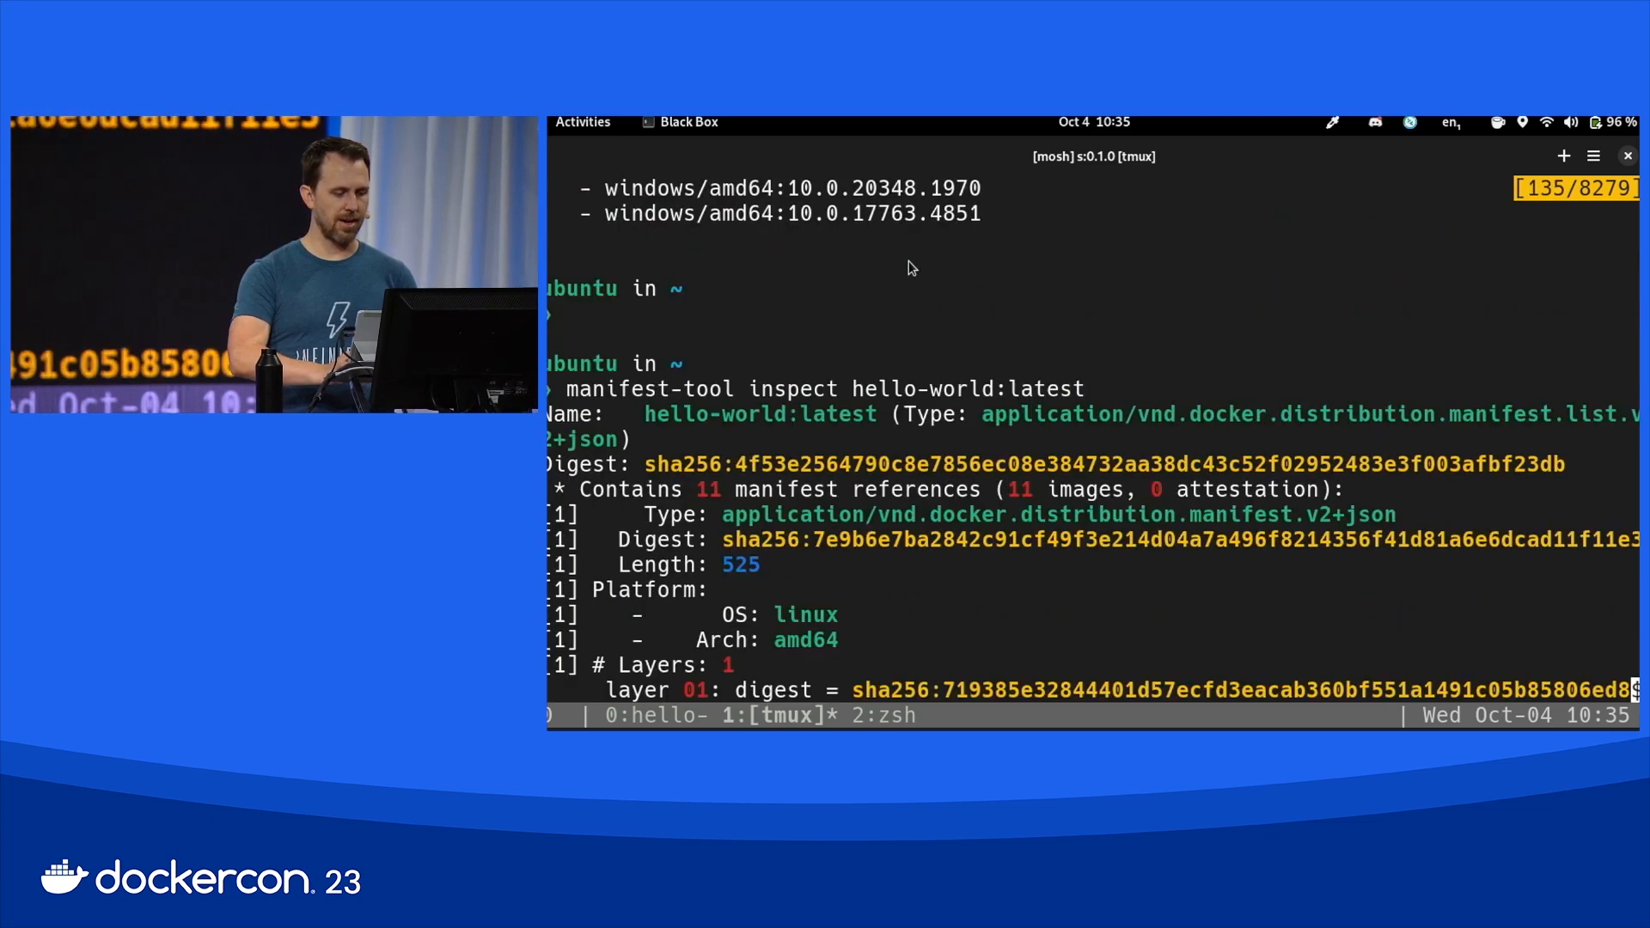
double_click(805, 615)
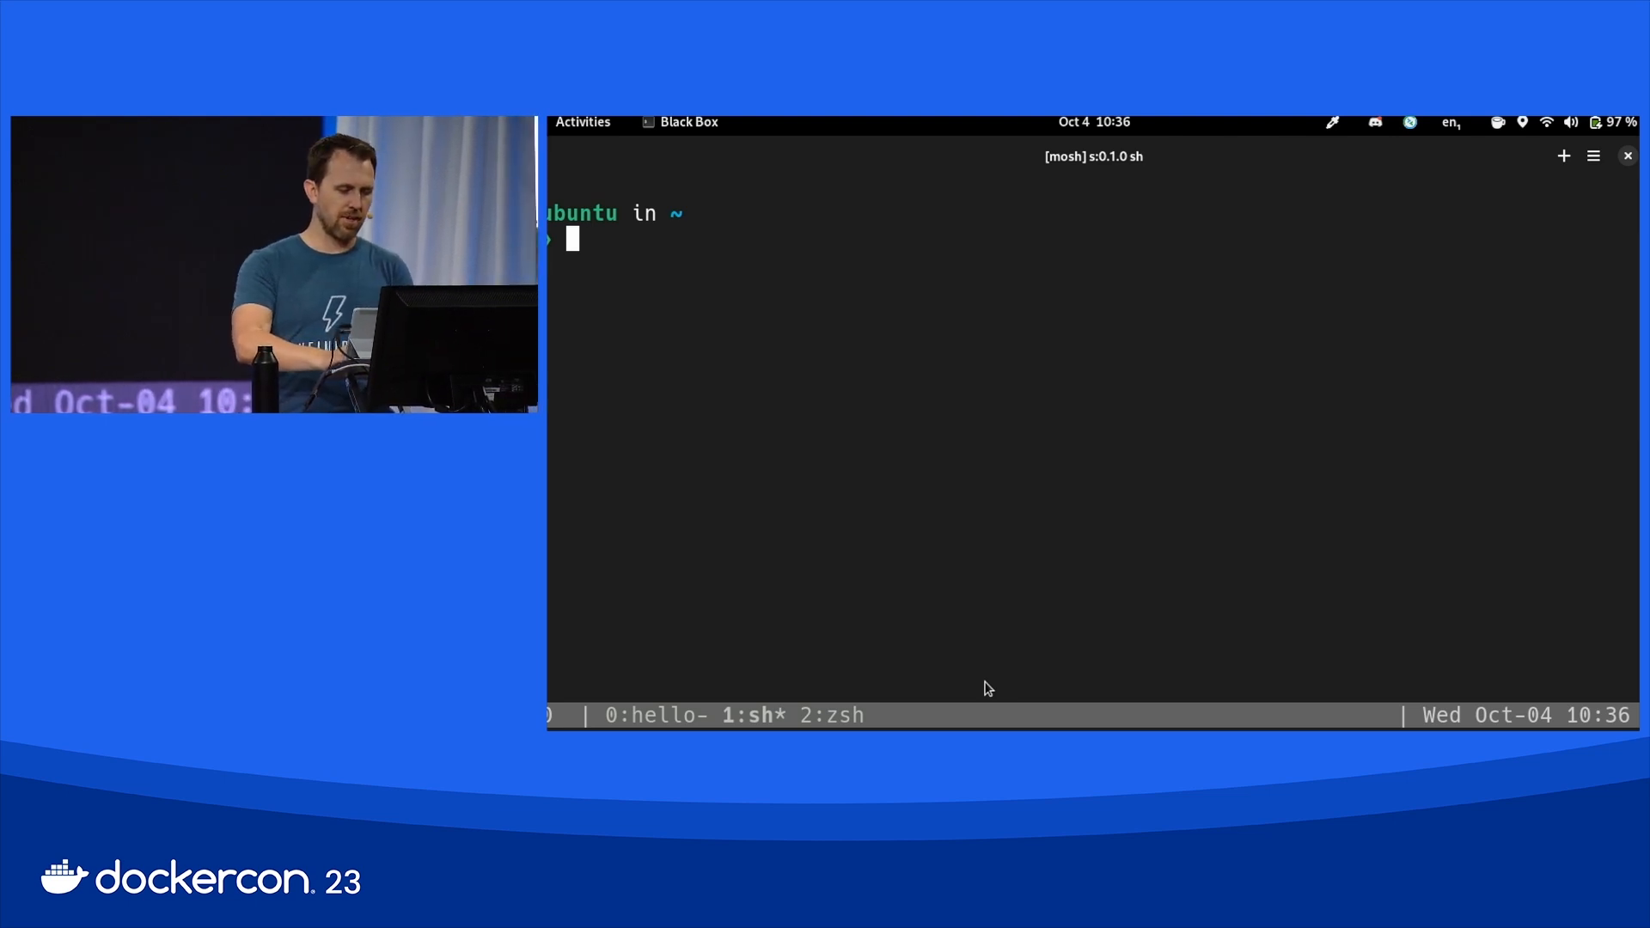
Step: Search shell history for the TOKEN command, discarding the first recalled line
text(token | jq -r '.tokr.en'))
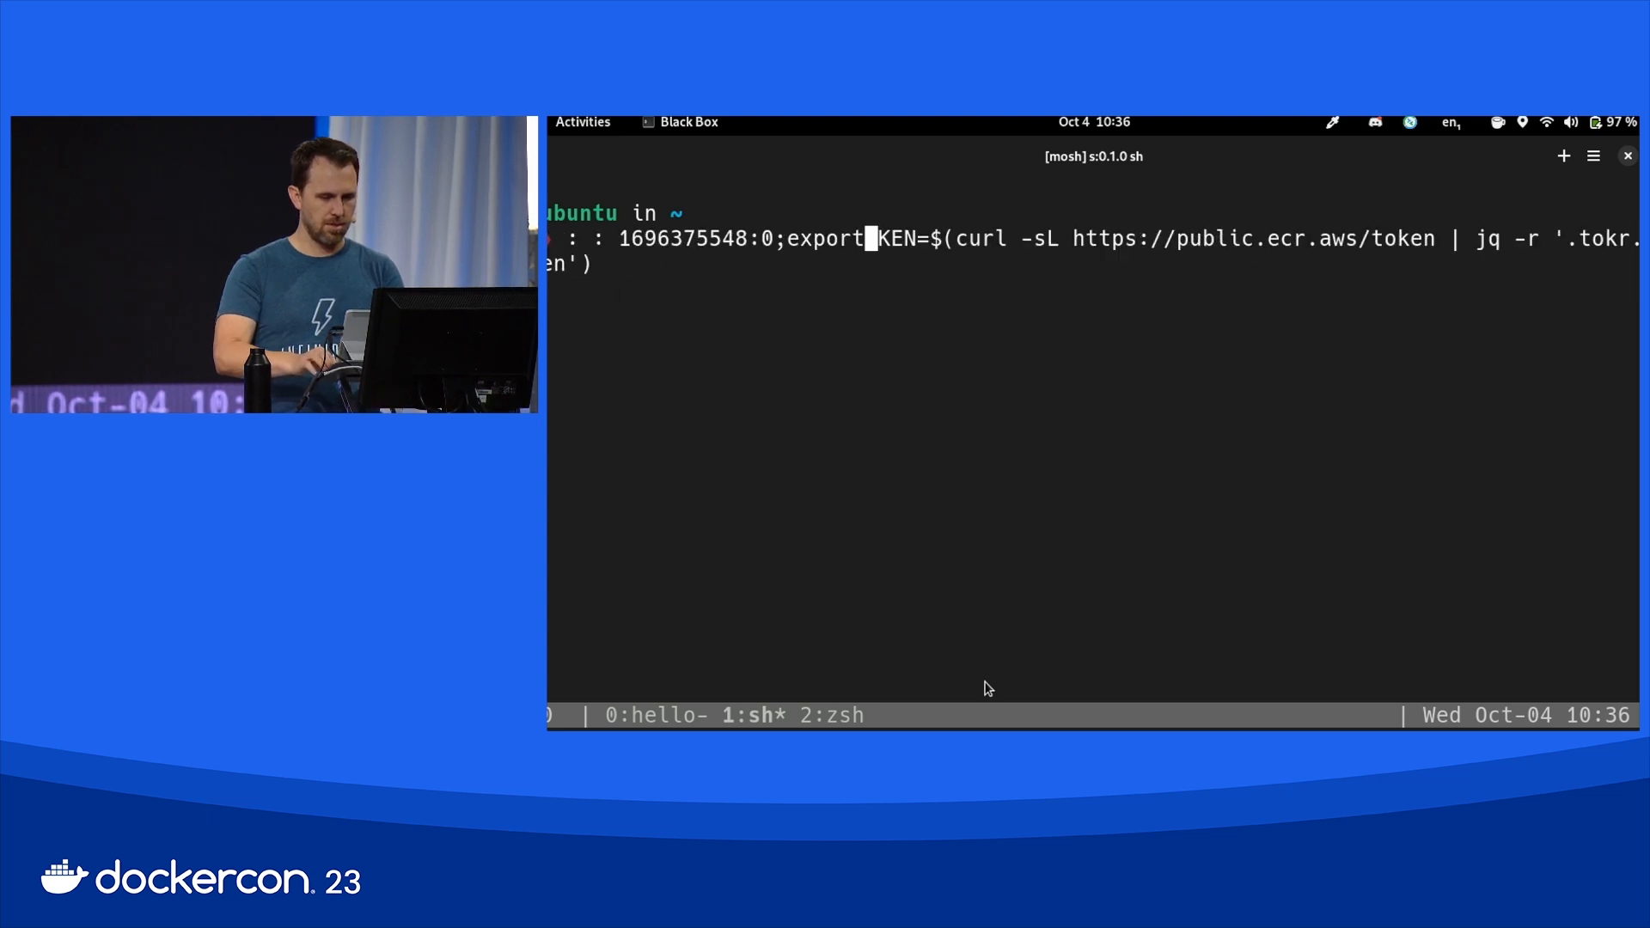
key(Left)
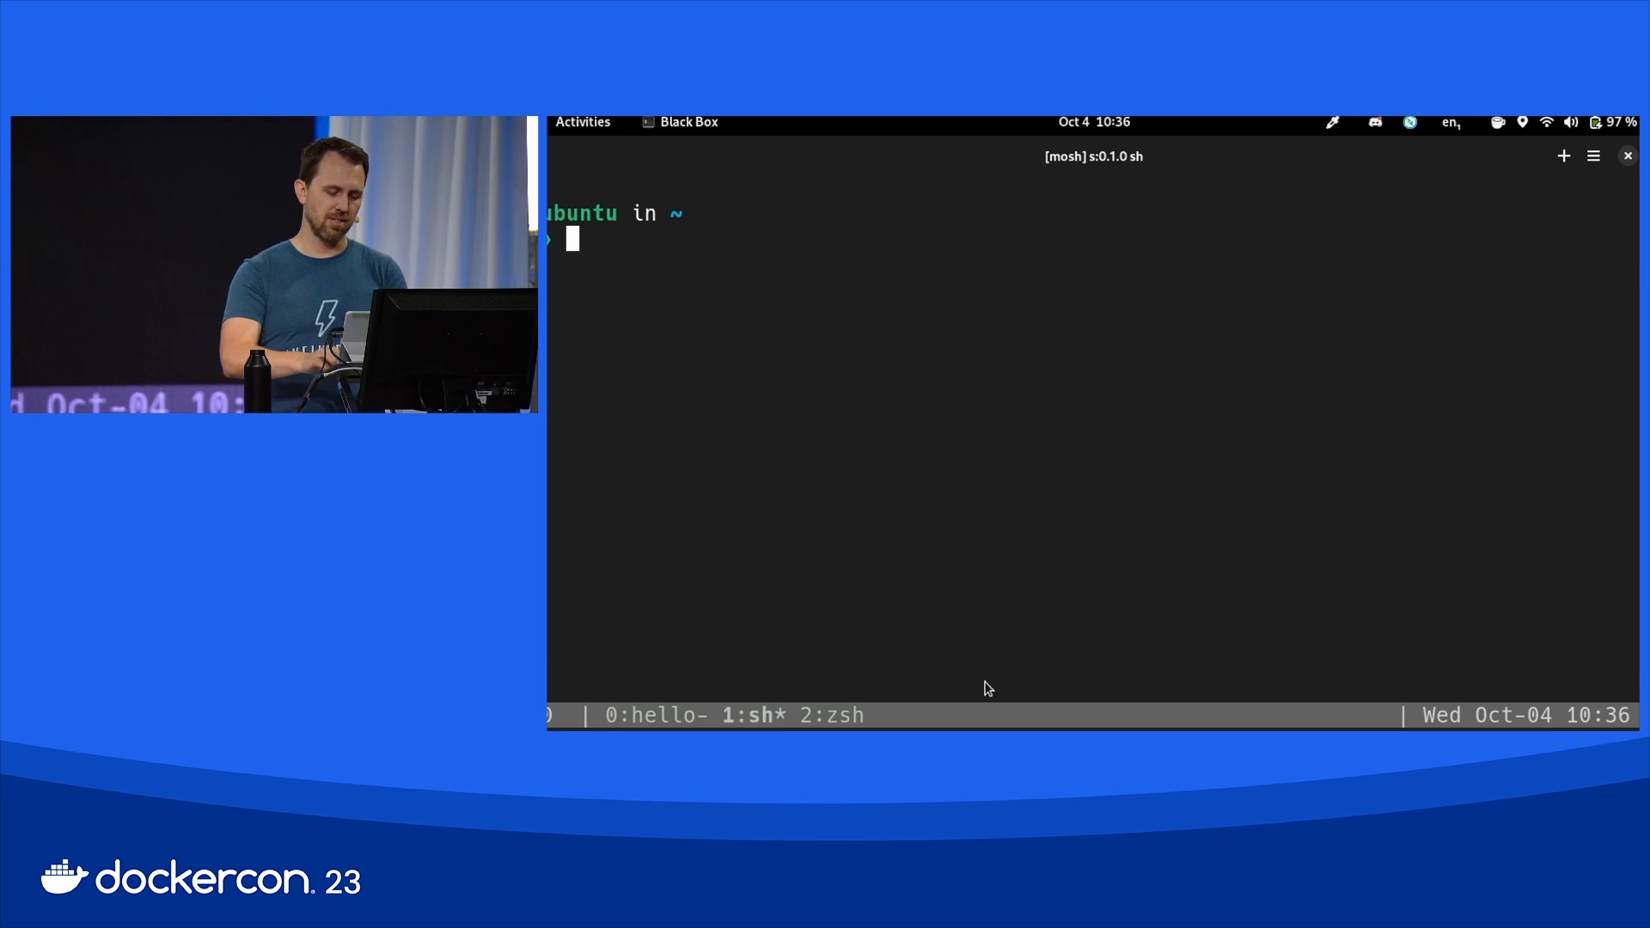
key(ctrl+r)
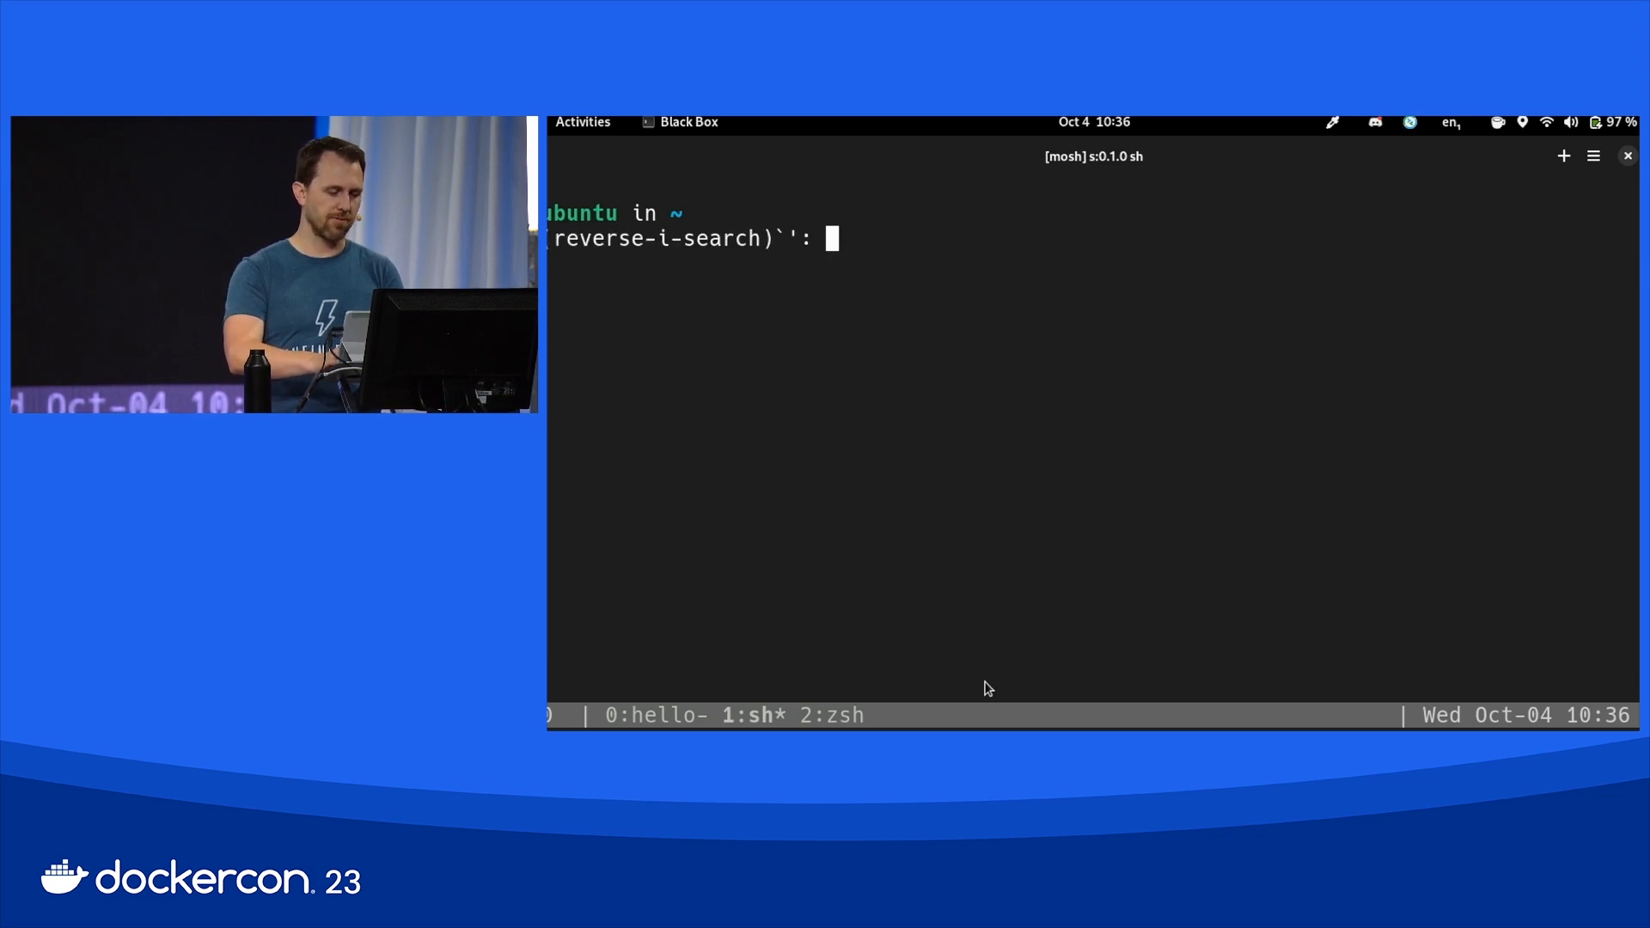
text(TOKEN)
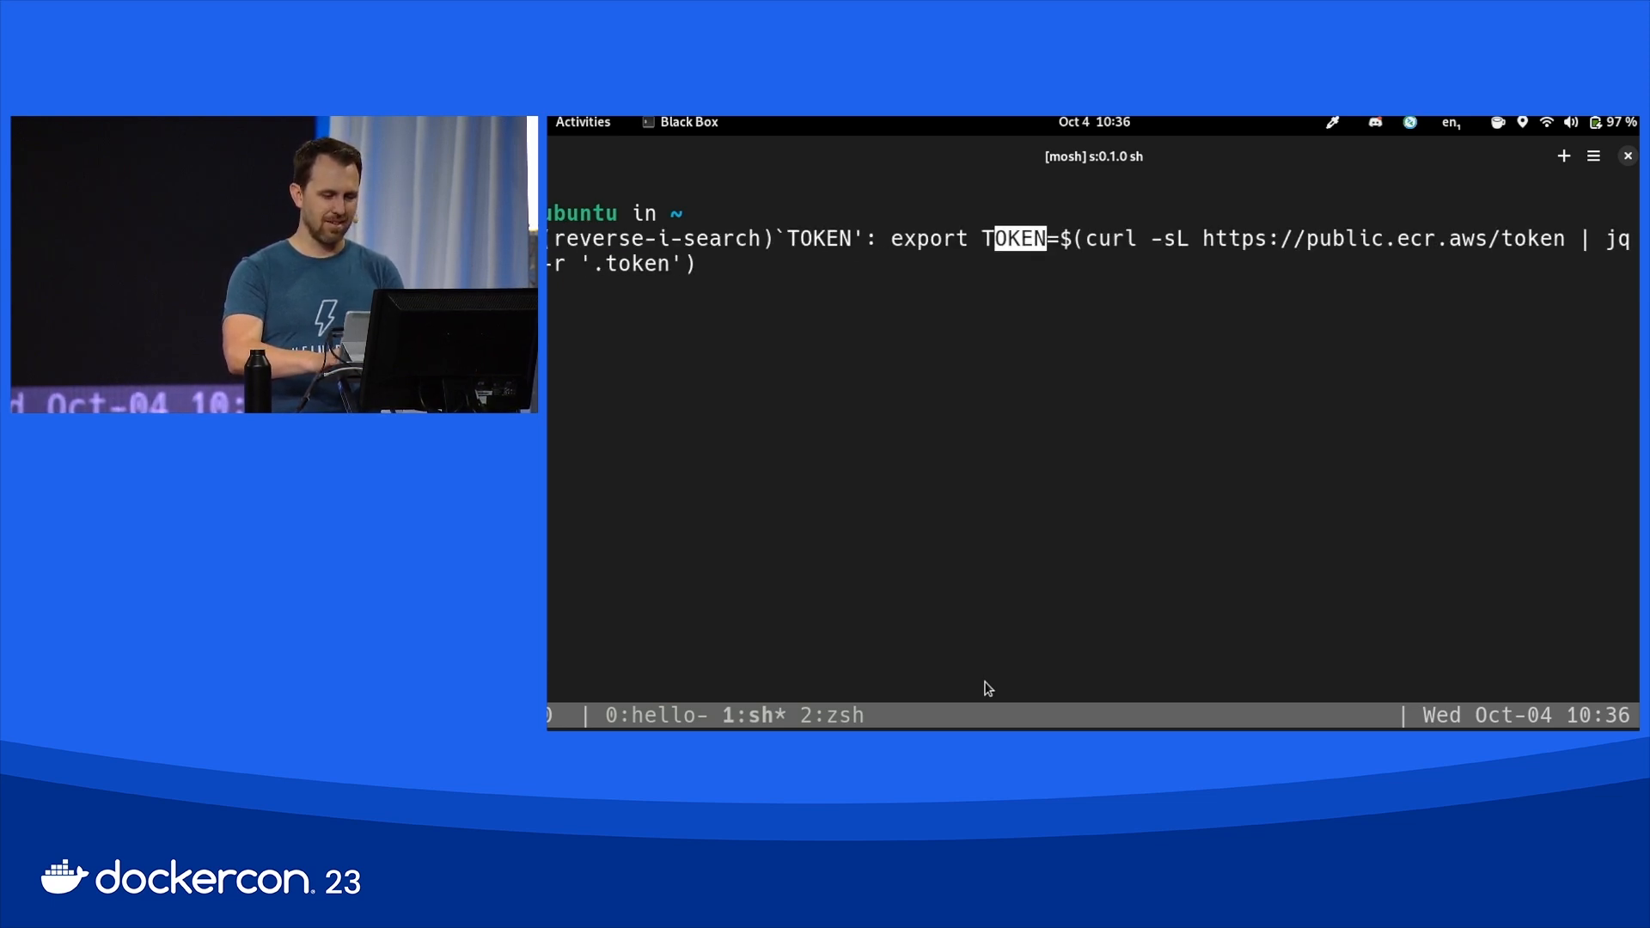
Step: Cancel that search and recall the karpenter v0.31.0 manifest curl command
key(Ctrl+c)
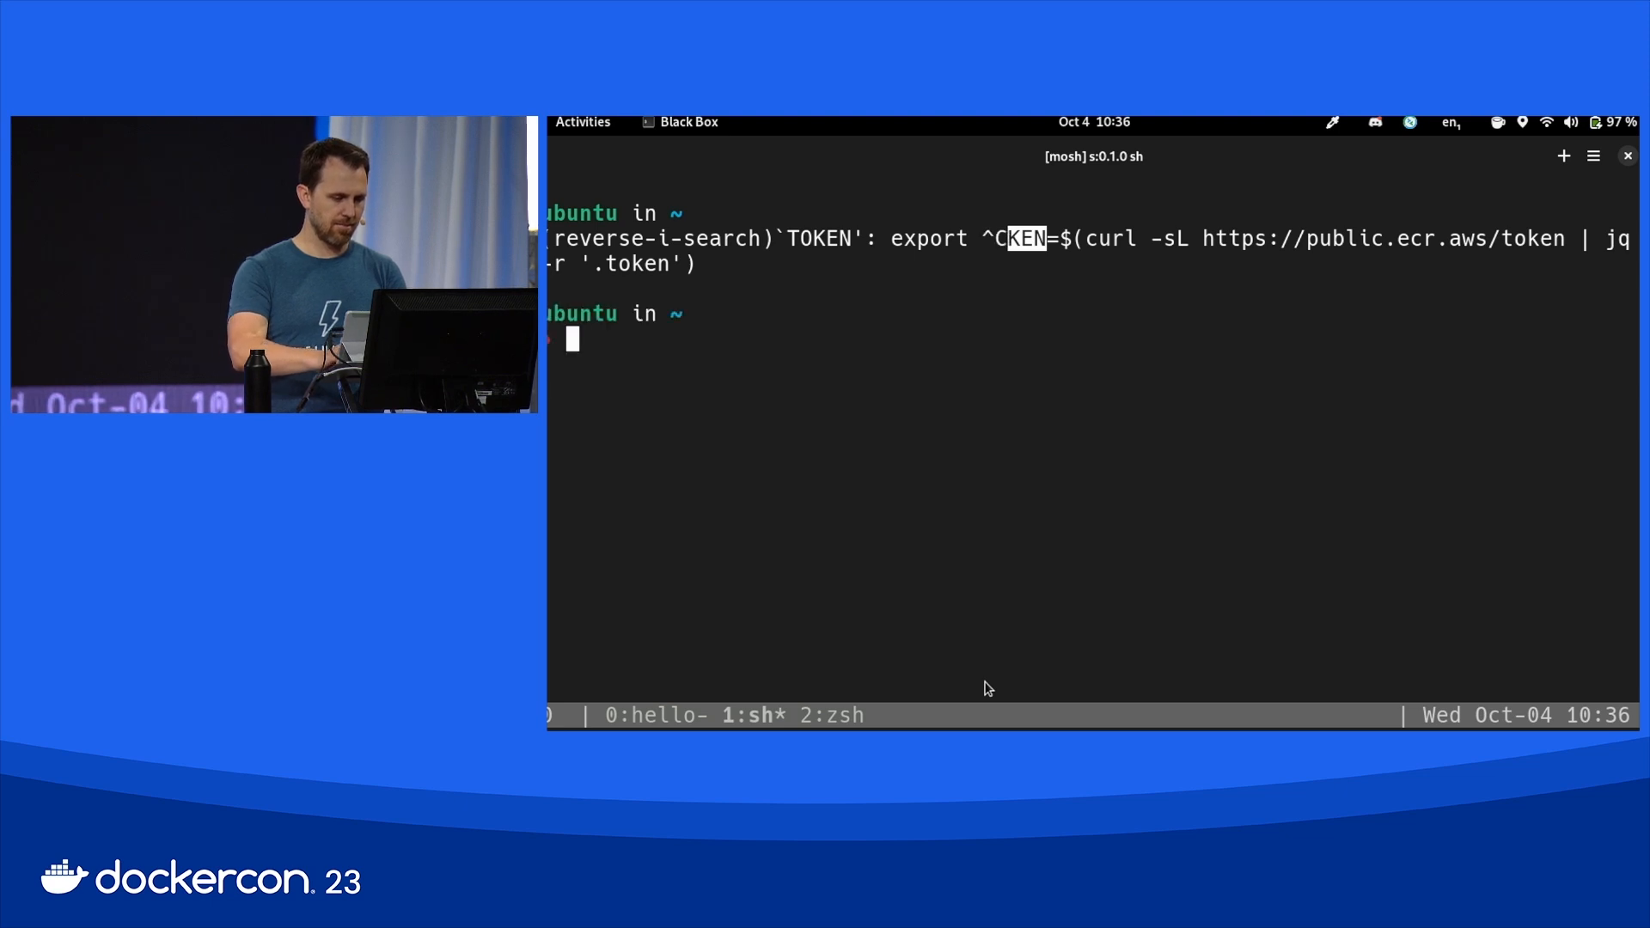
text(manifestkarpenter/karpenter/manifests/v0.31.0" | jq .)
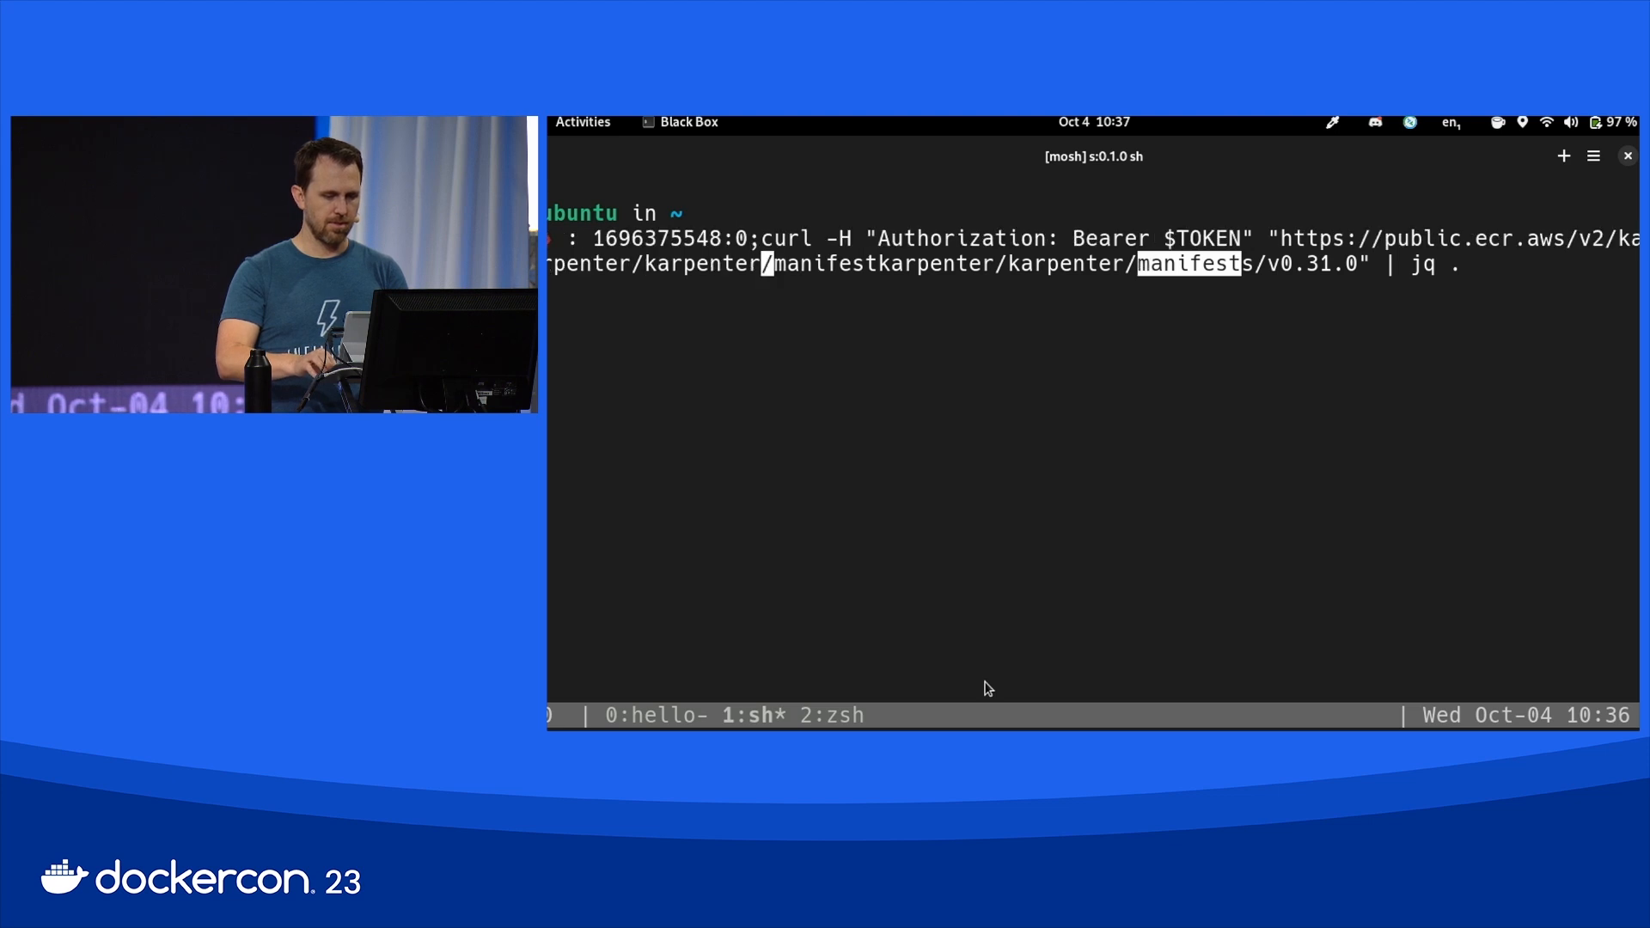
key(Return)
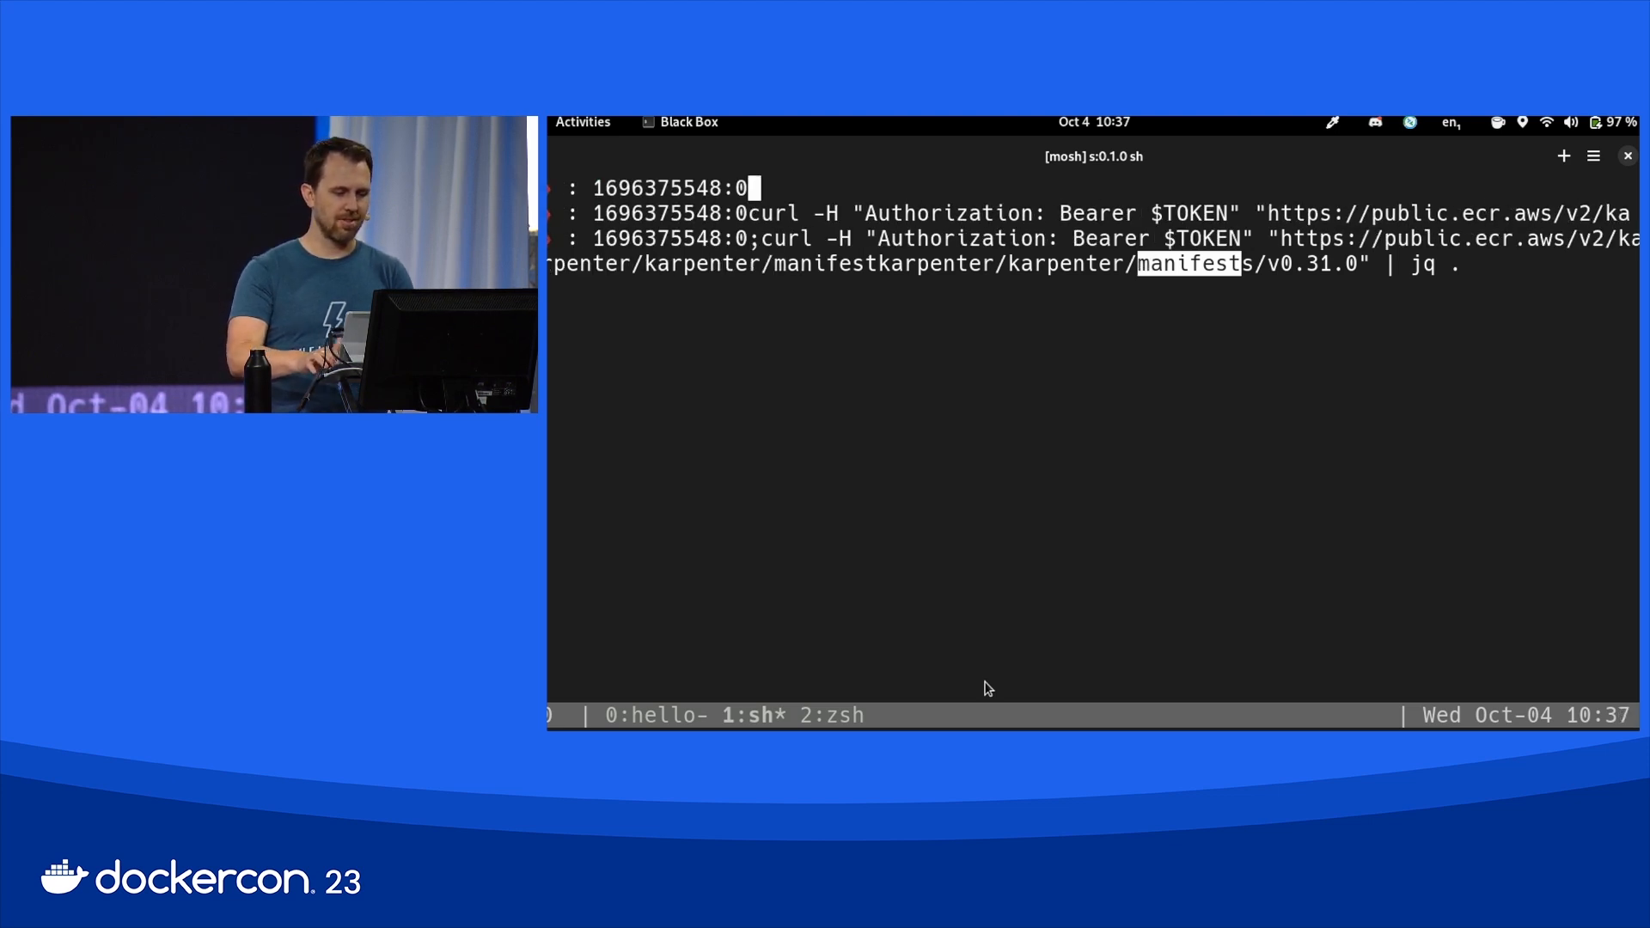
Step: Run the curl | jq request and highlight the Helm config mediaType in the output
key(Return)
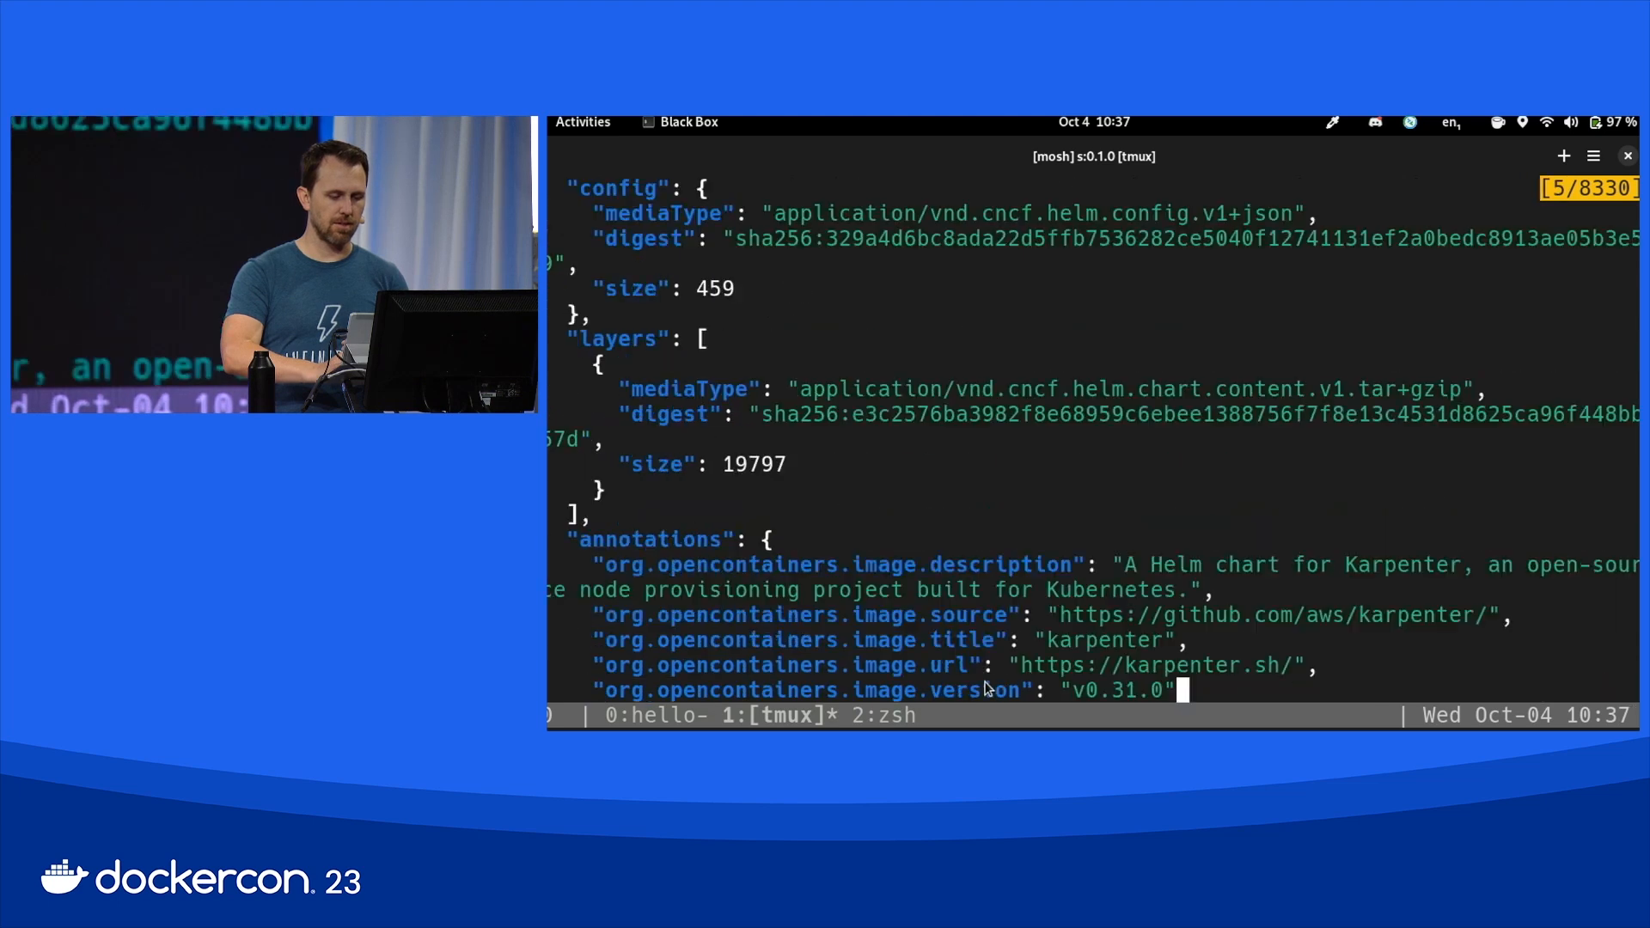
mouse_move(1008, 426)
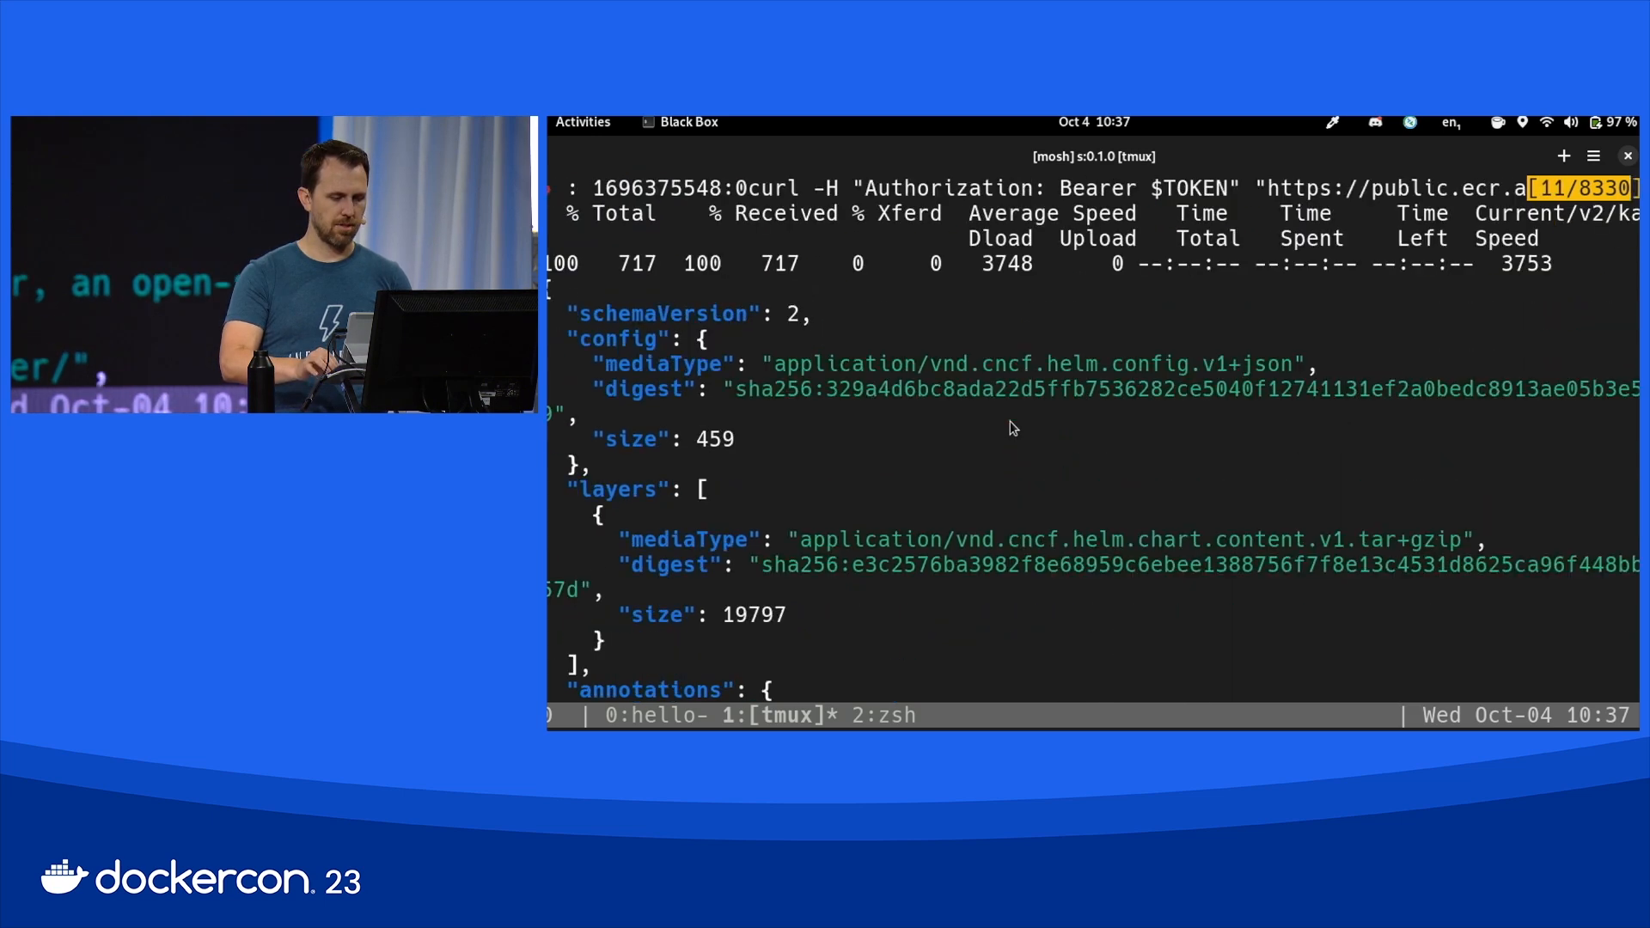
key(ctrl+r)
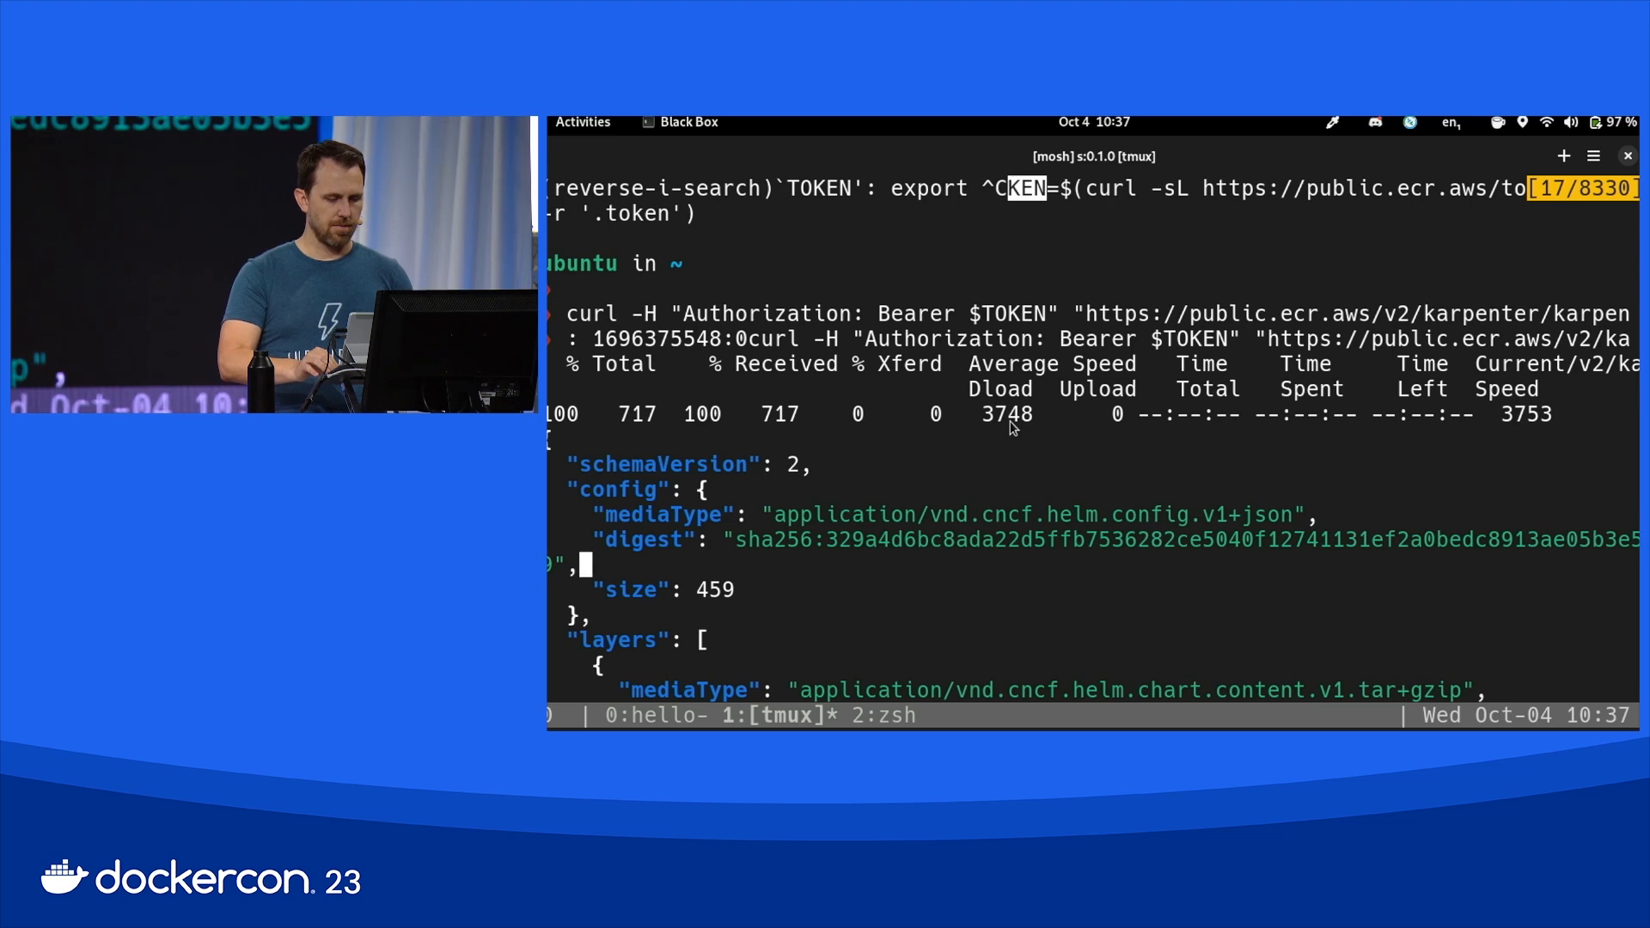
double_click(1037, 515)
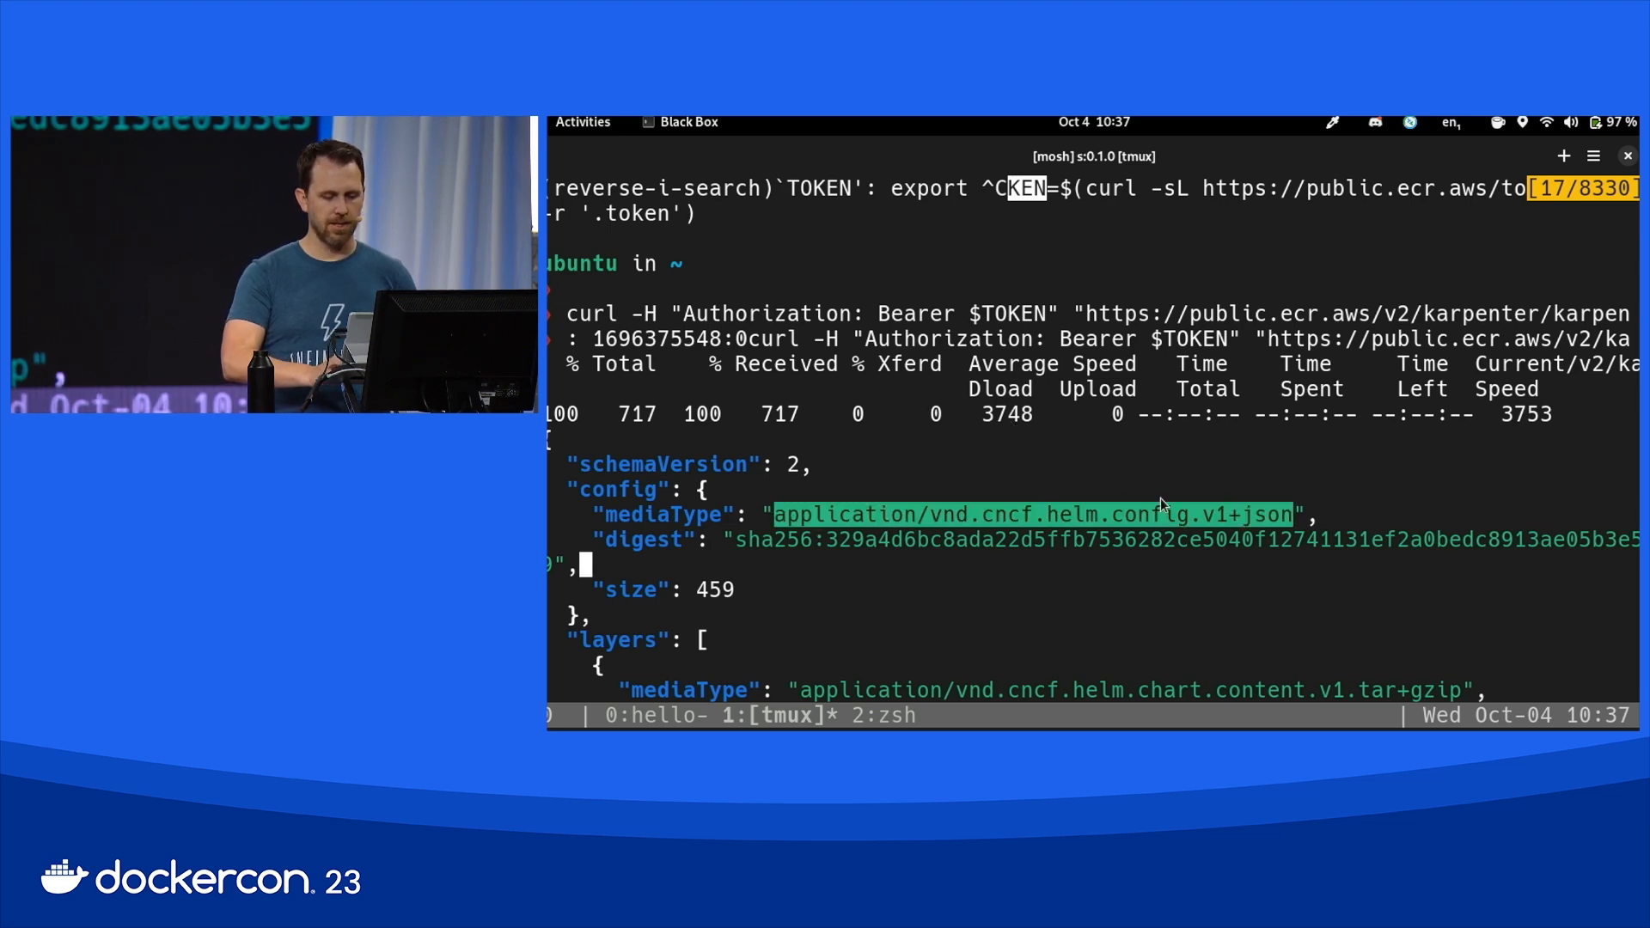
mouse_move(1280, 475)
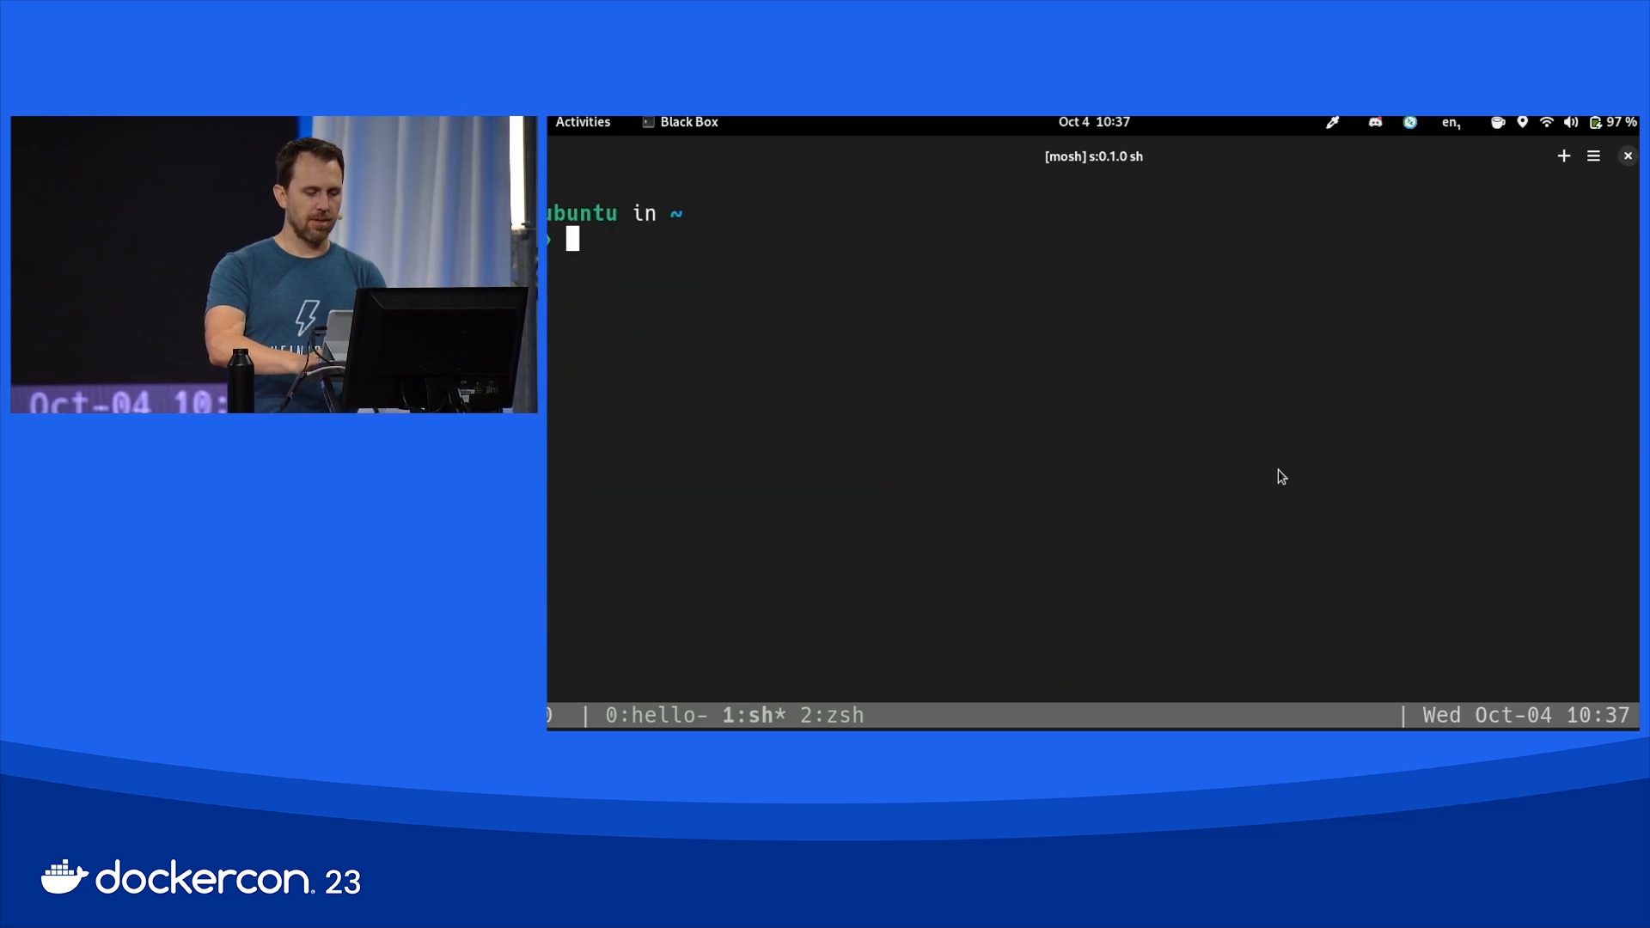
Step: Recall the blobs curl | uncompress | tar command, highlight 'tar', and run it
text(blobs/sha256:e3c2576ba3982f8e68959c6ebee1388756f7f8e13c4531d8625ca96f444)
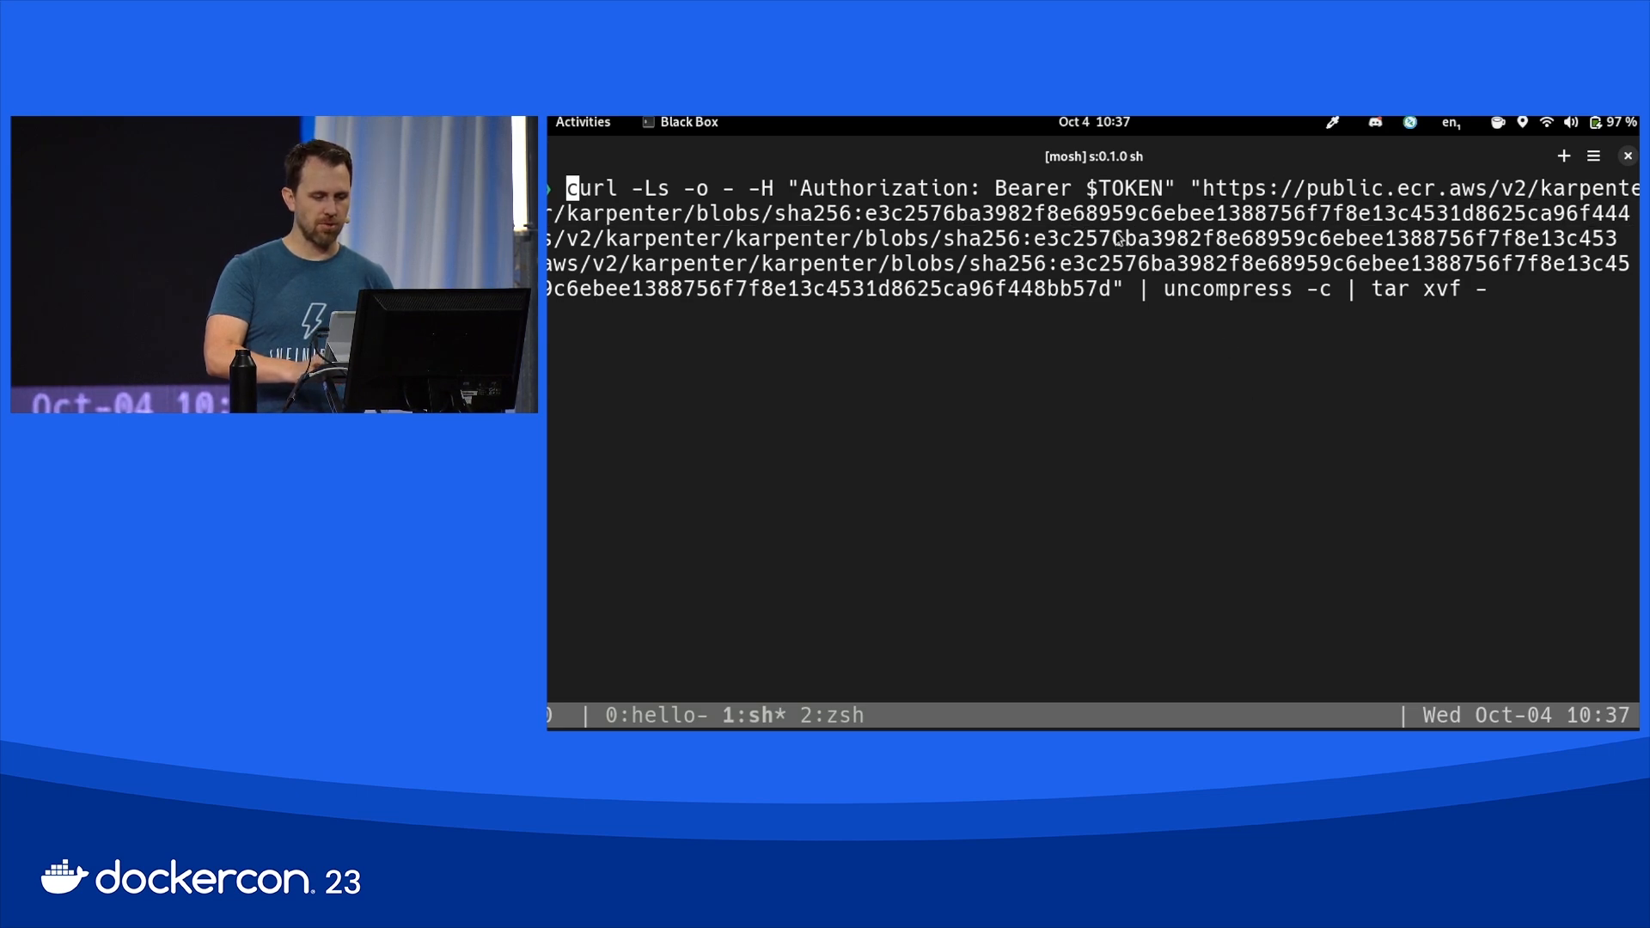
double_click(1388, 290)
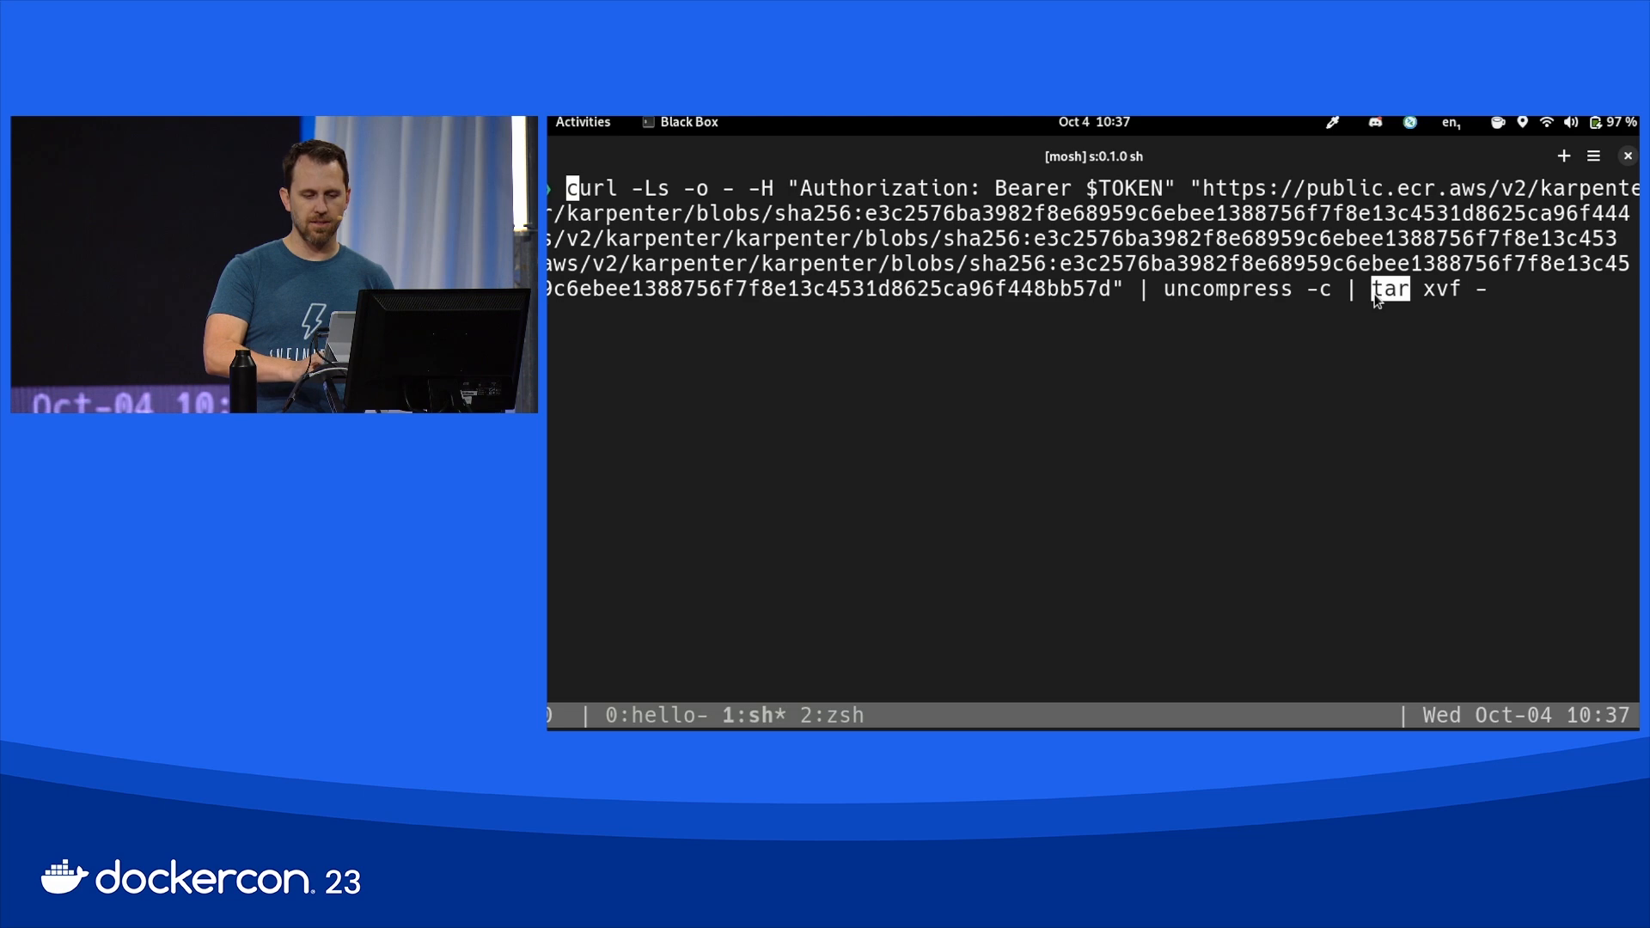
mouse_move(1514, 299)
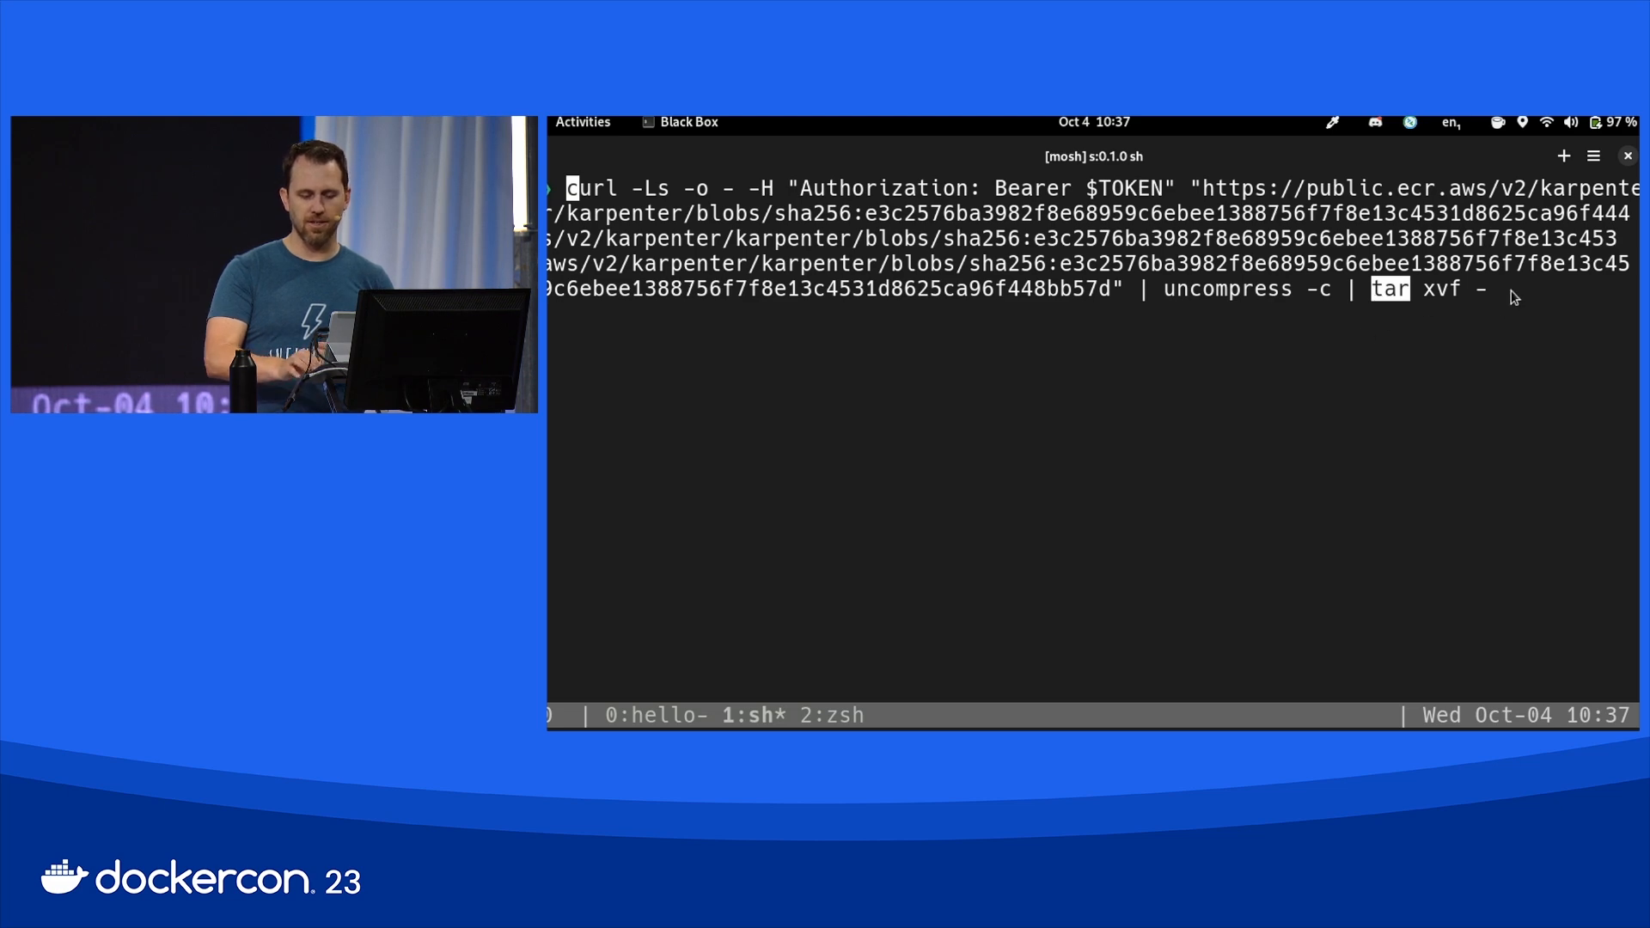
key(Return)
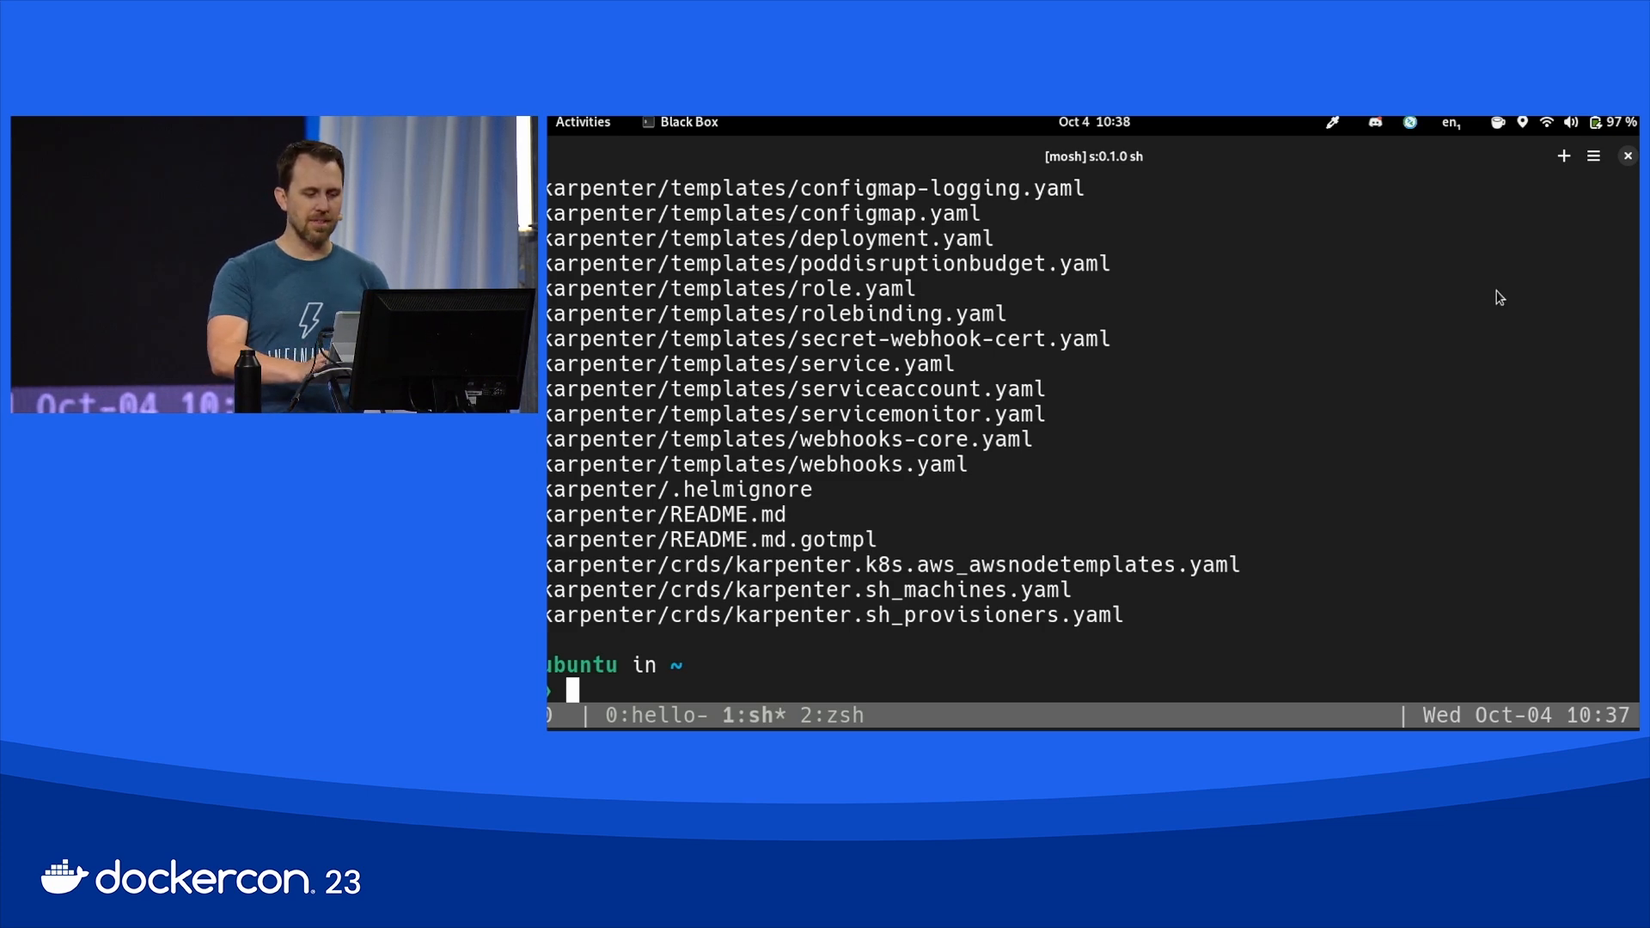
mouse_move(1303, 361)
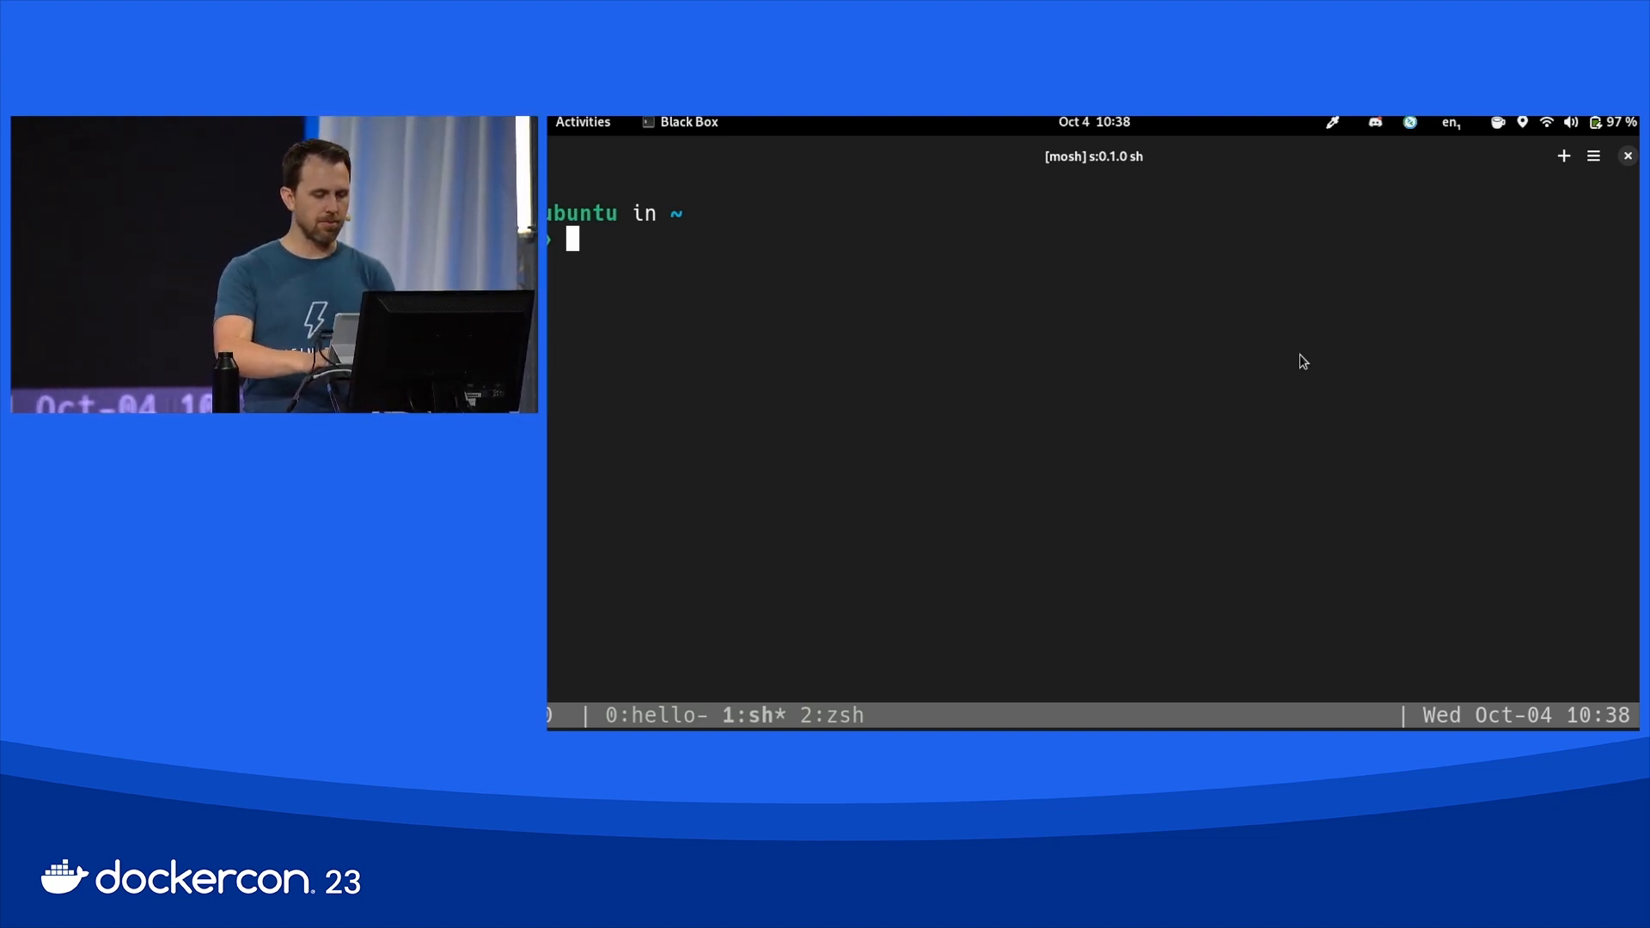
Step: Type 'type mqp' at the fresh prompt
text(typ)
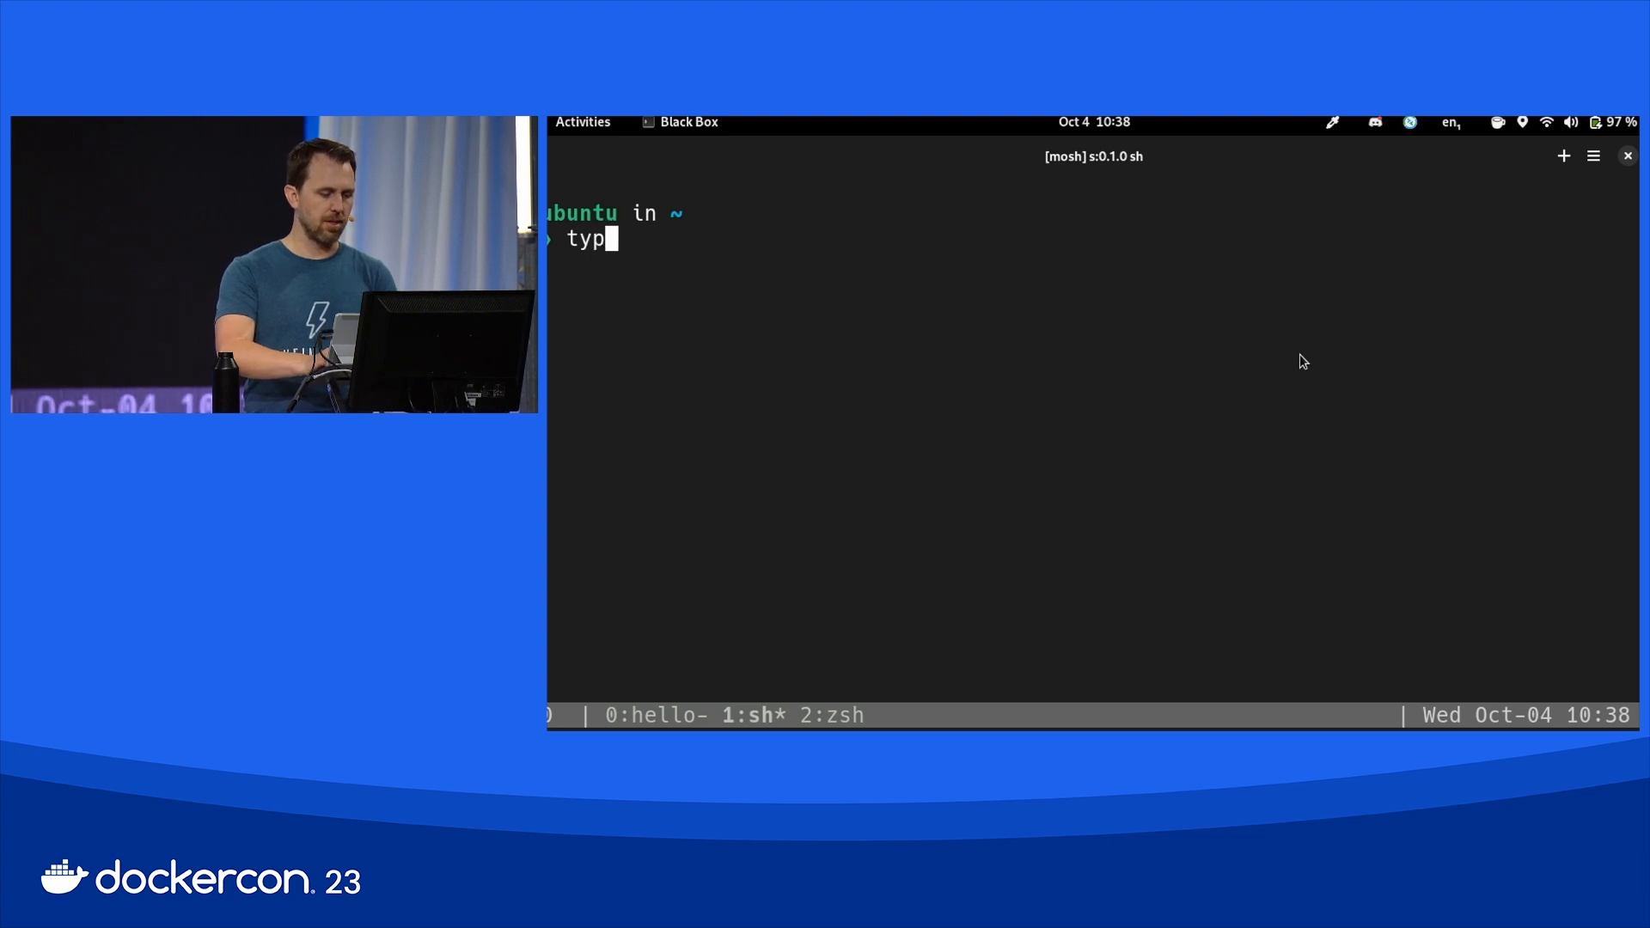
text(e mqp)
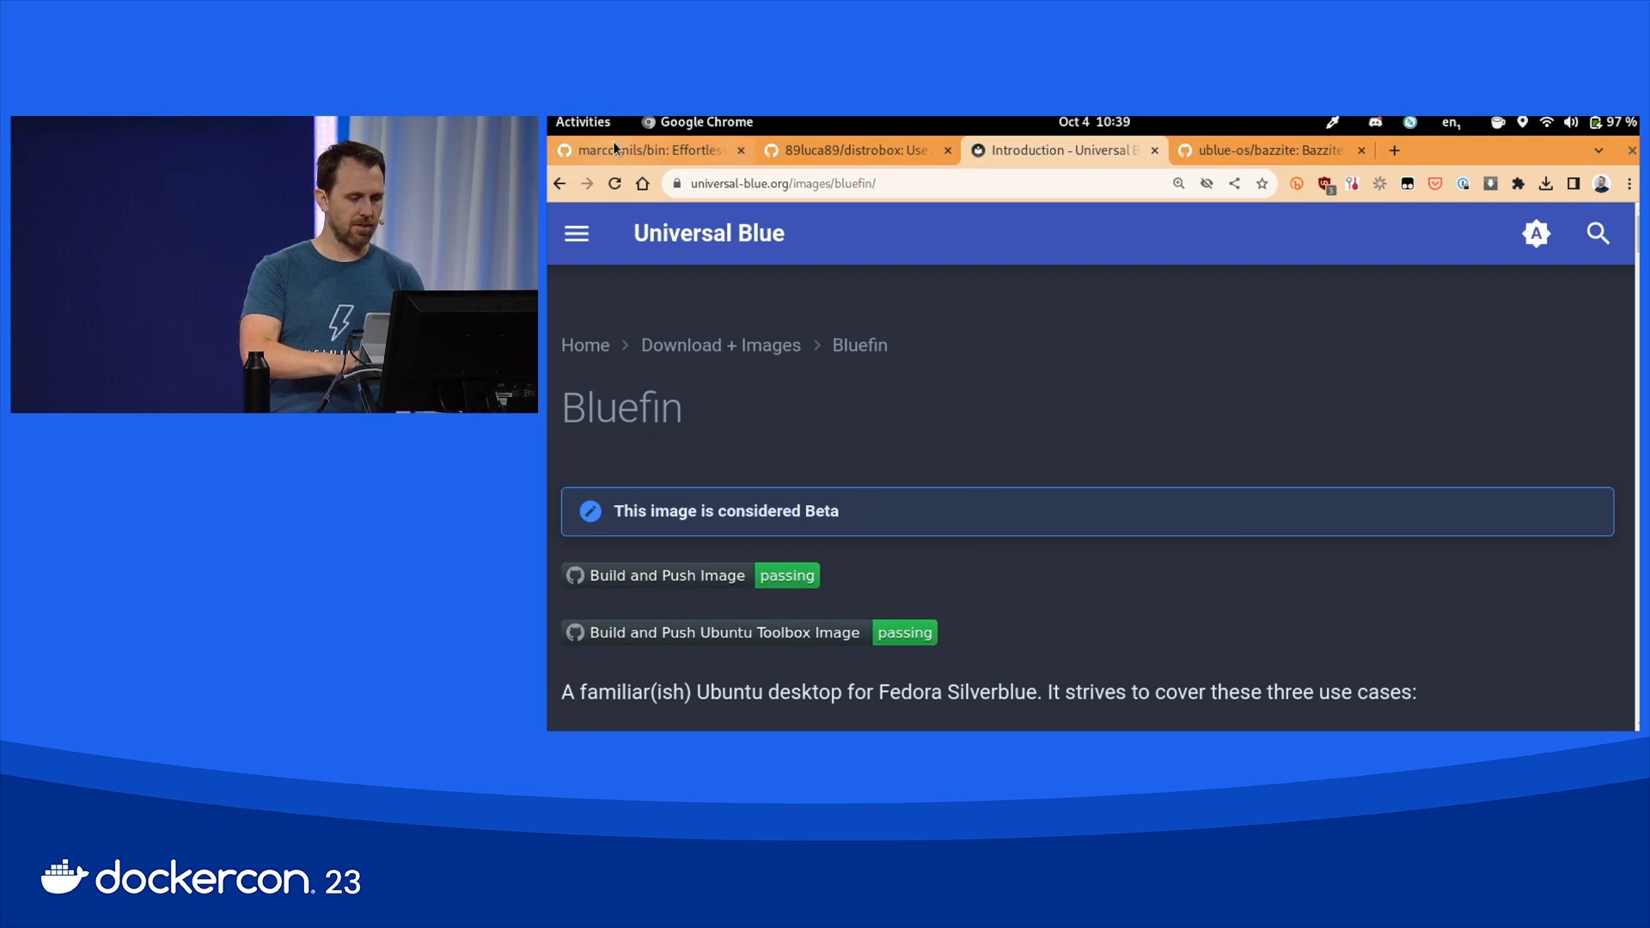
Step: Leave the Bluefin page in Chrome and return to the Black Box terminal
click(652, 150)
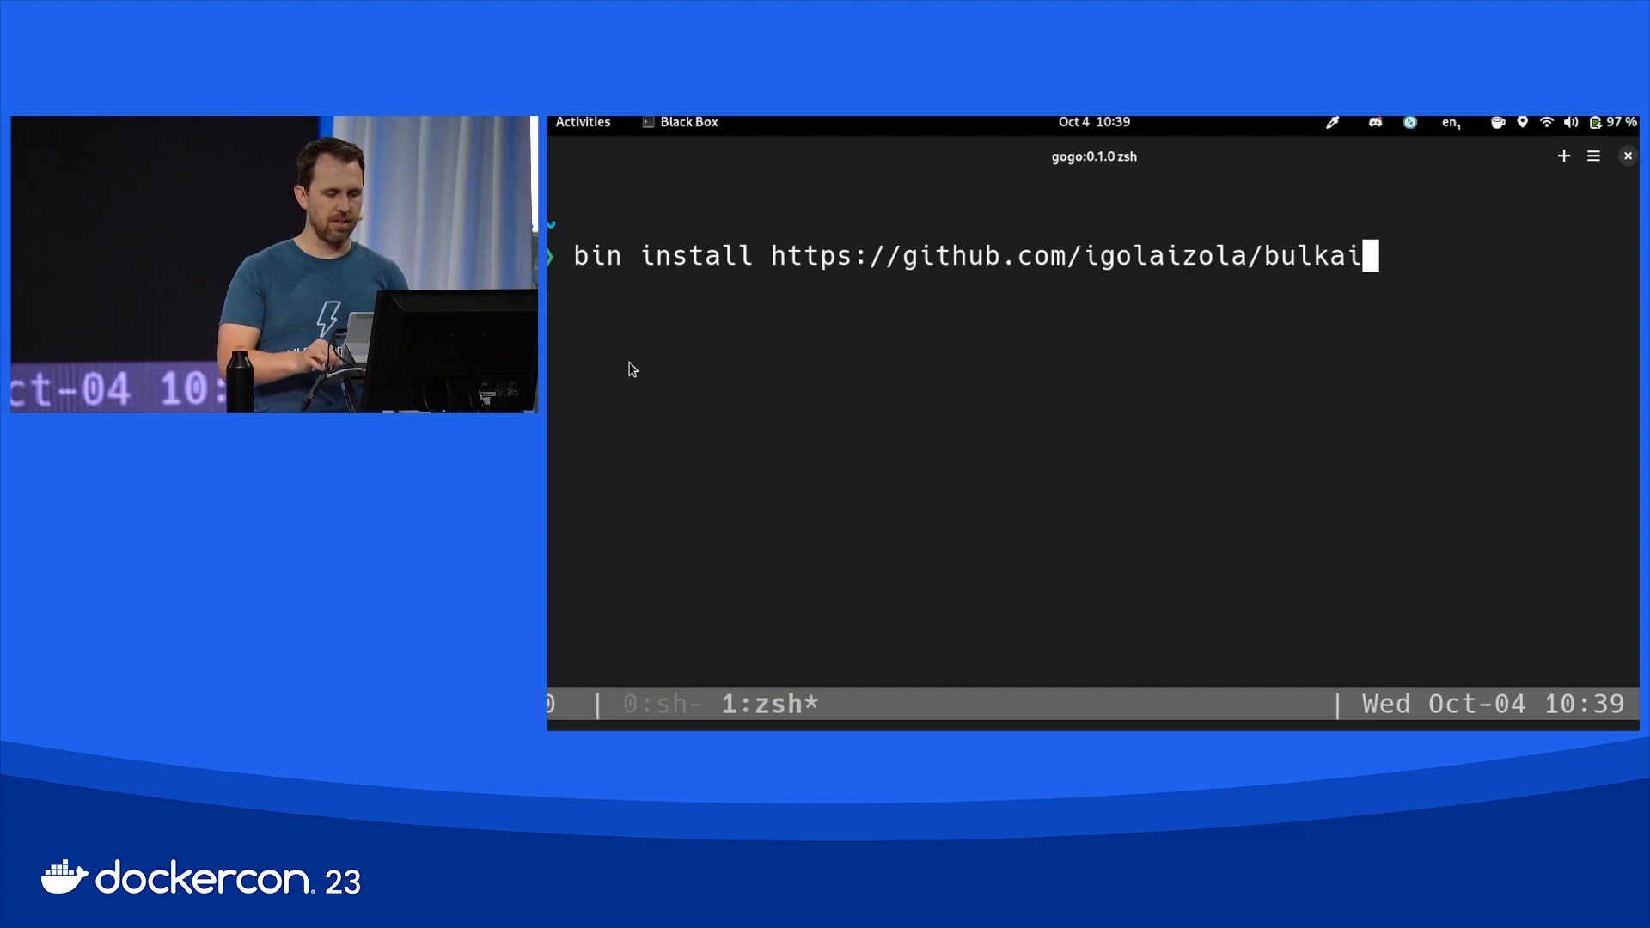
Step: Cancel the bulkai install and recall the earlier 'bin in' command, editing it toward terra
key(Return)
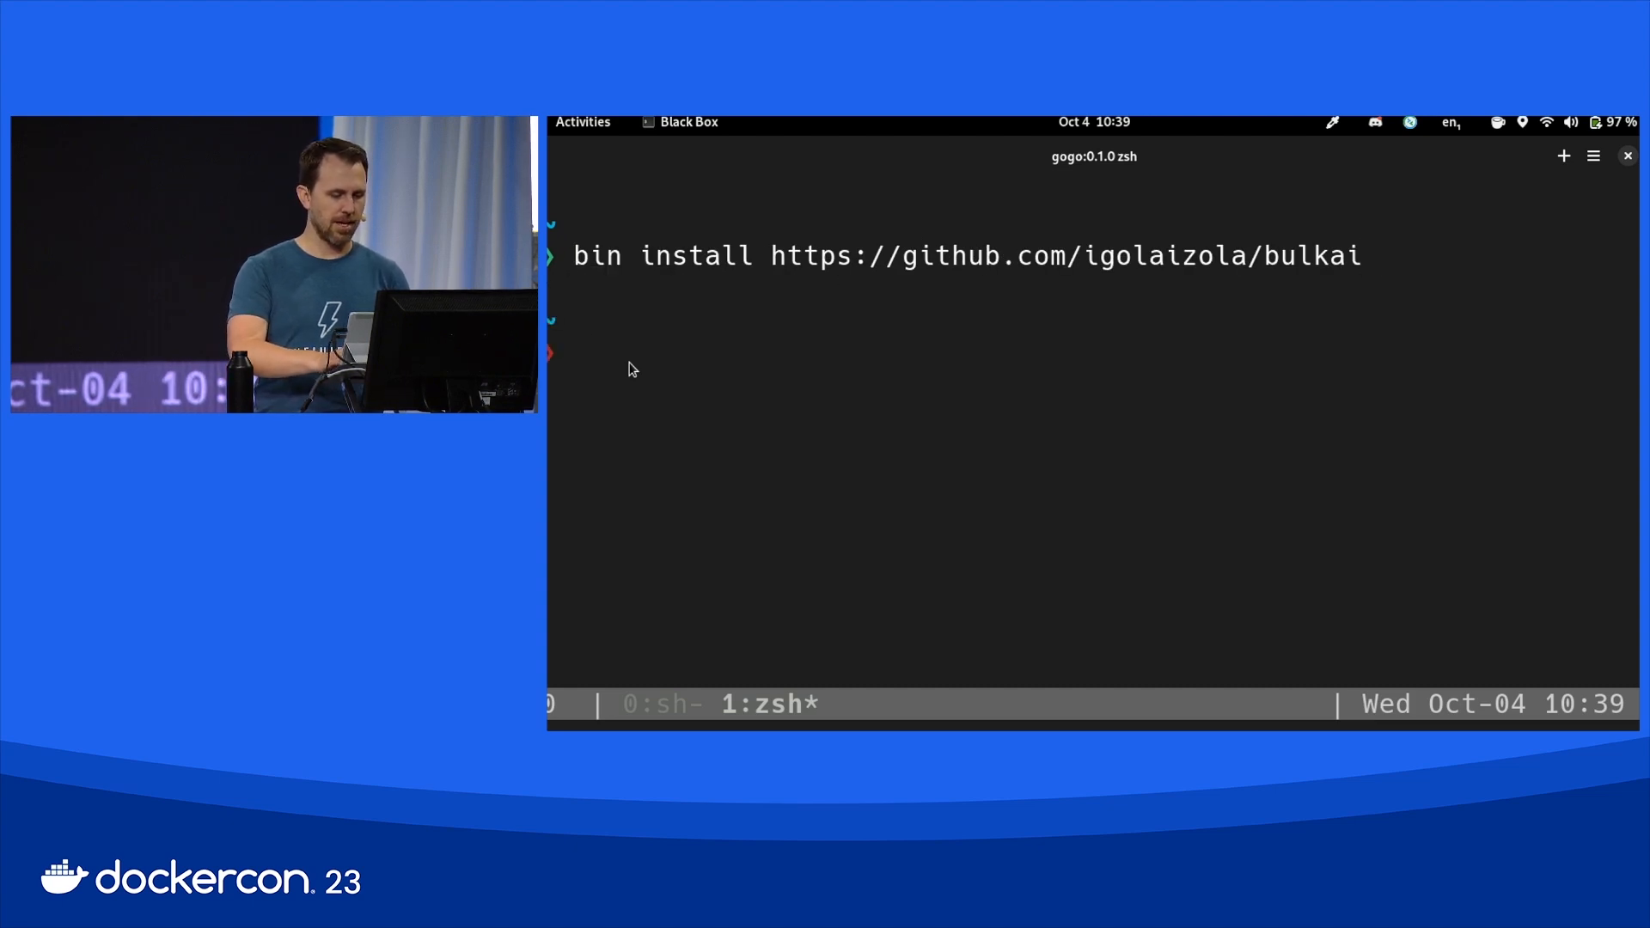
key(ctrl+r)
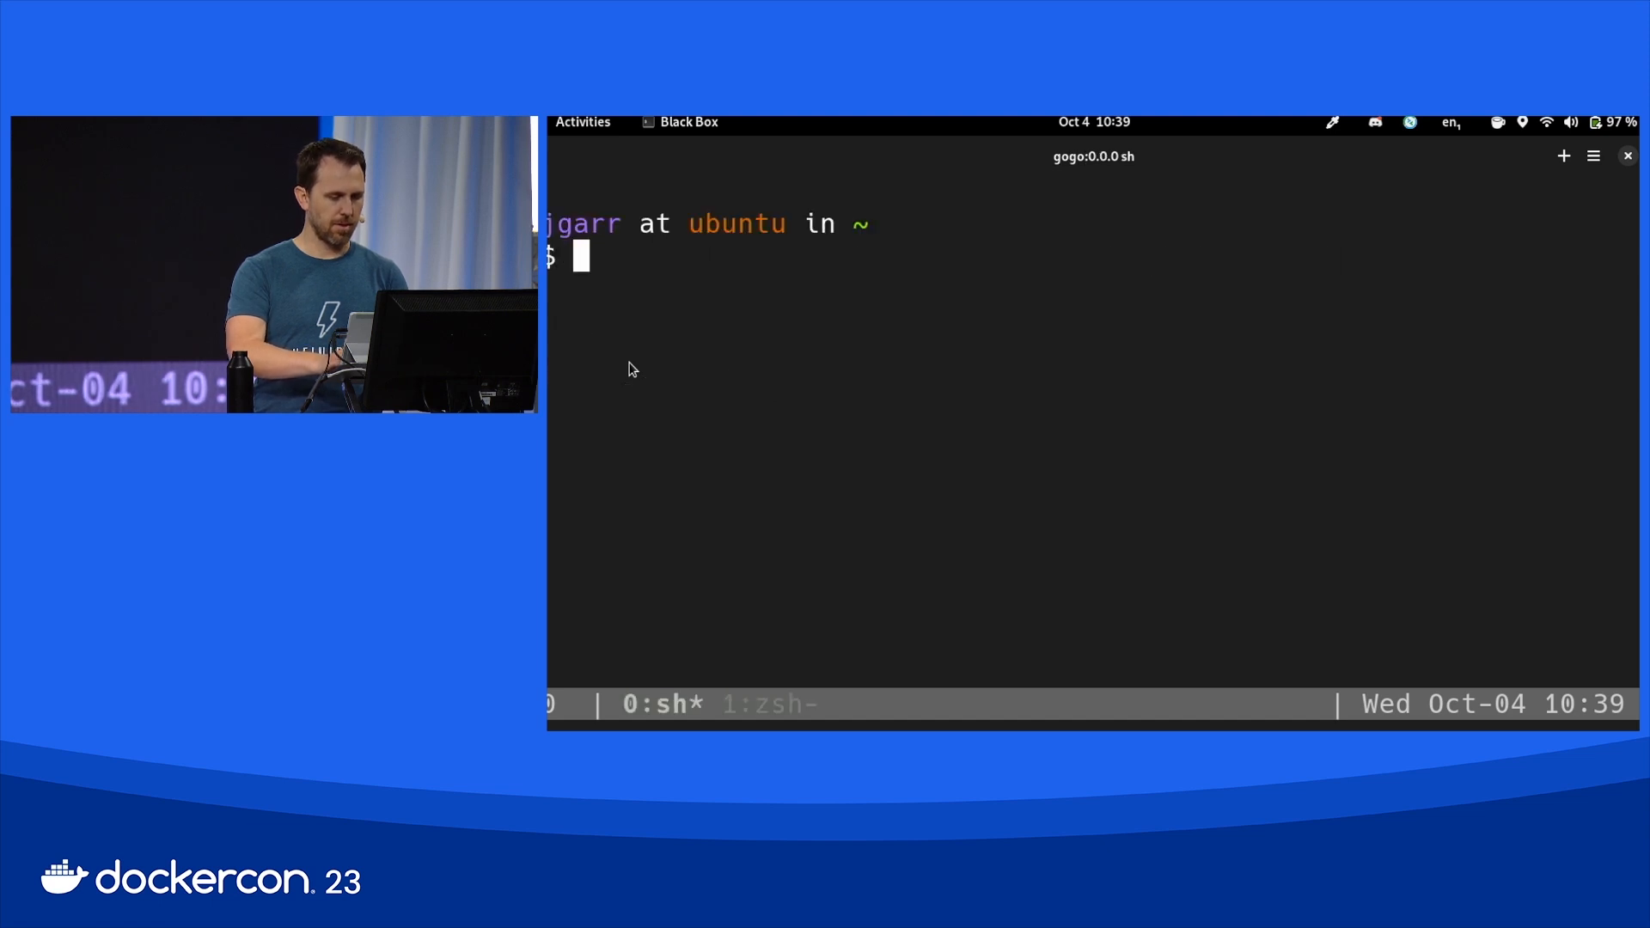
text(bin in)
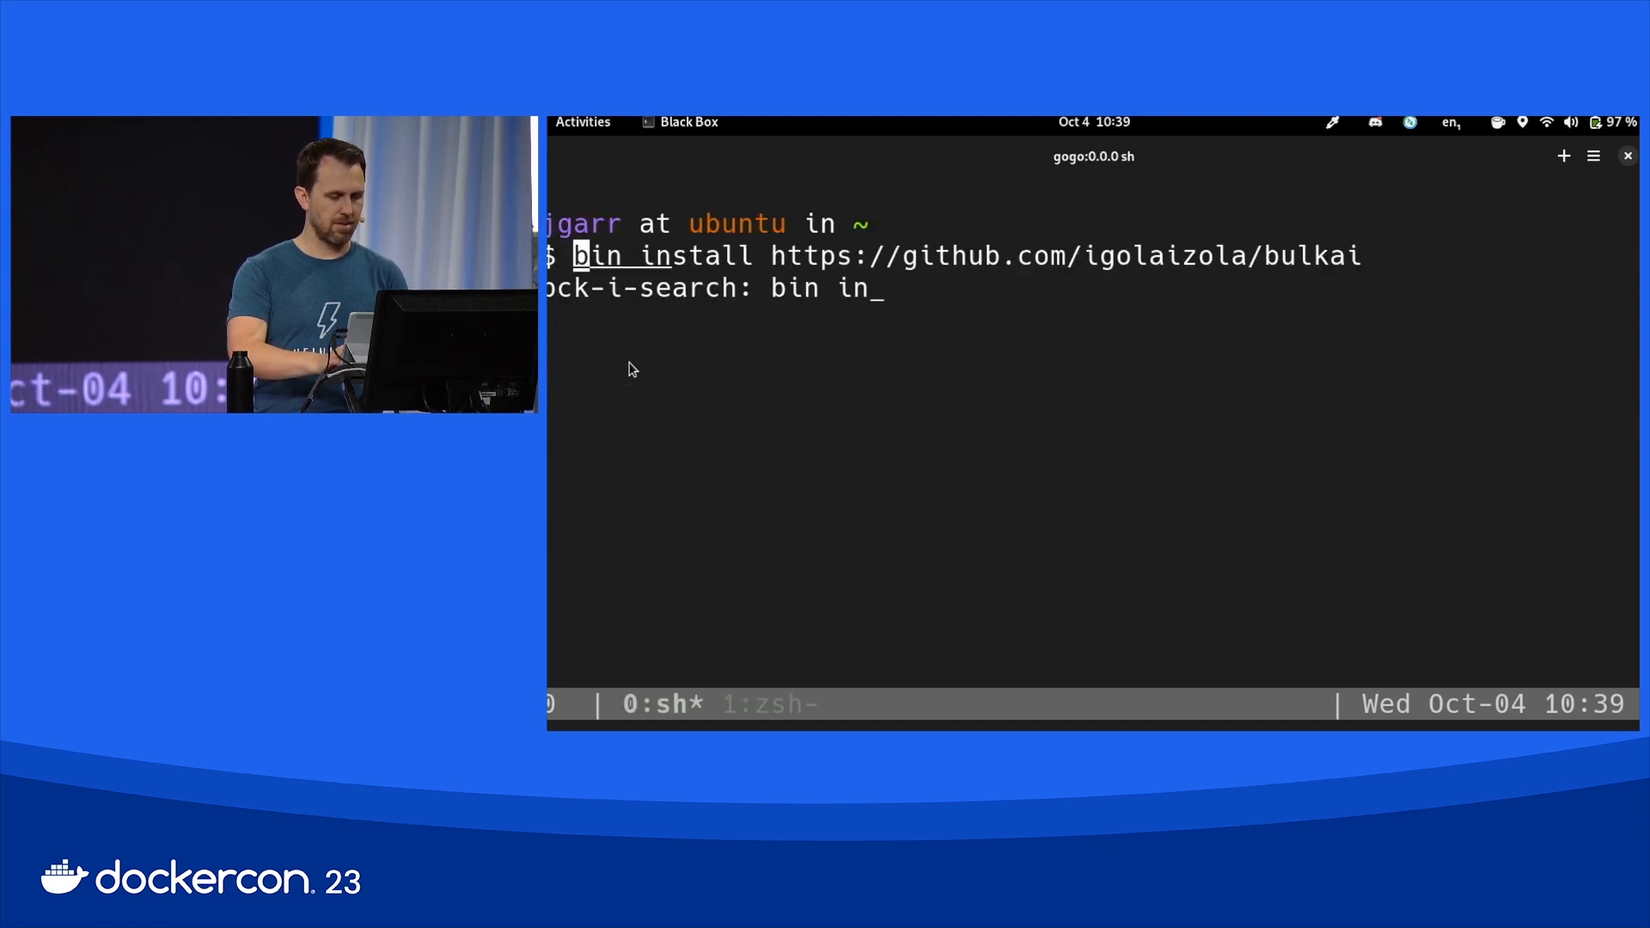
key(Return)
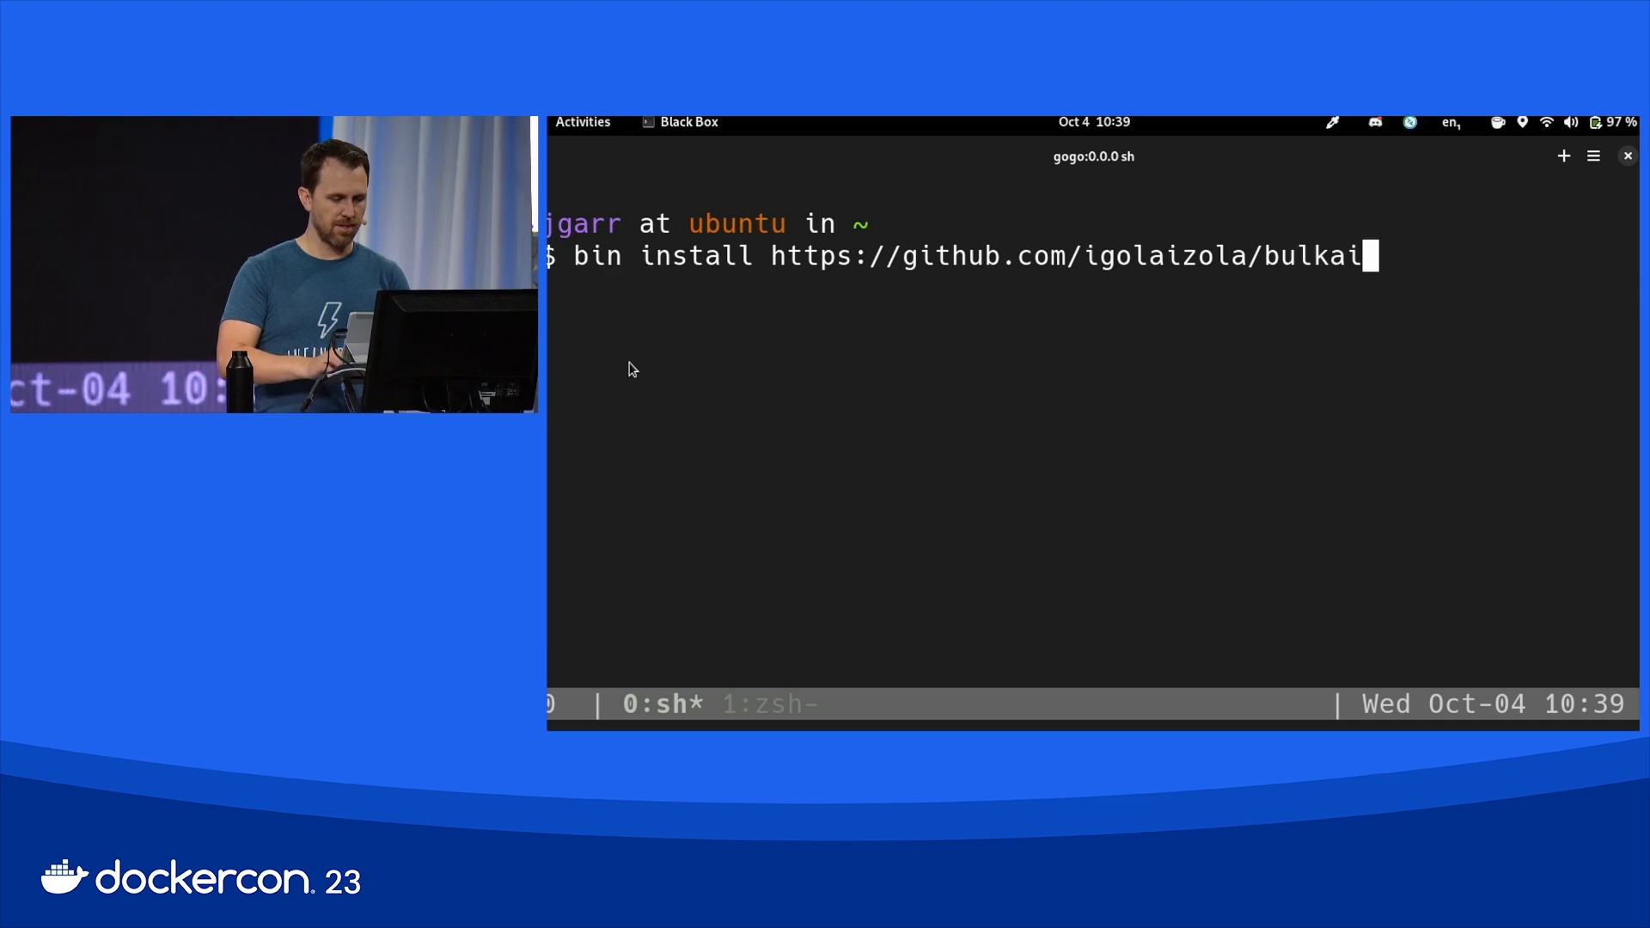
key(Backspace)
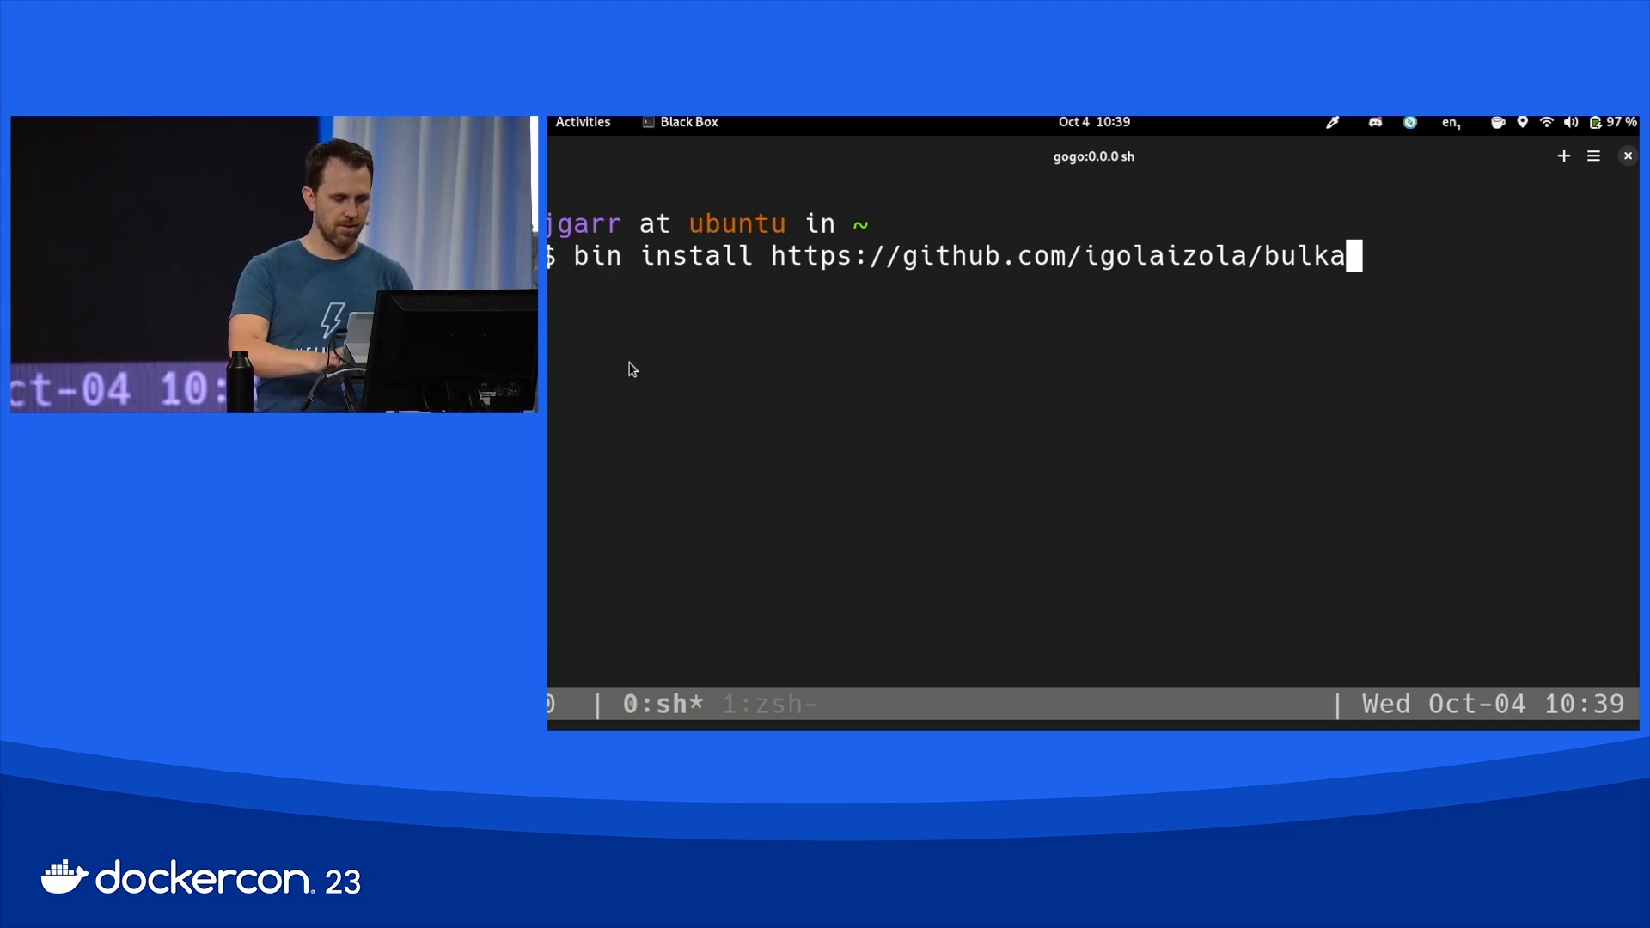
text(terra)
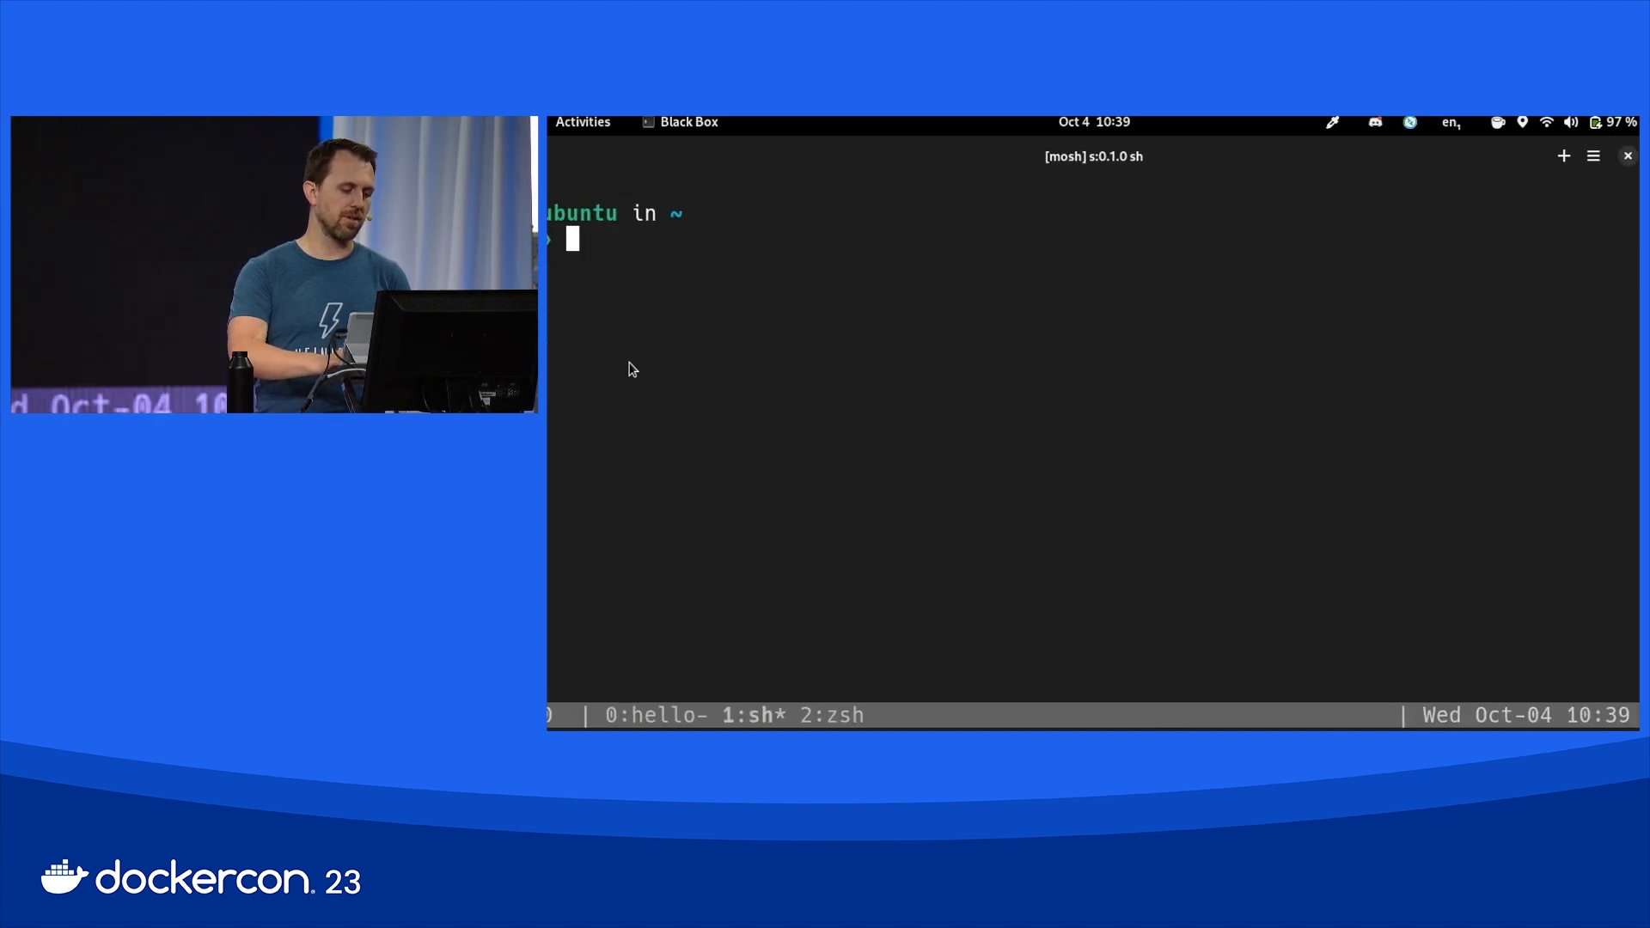
Step: Rerun 'bin install docker://hashicorp/terraform:light' from history; it fails because terraform already exists
text(terraf': : 1696375516:0;terraform)
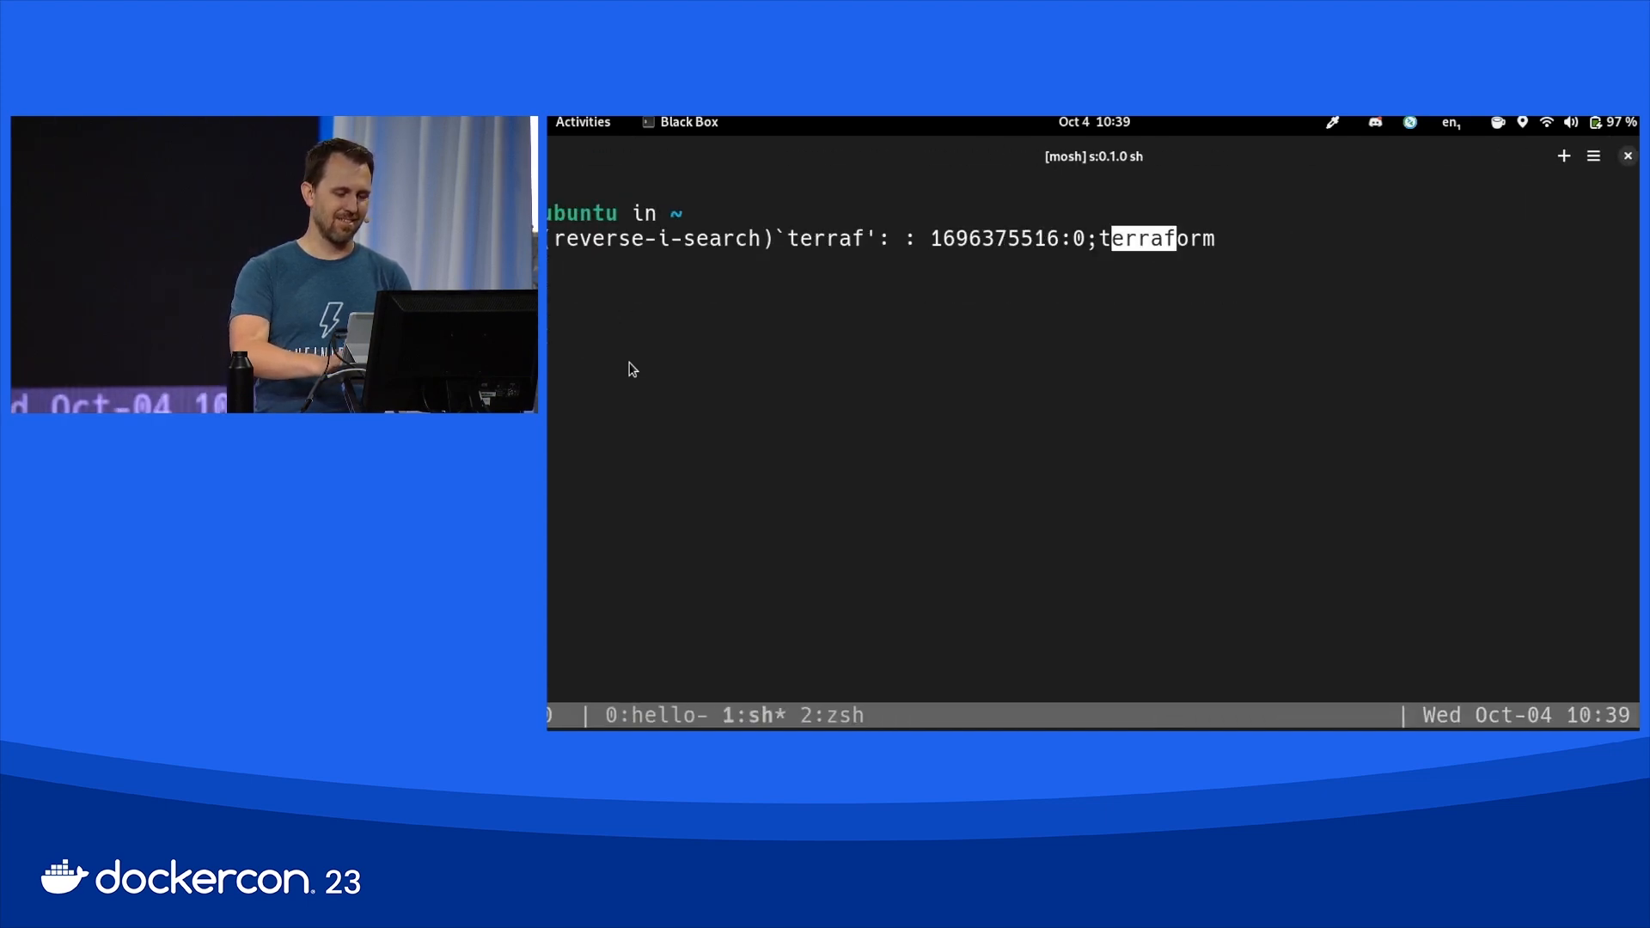
key(Ctrl+r)
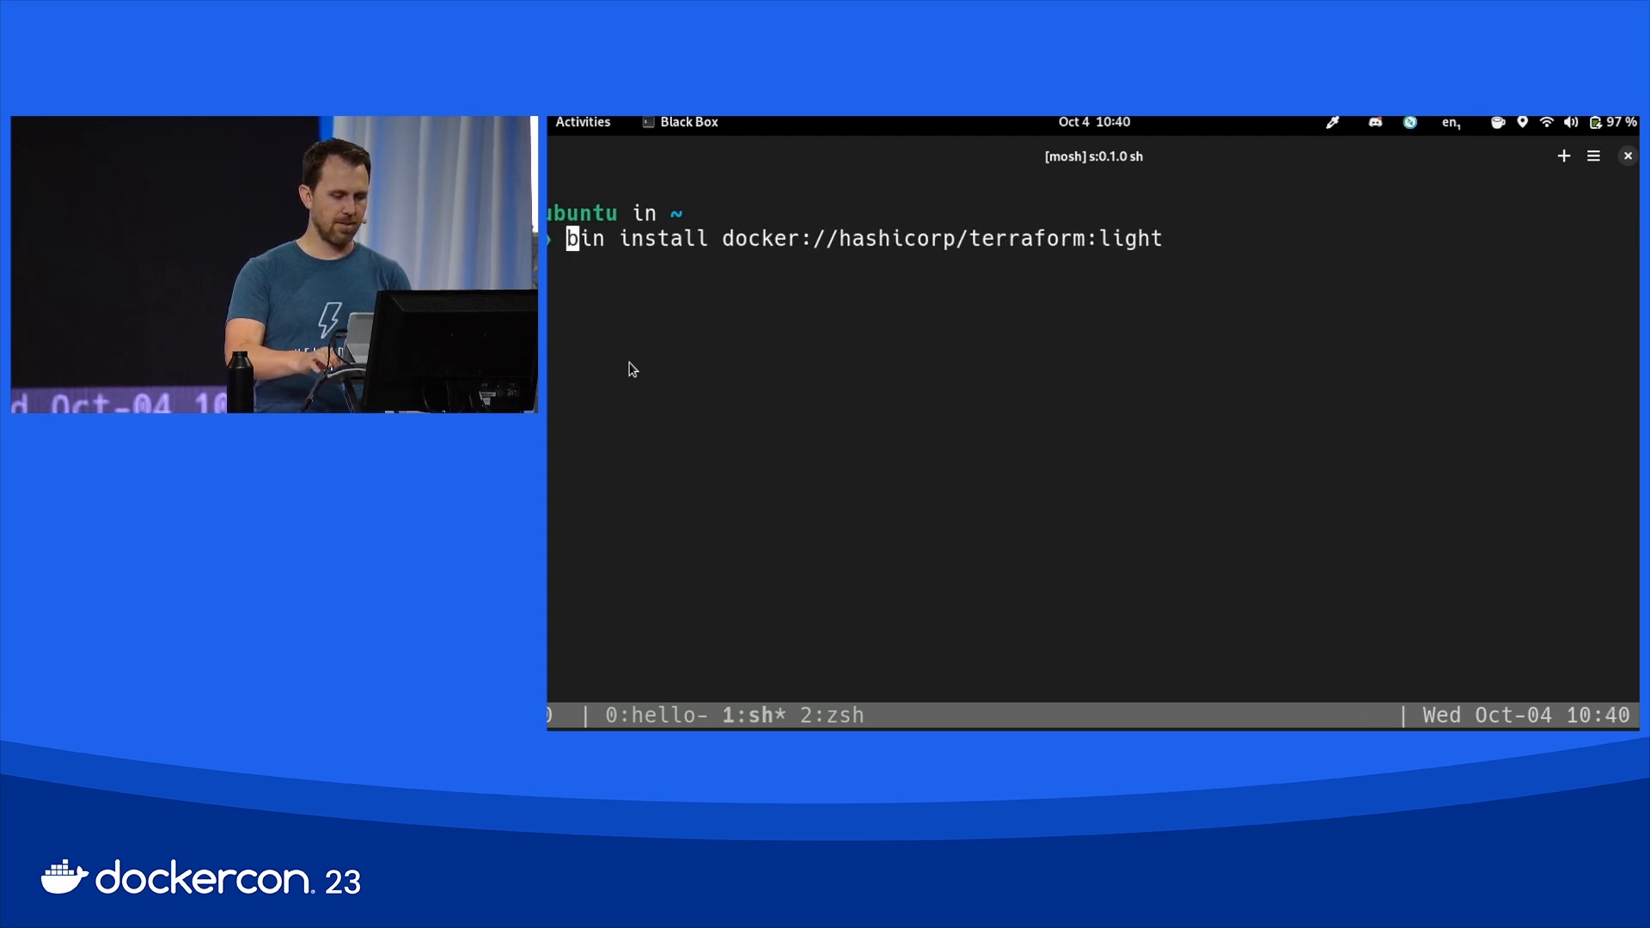
key(Return)
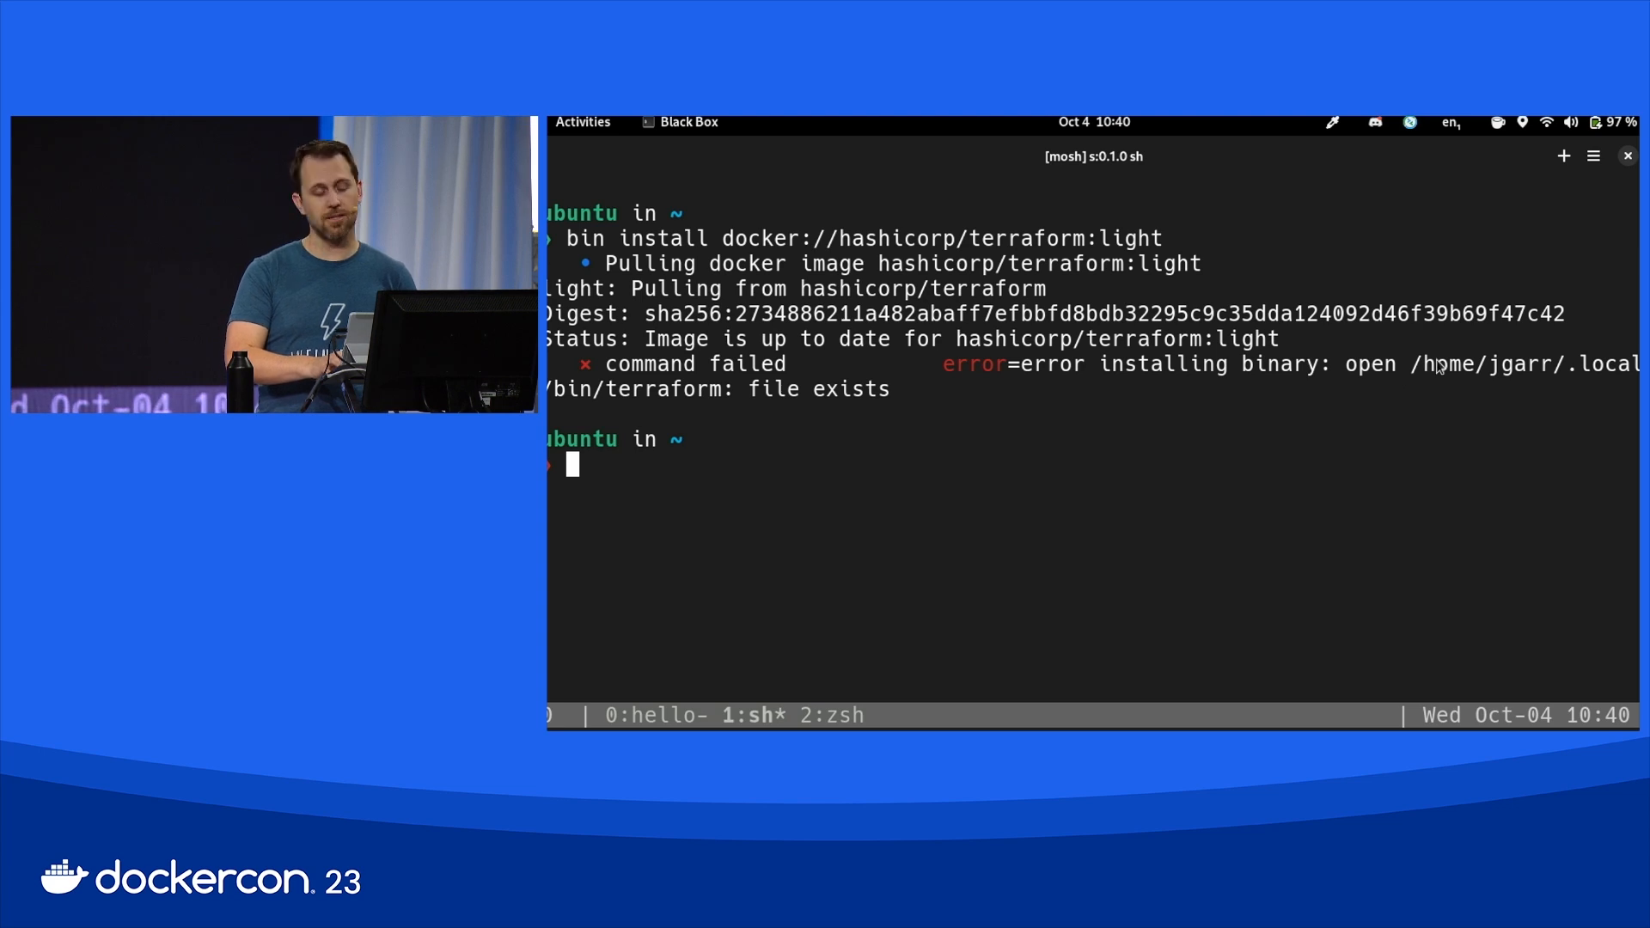
Step: Print the .local/bin/terraform docker-run wrapper script with cat
text(cat)
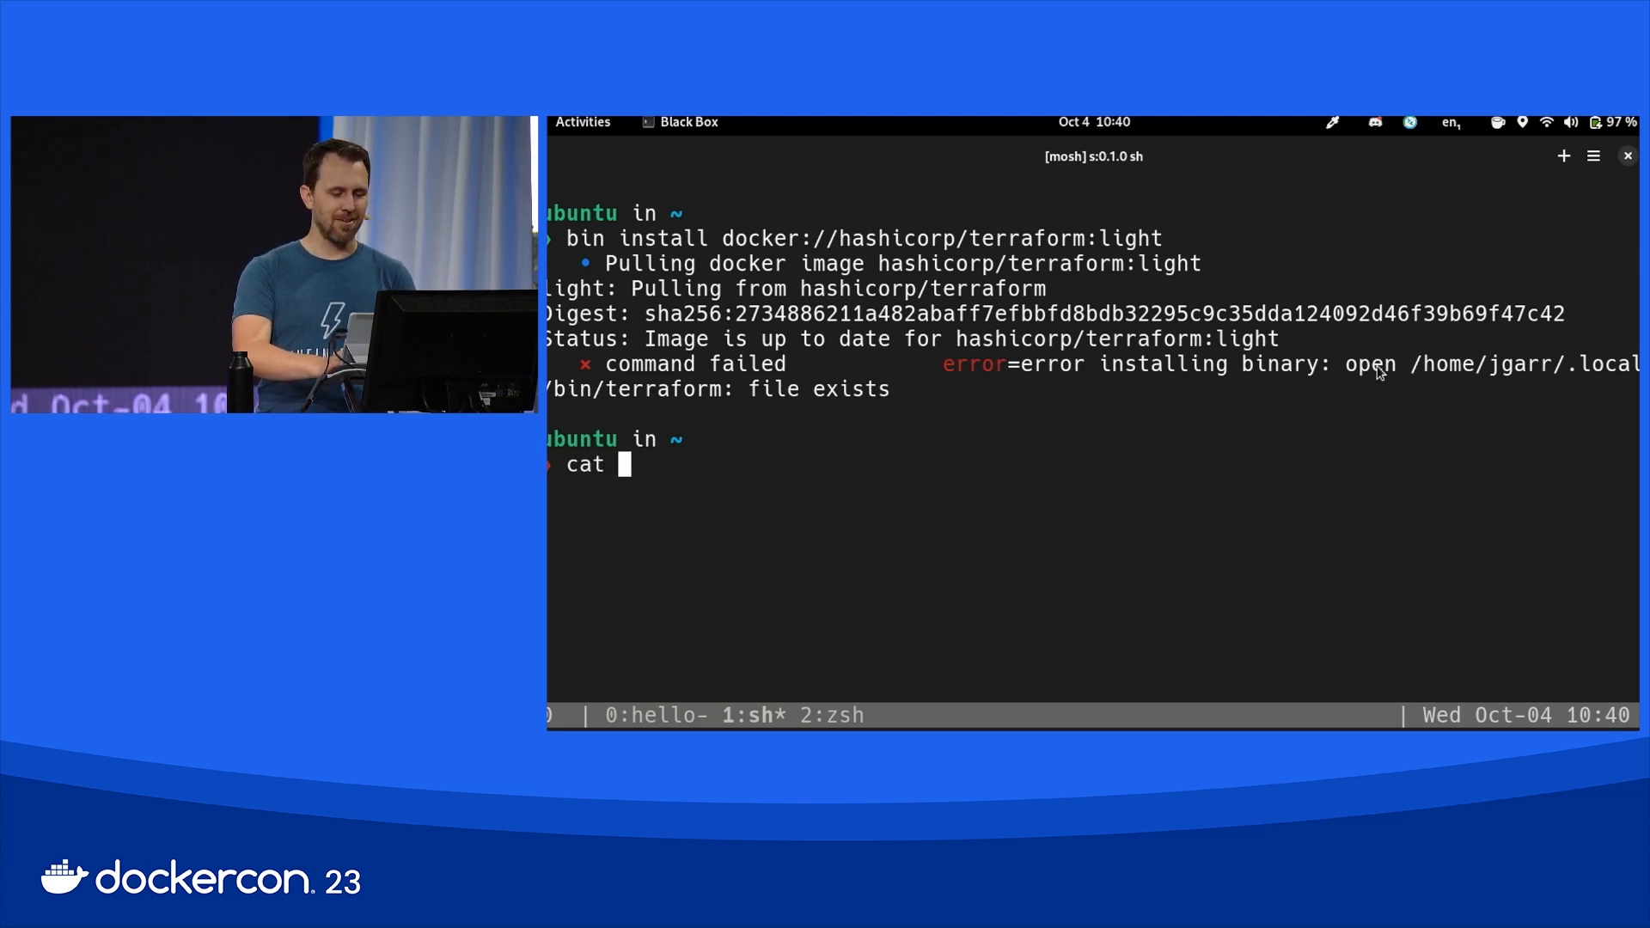
text(jgar)
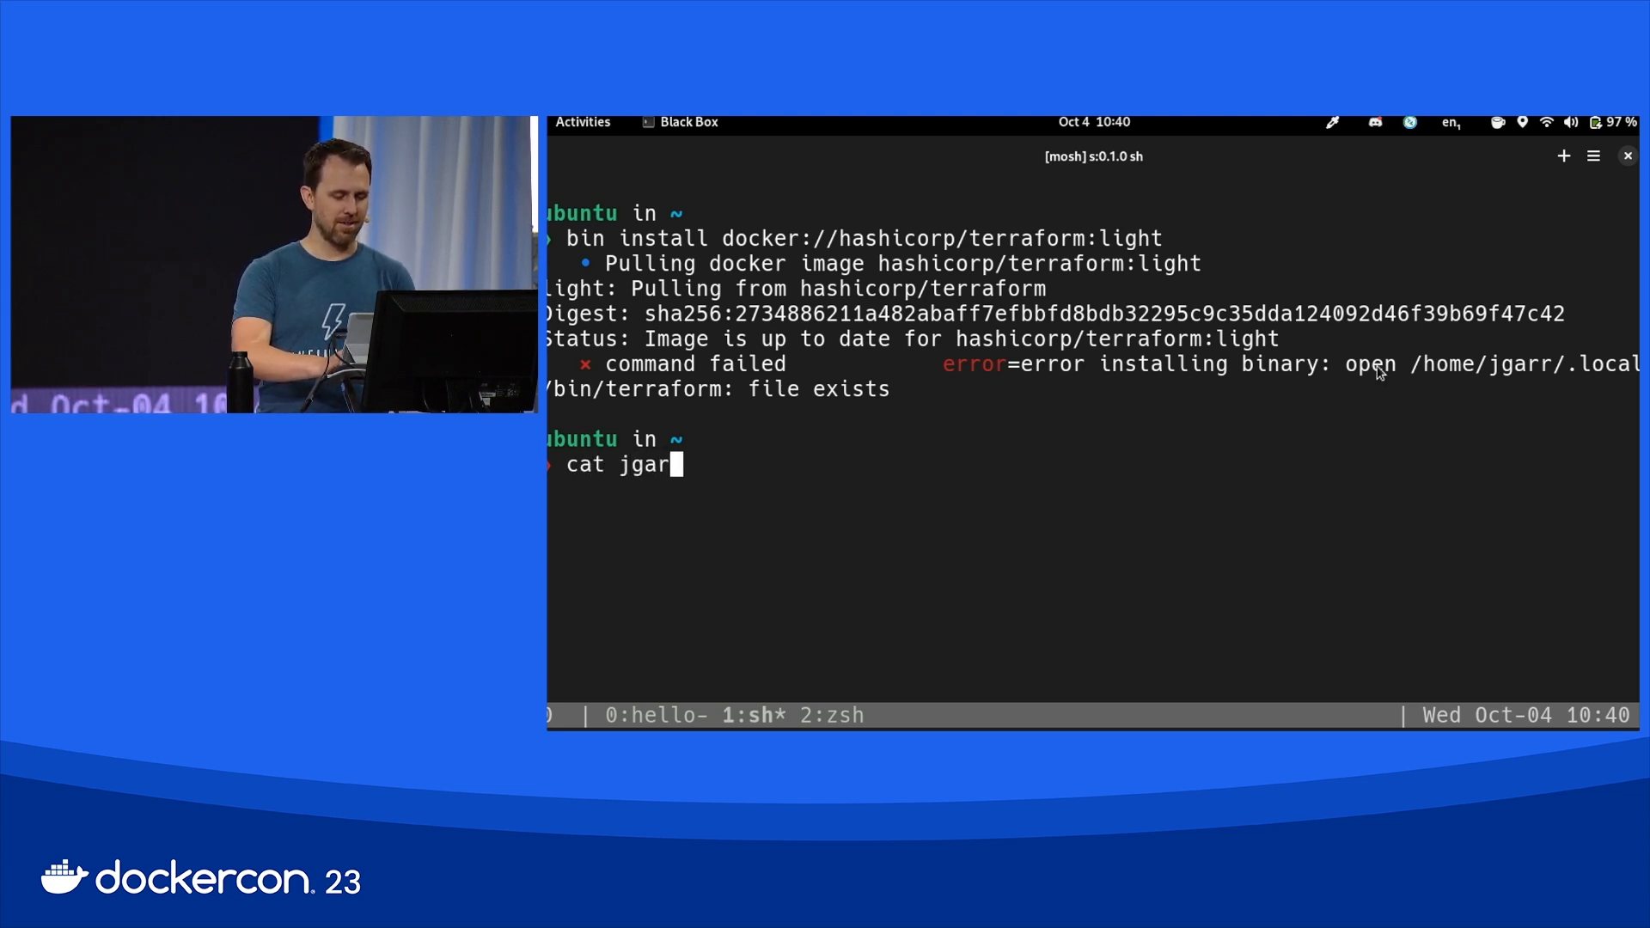
text(r)
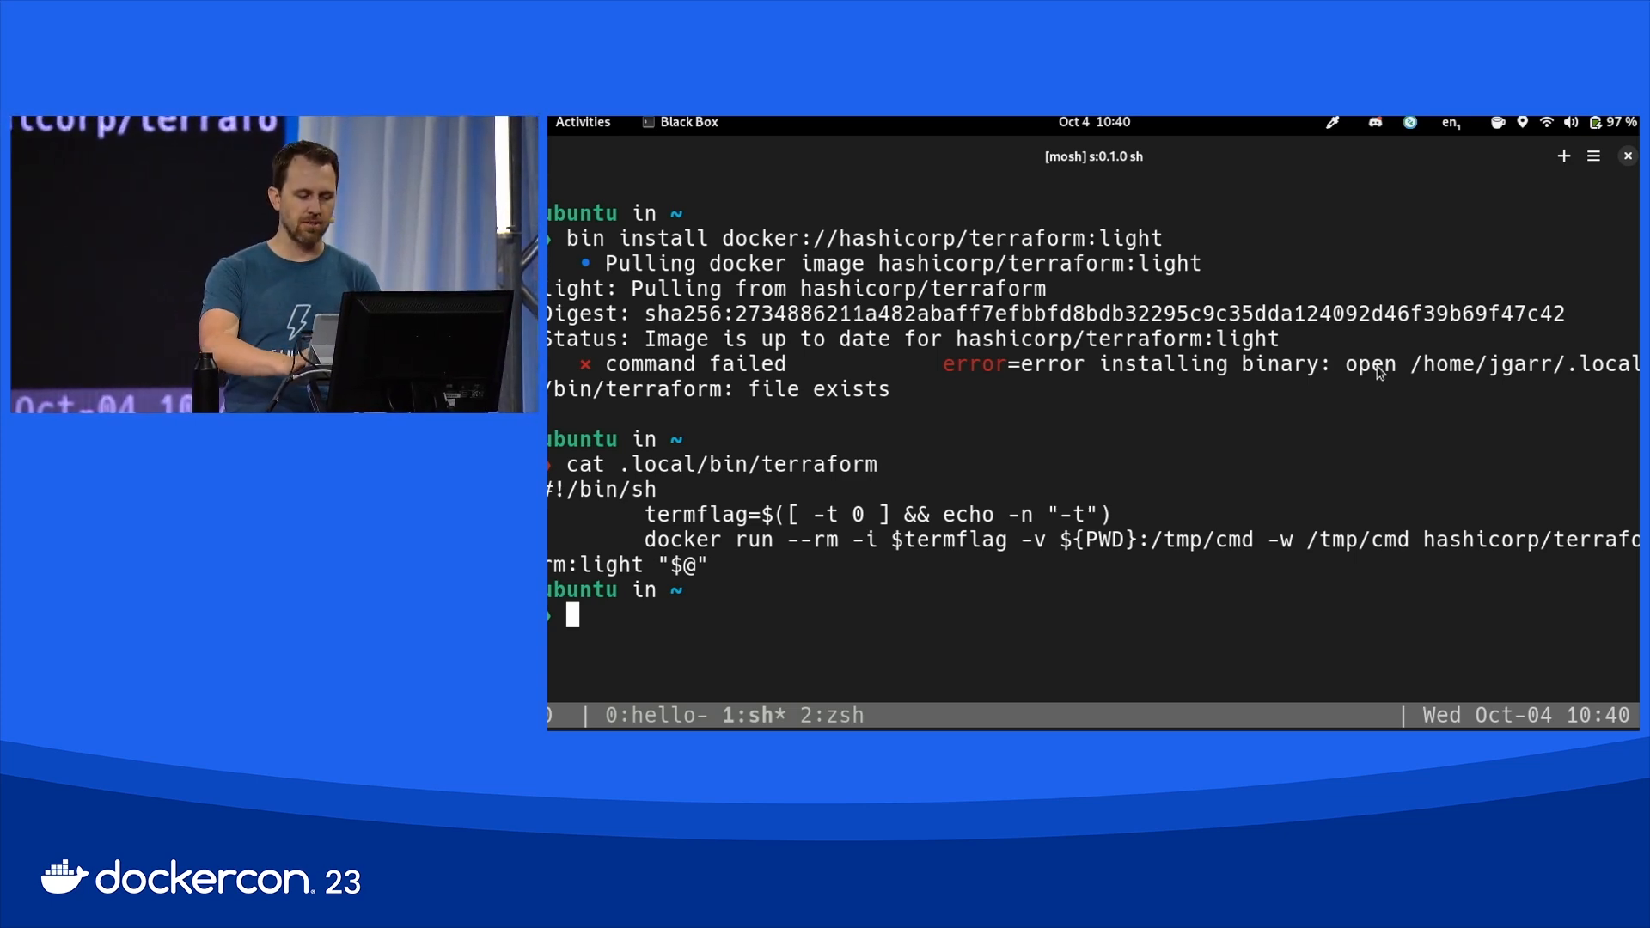
Step: Run terraform, then neofetch in the Ubuntu box, and move to the host zsh window
text(terr)
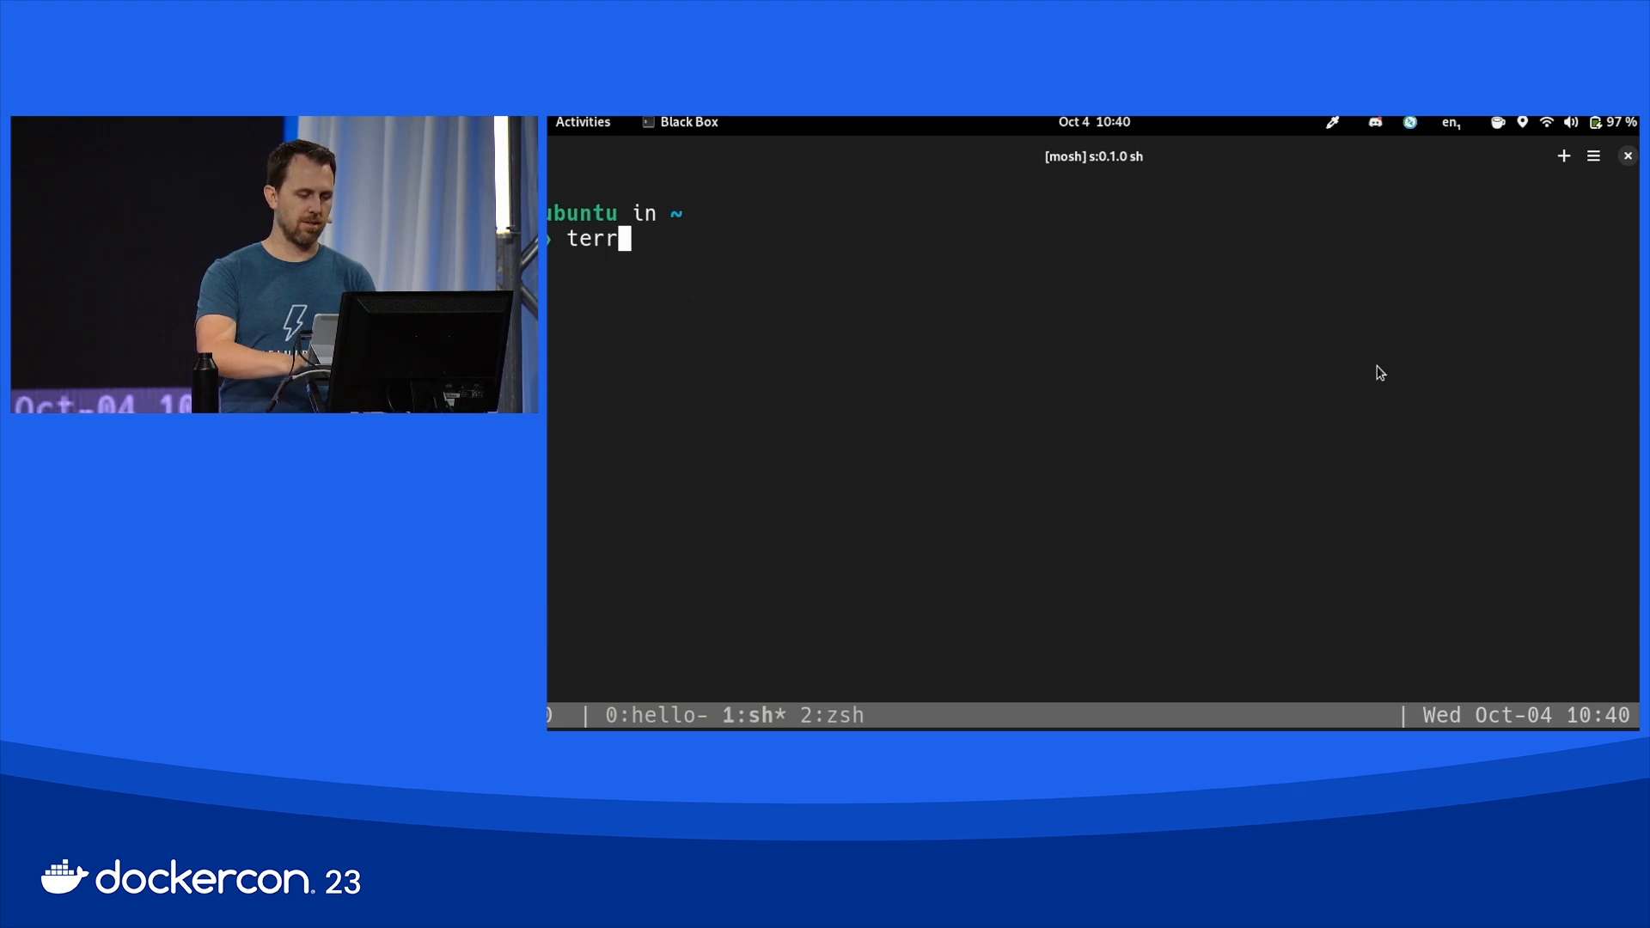
key(Return)
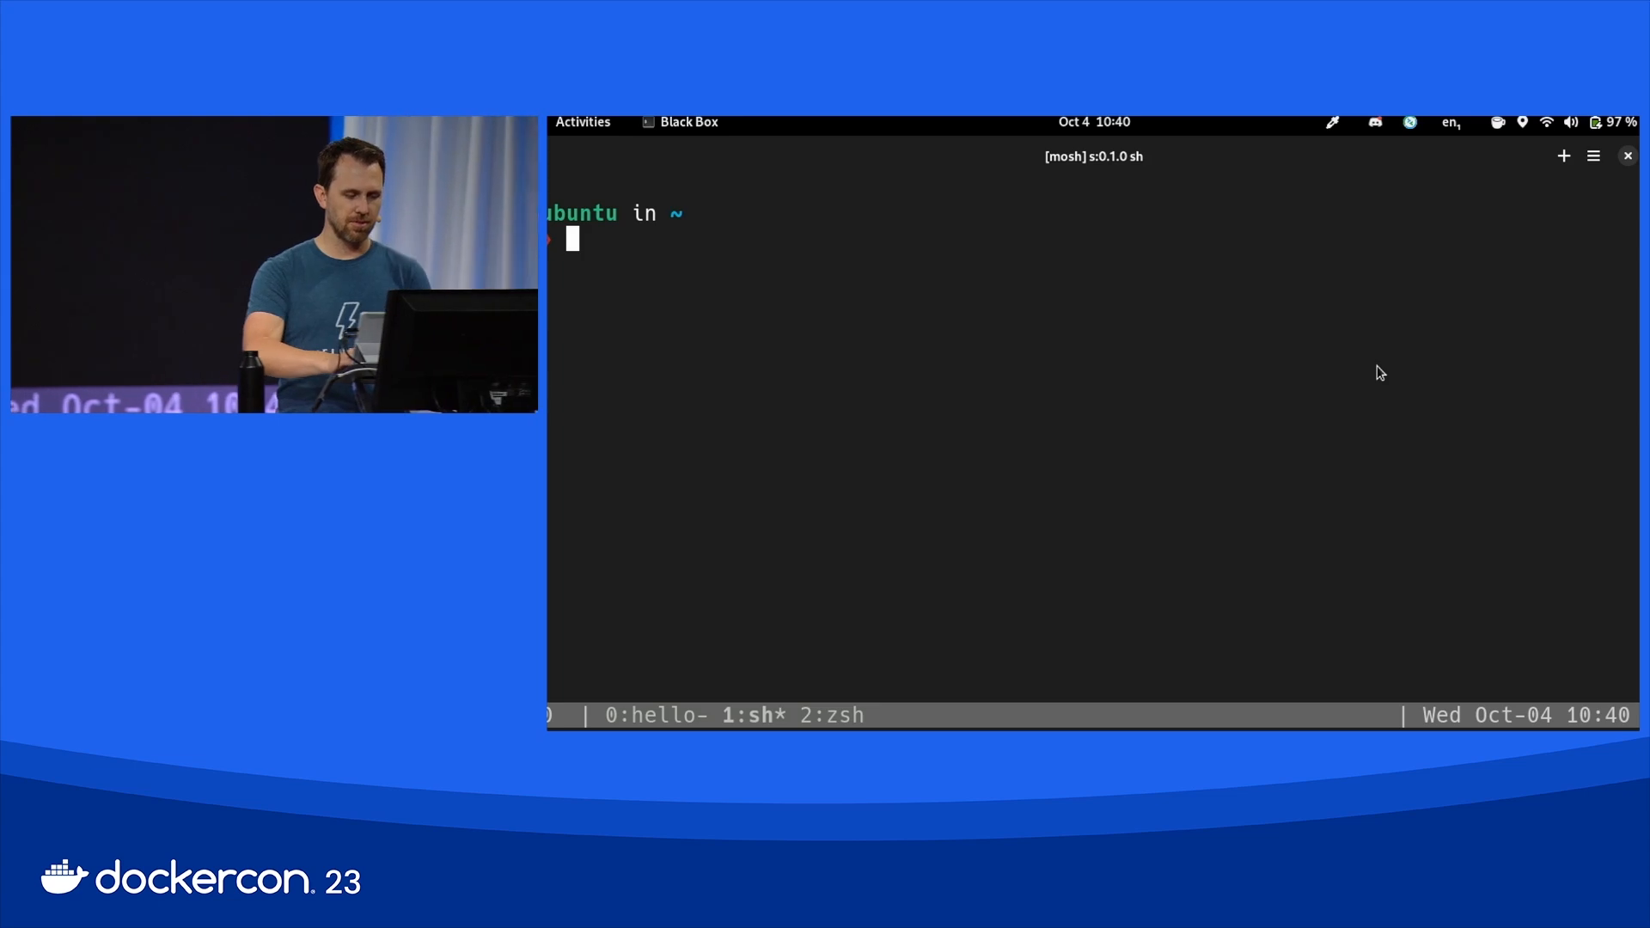
text(neofetch)
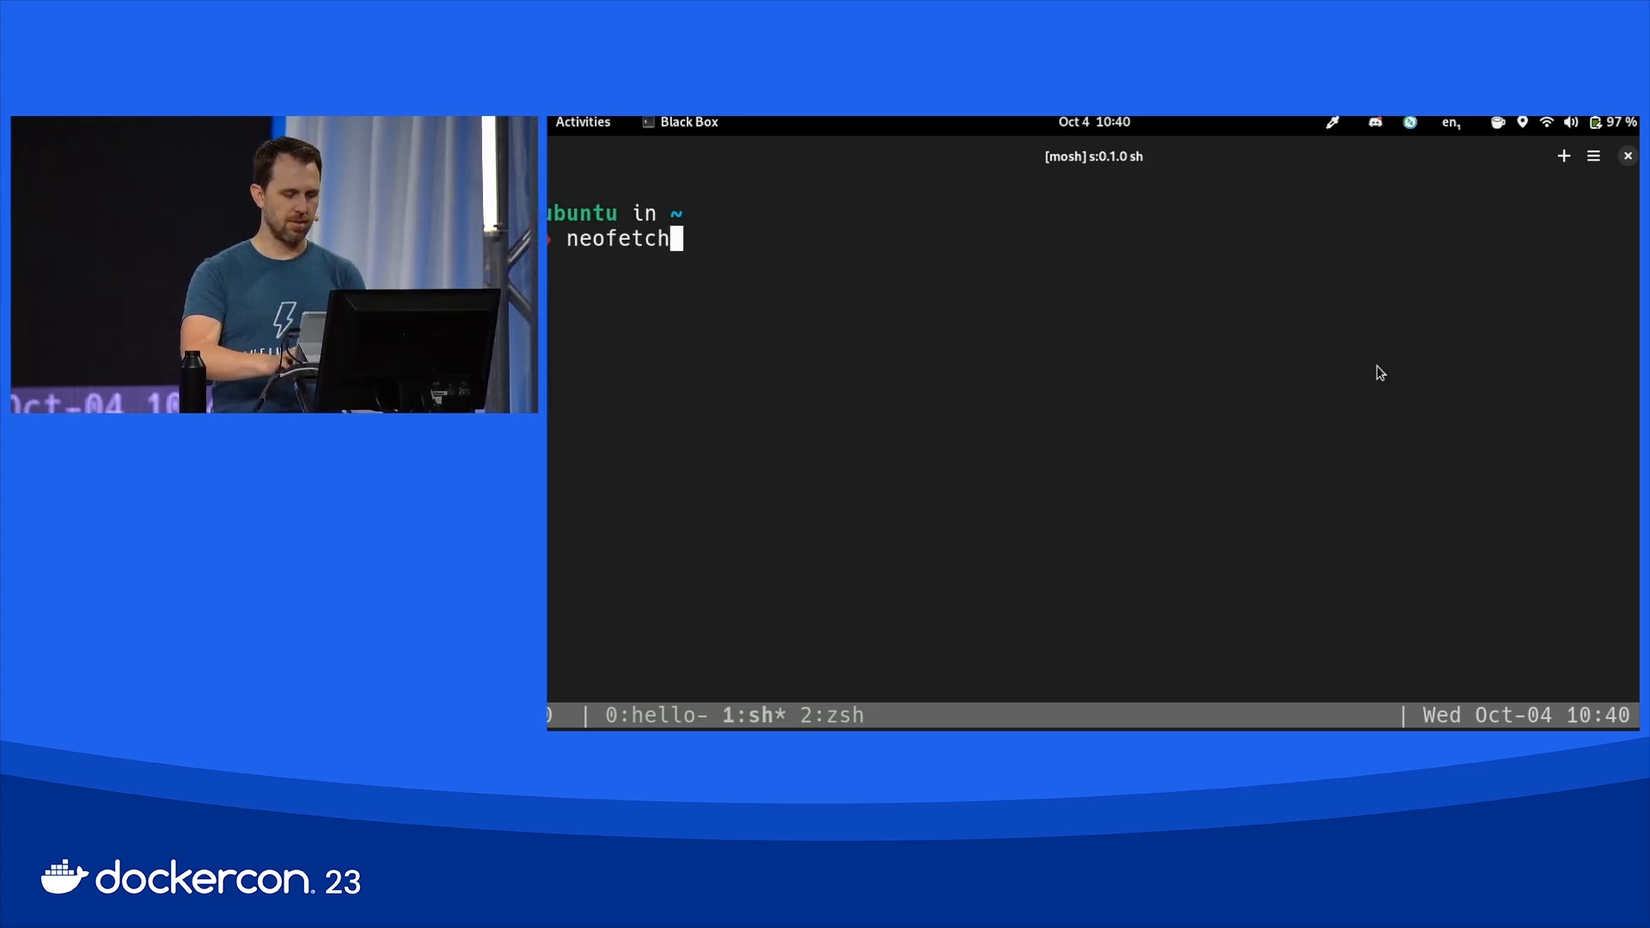
key(Return)
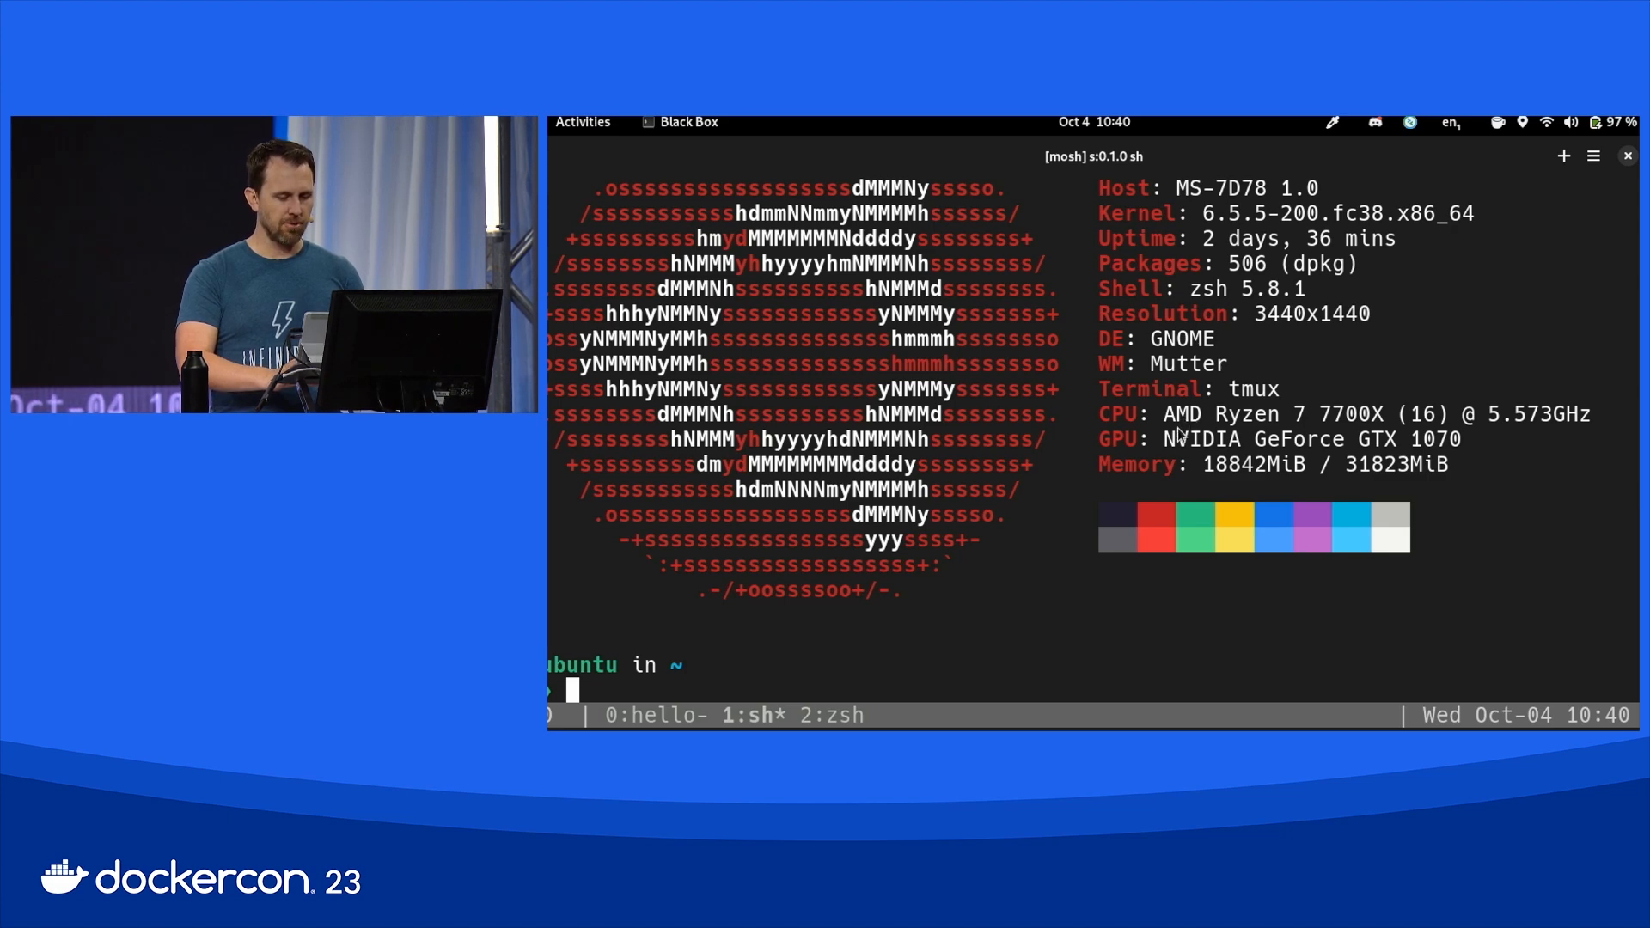
double_click(1305, 439)
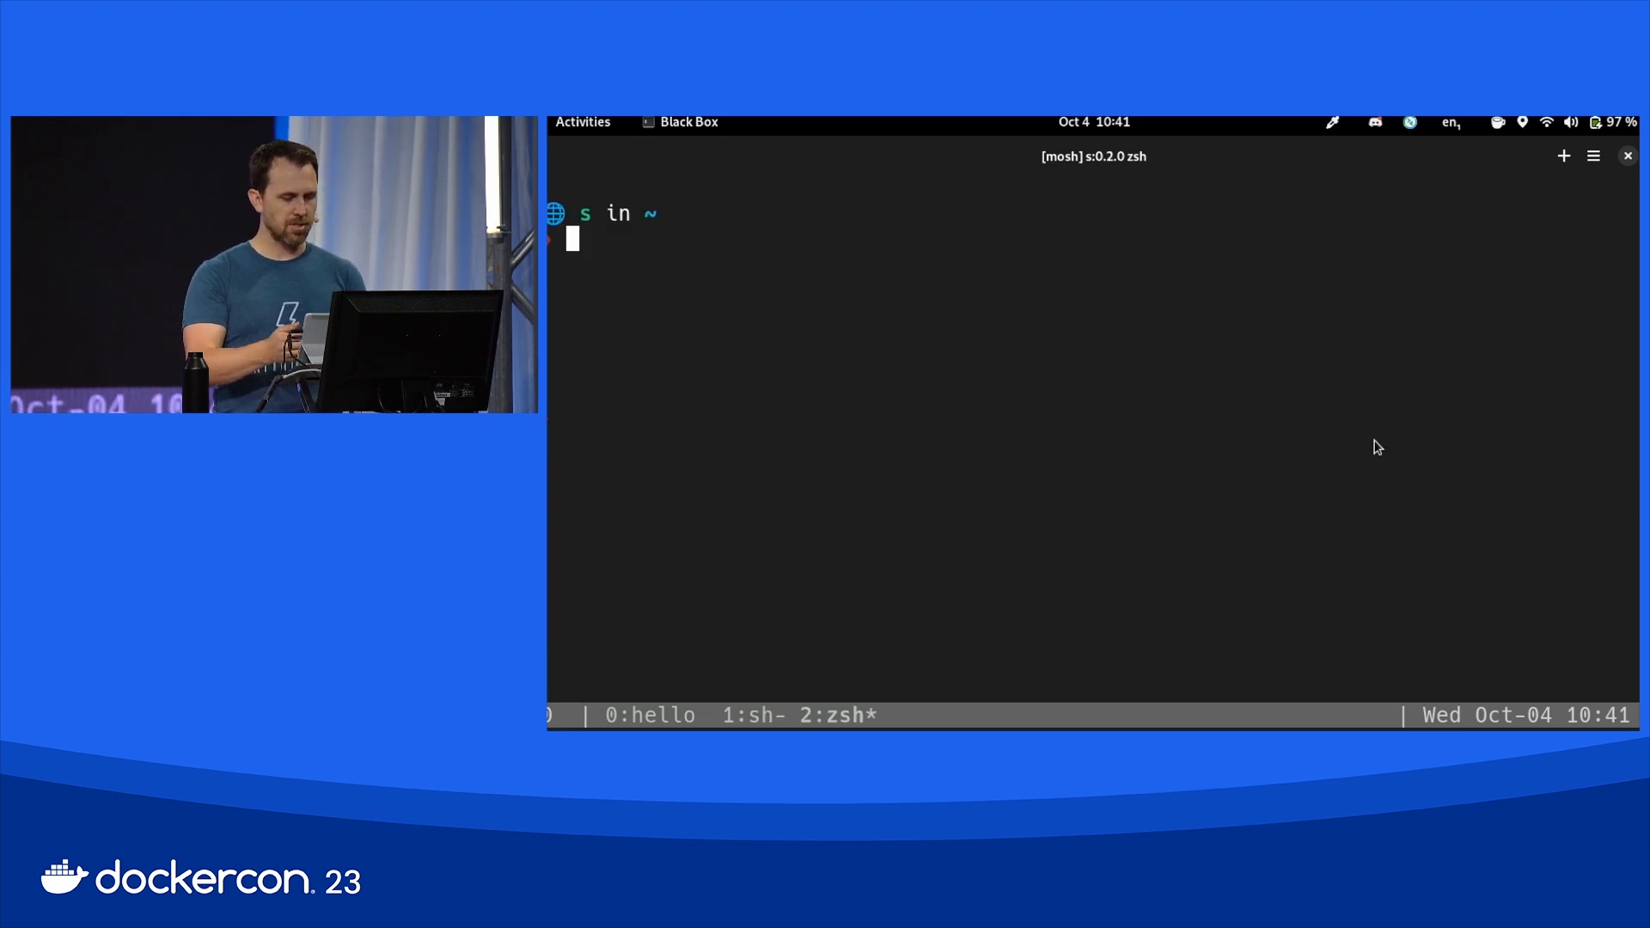
Step: Run neofetch on the Fedora 38 Bluefin host, clear the screen, and begin a distrobox command
text(ne)
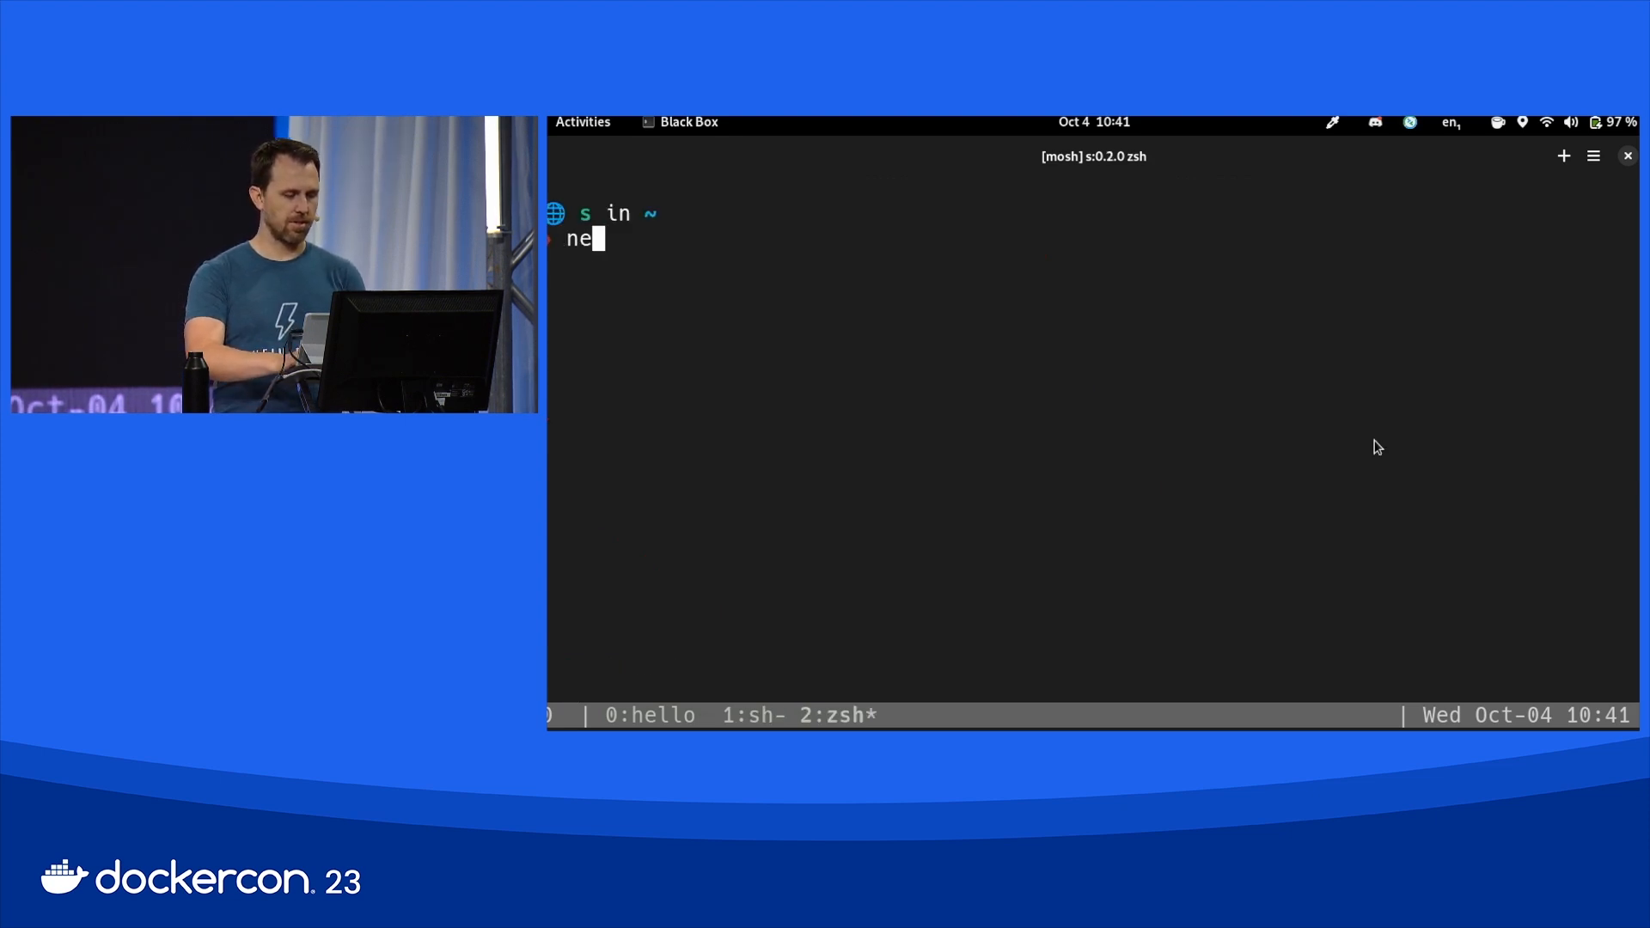
key(Return)
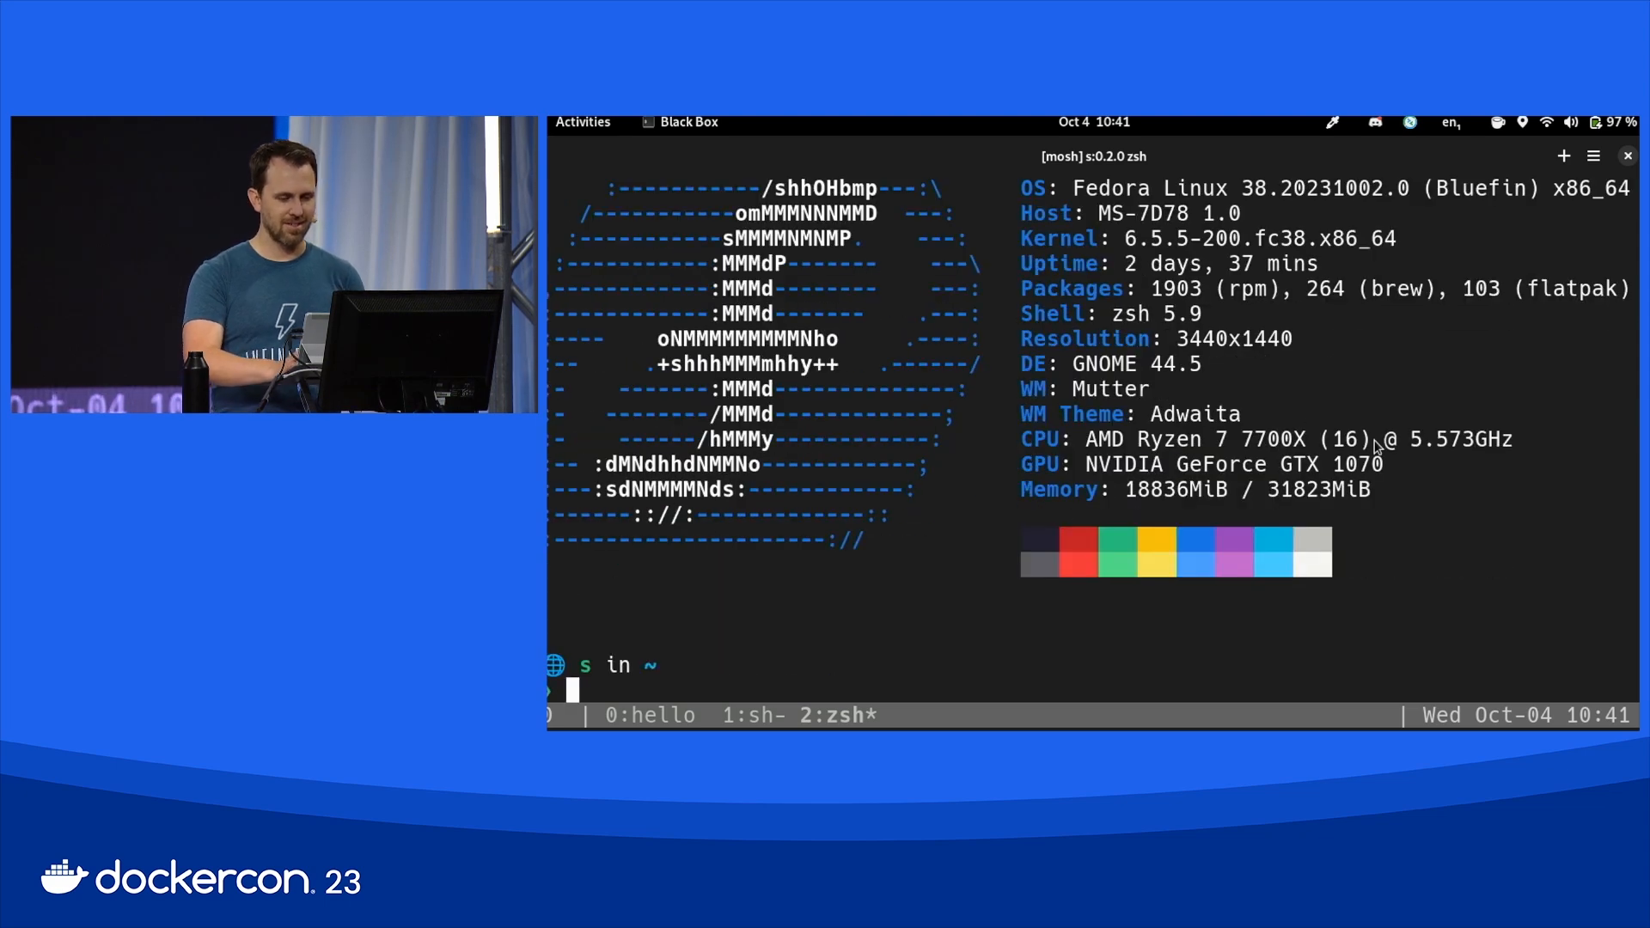
key(Return)
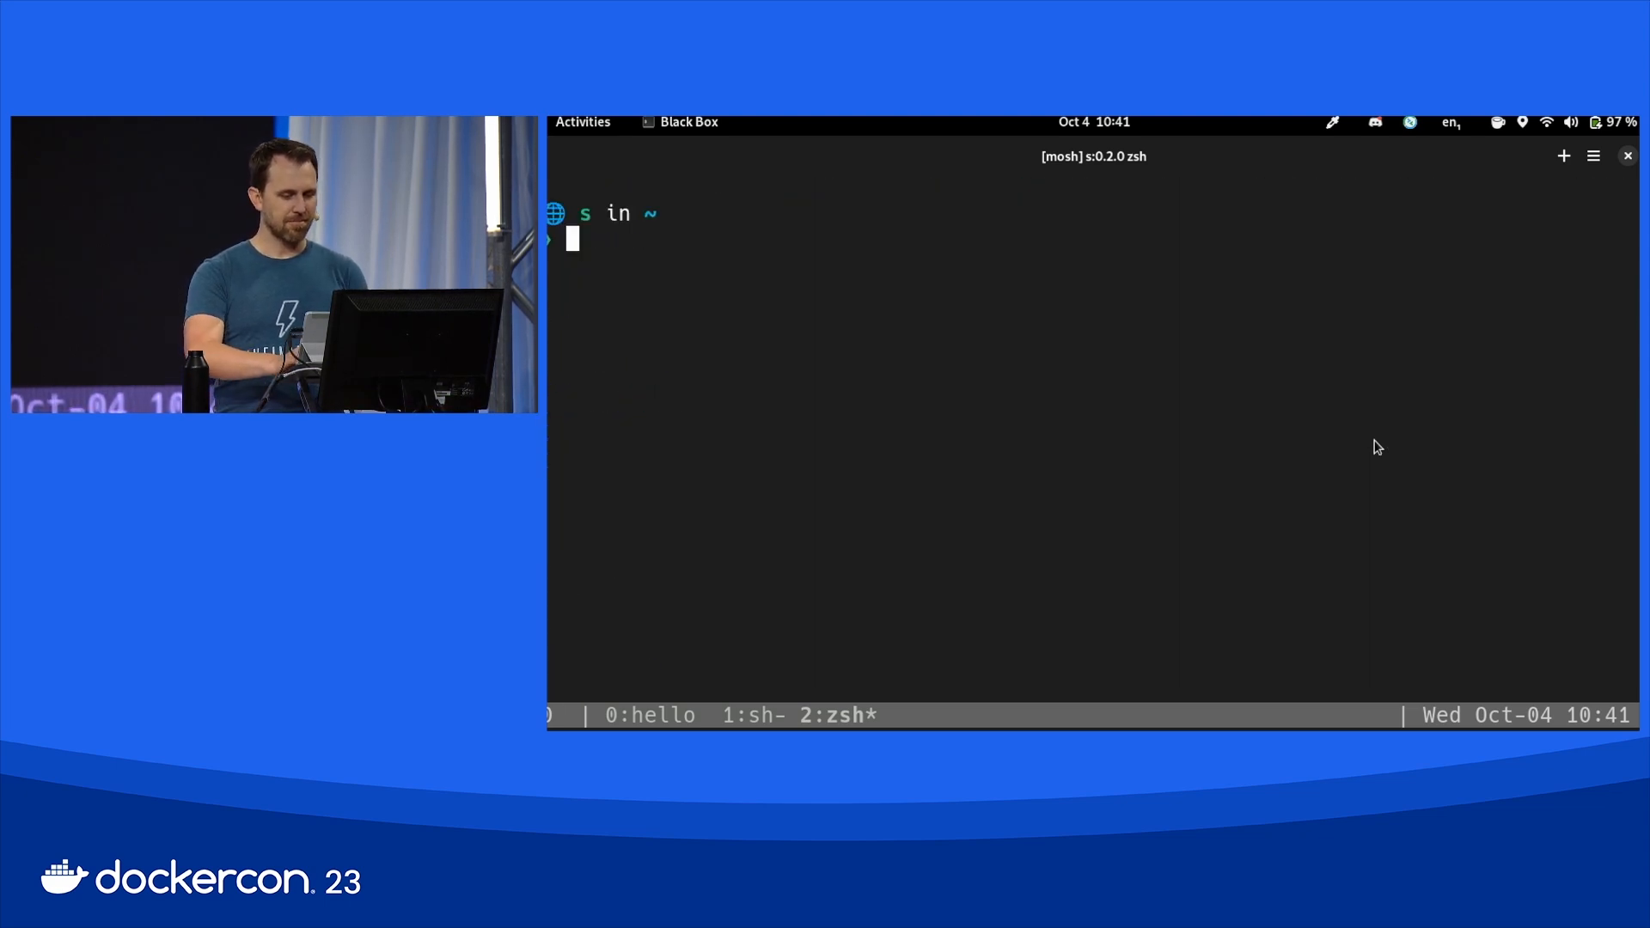
text(distro)
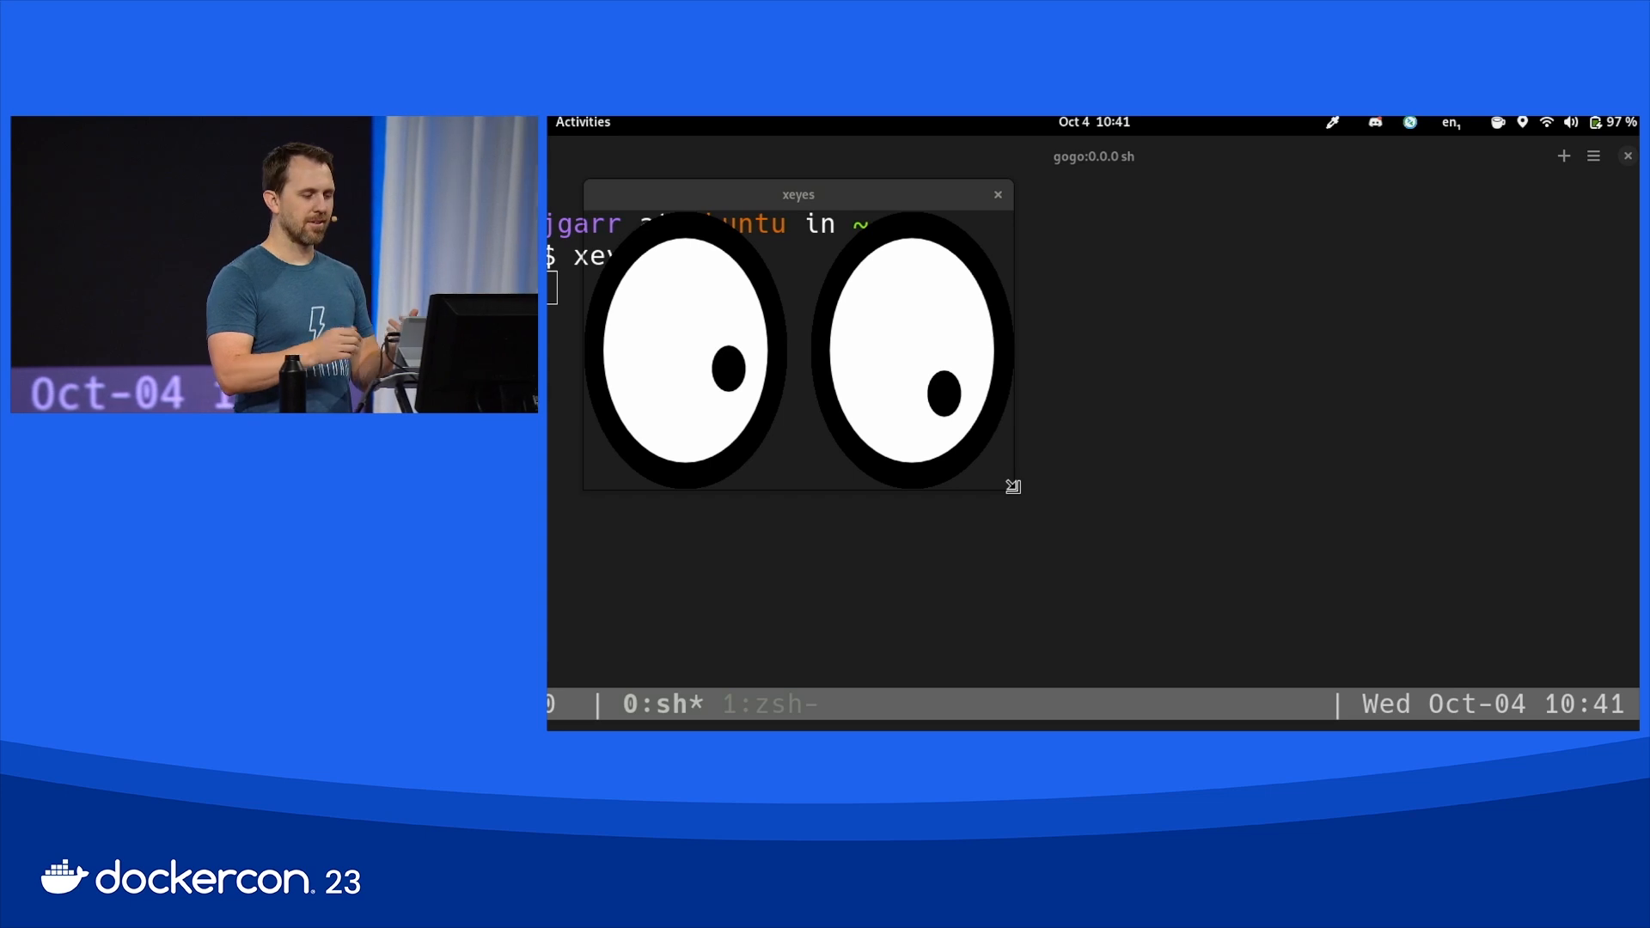
mouse_move(1004, 206)
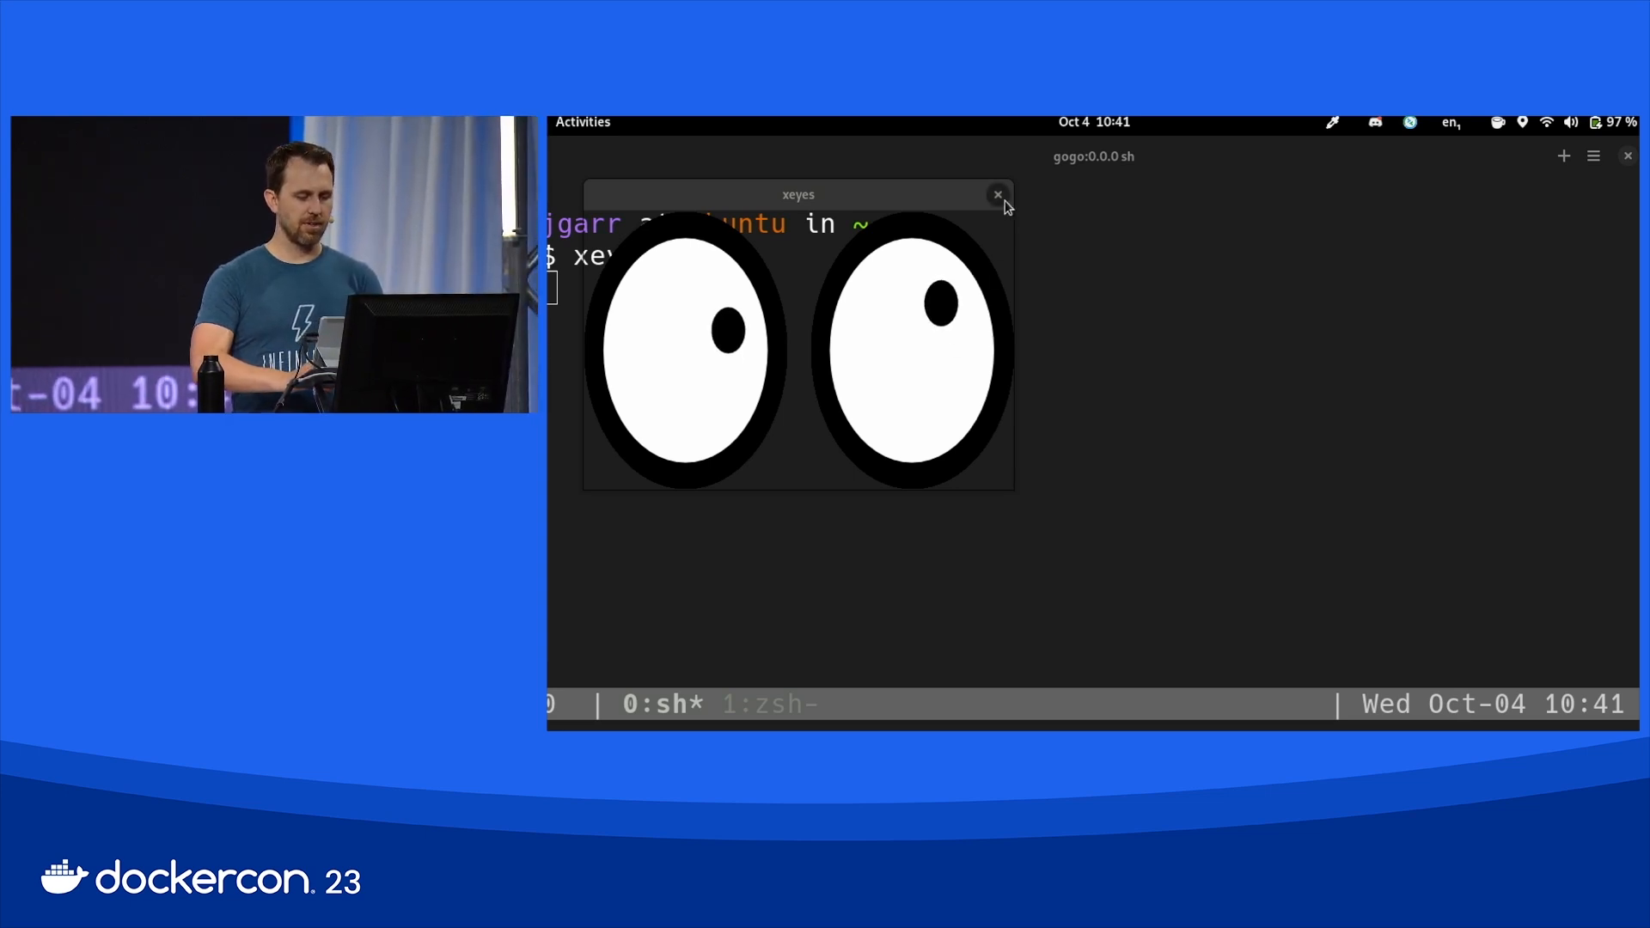
Step: Close xeyes, export /usr/bin/xeyes with 'distrobox-export -b', and launch xeyes from the host
click(997, 196)
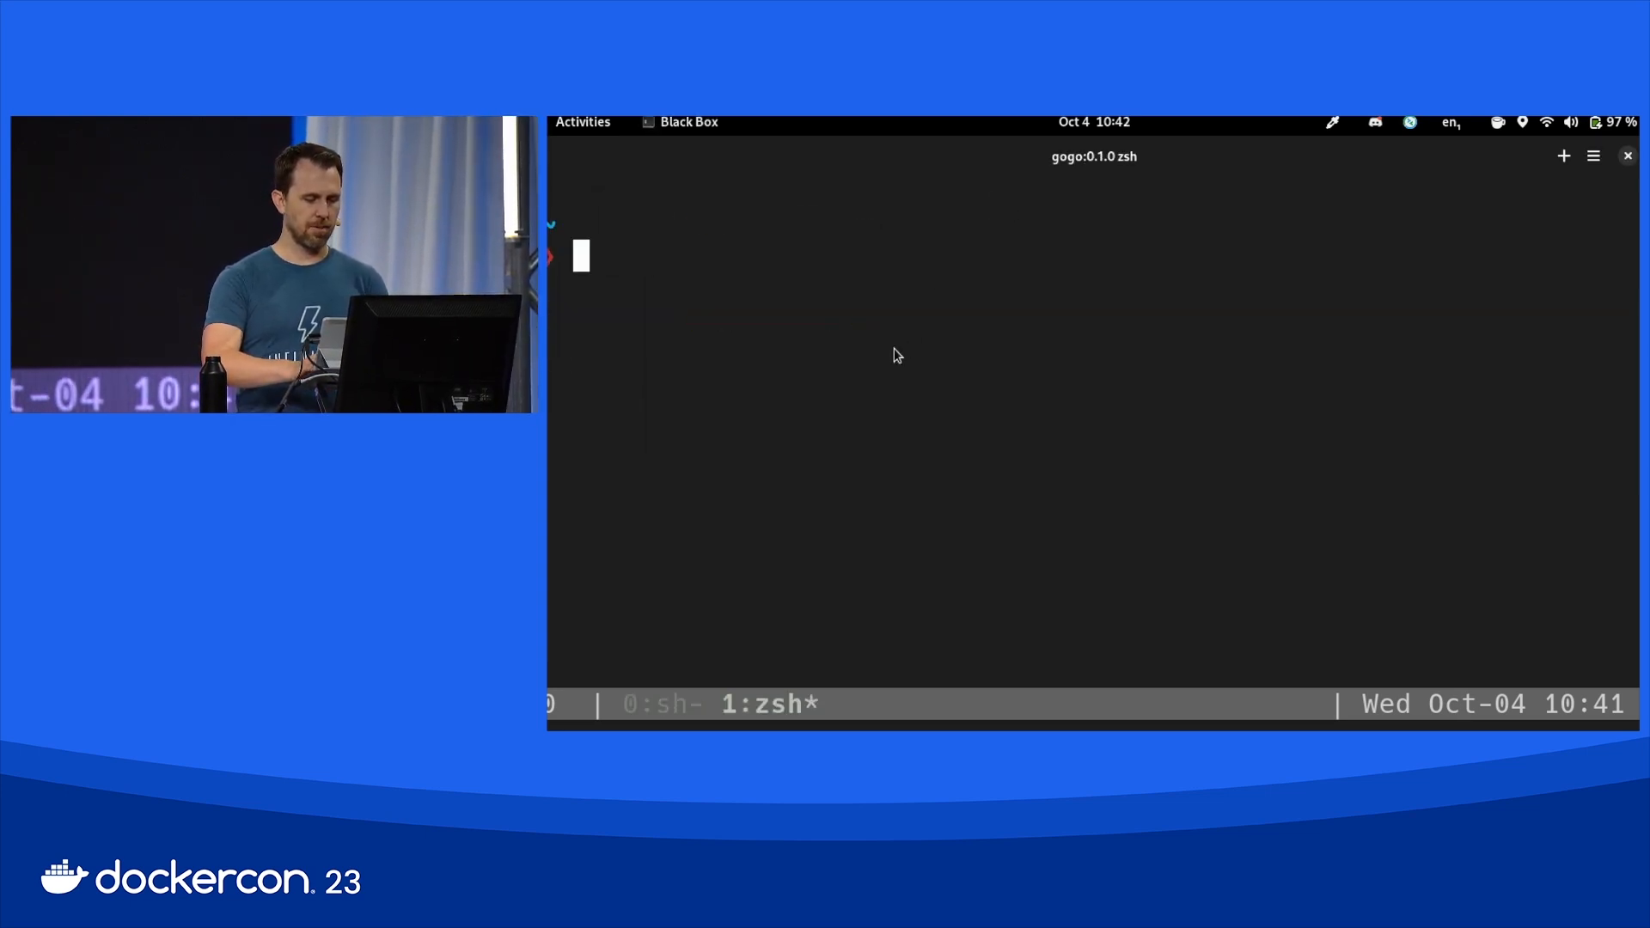
text(xeyes --del)
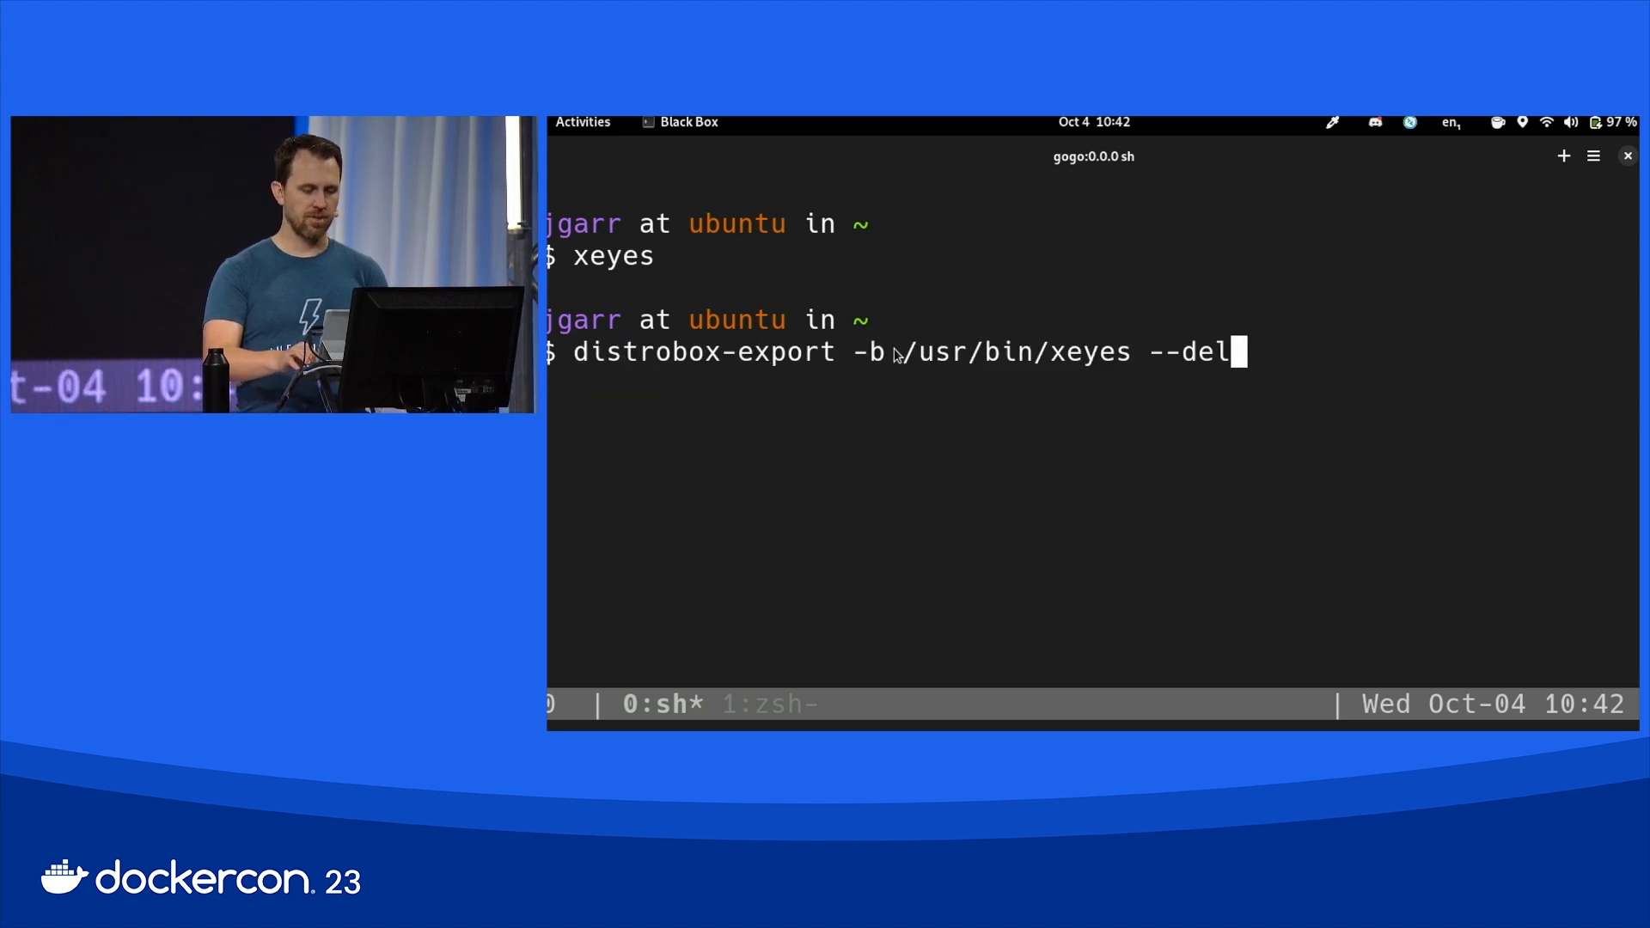
key(BackSpace)
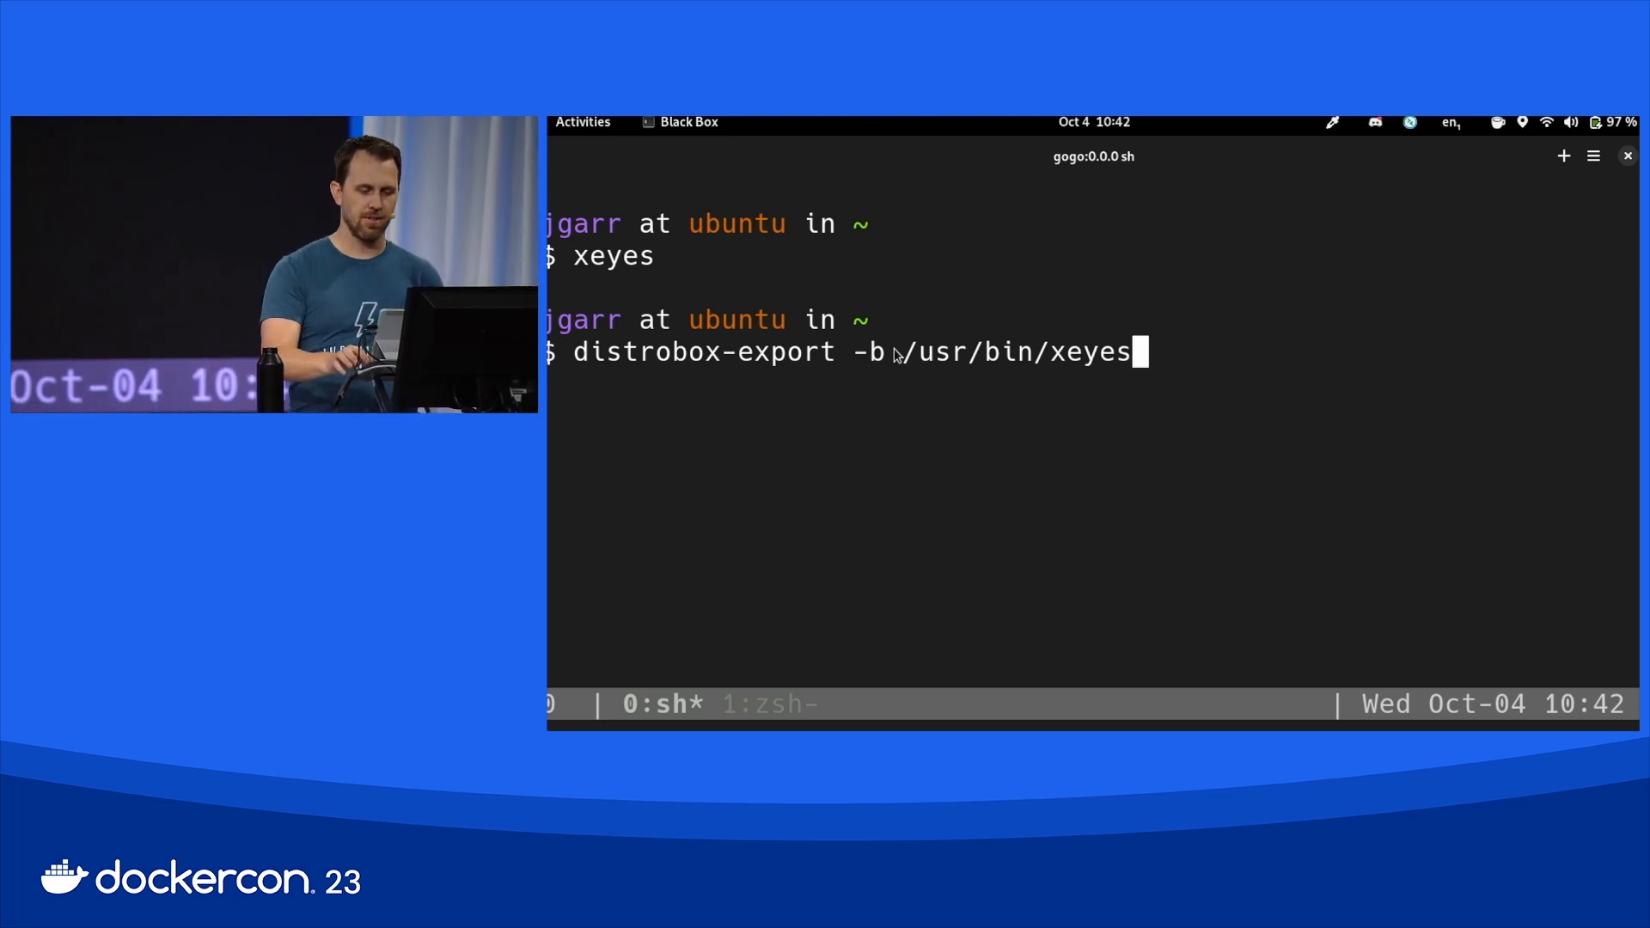
key(Return)
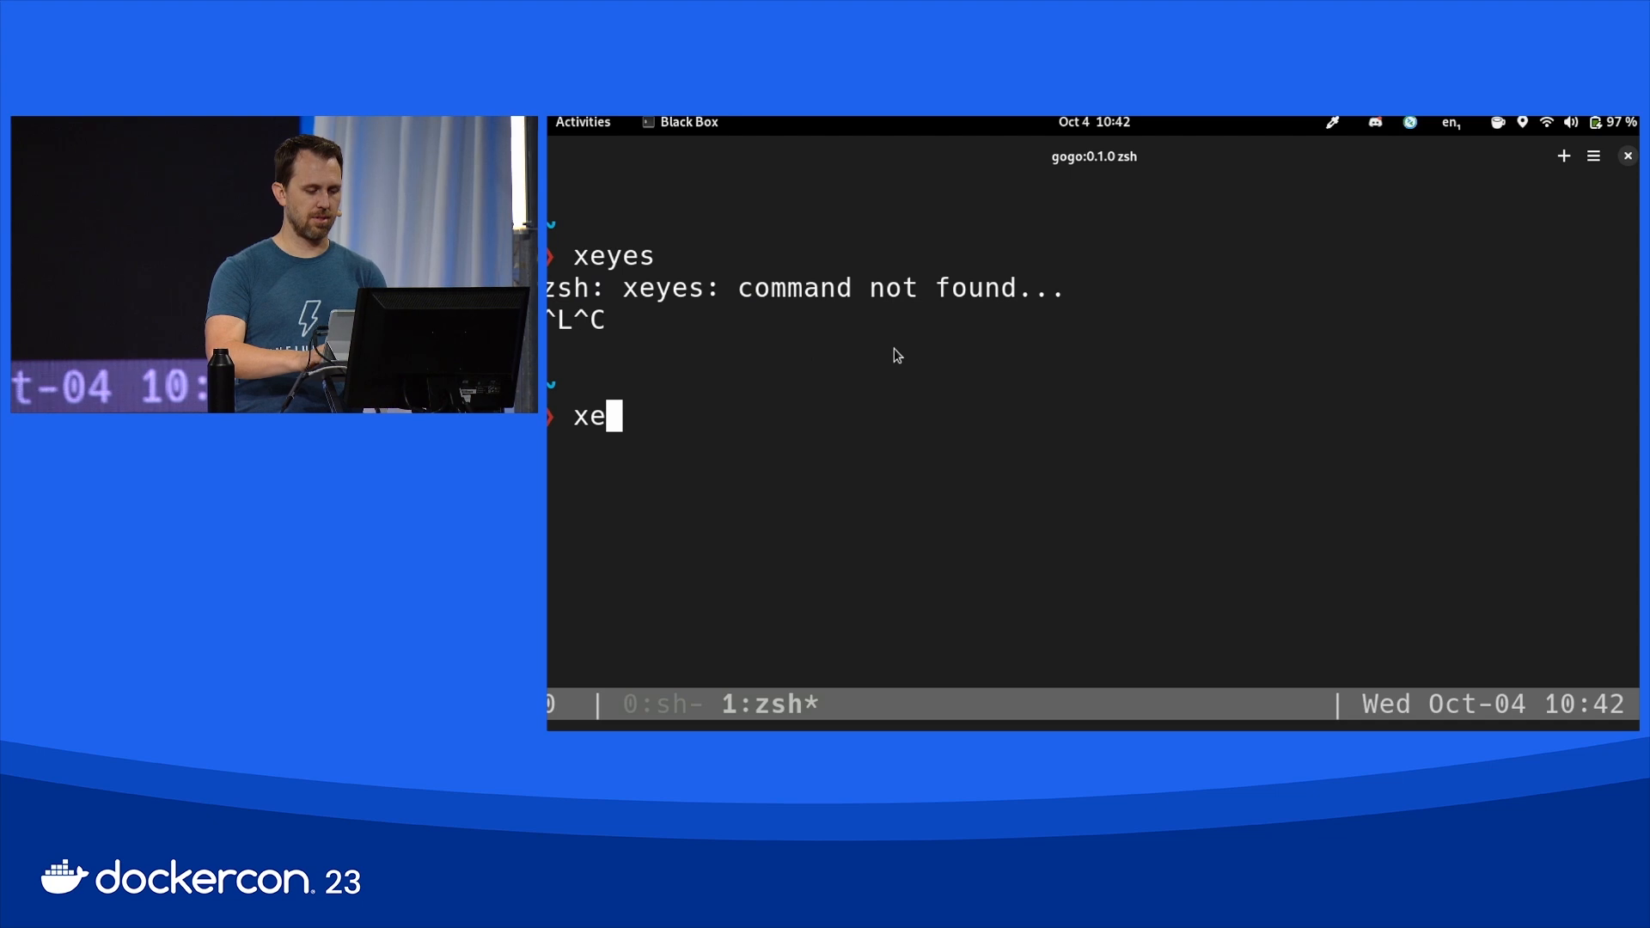
text(yes)
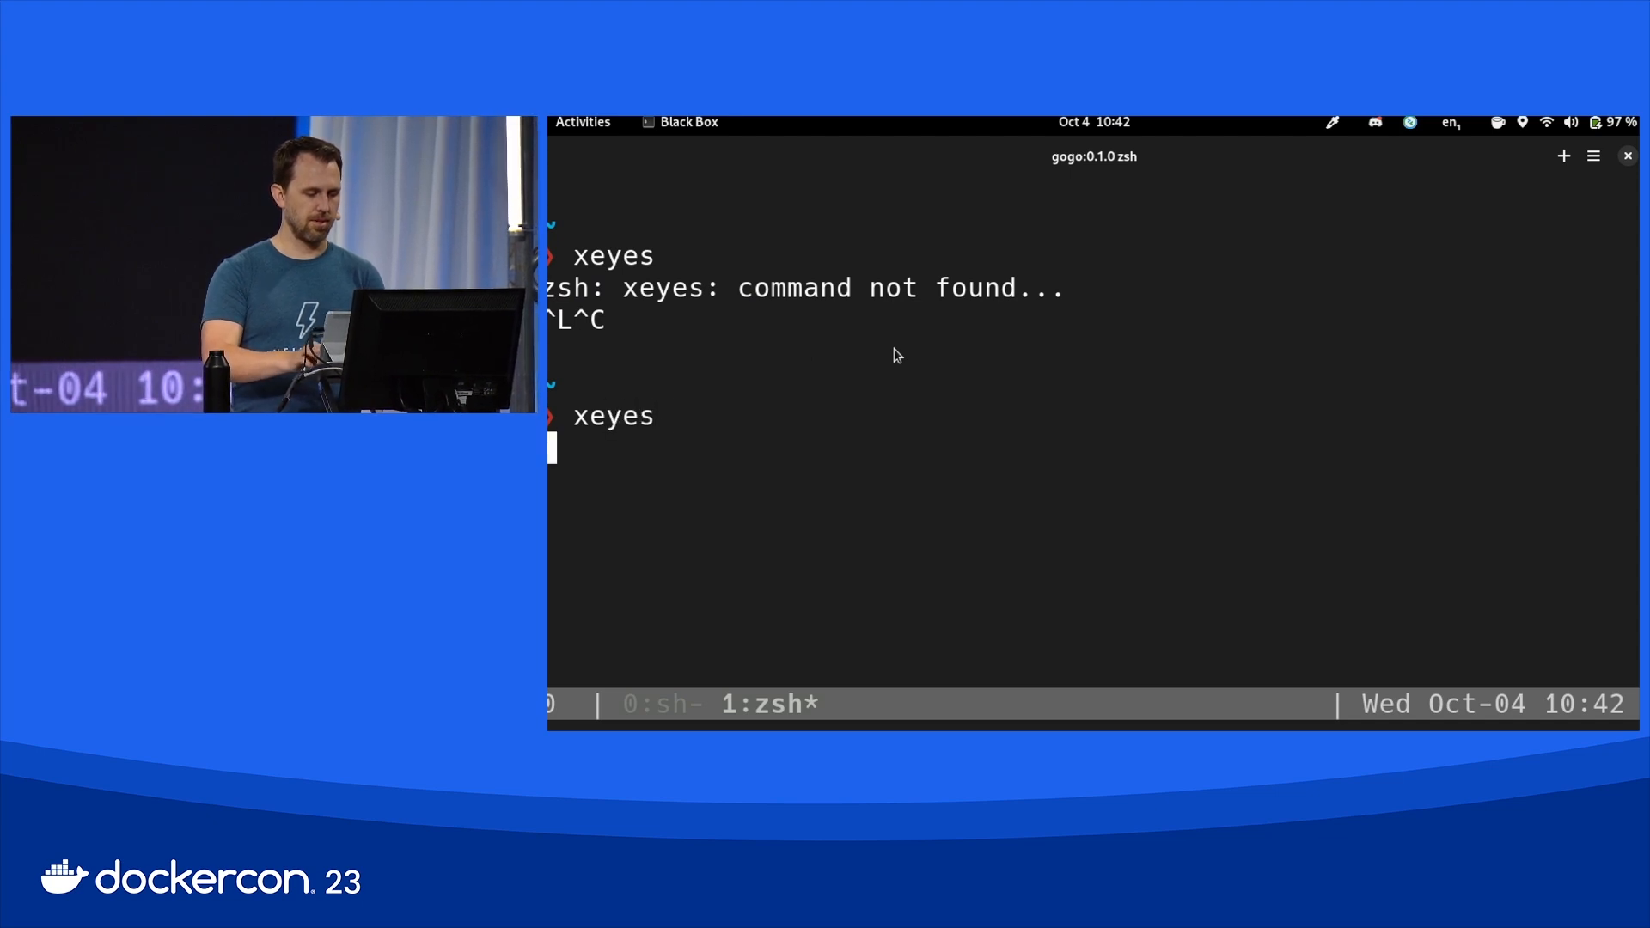
key(Return)
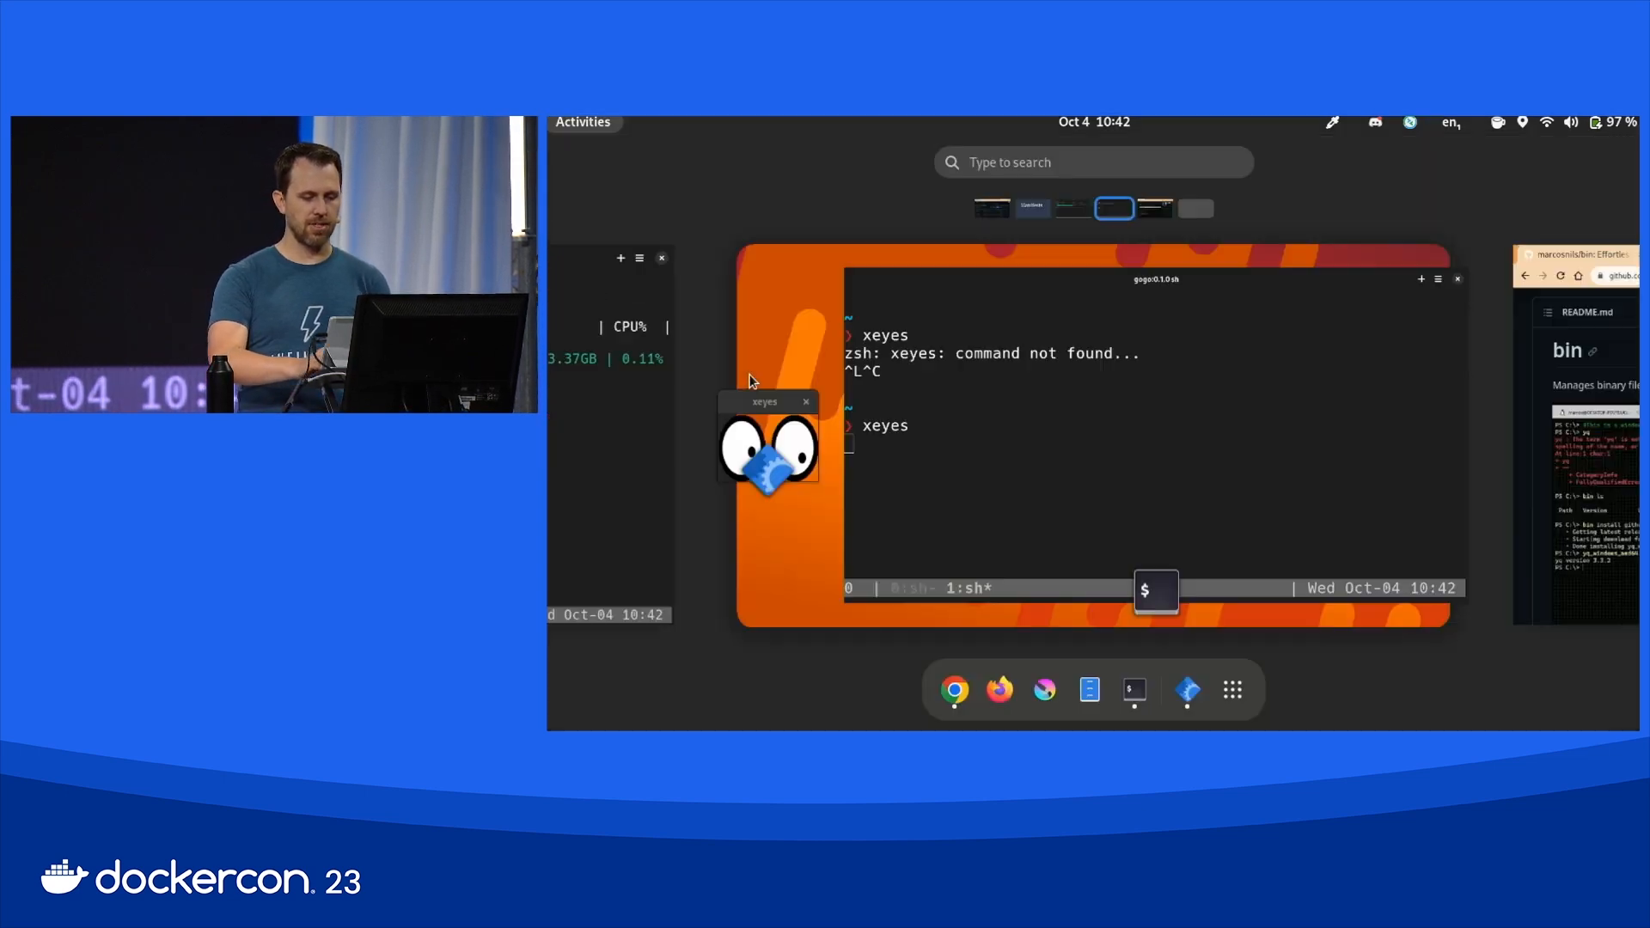
Step: Return to the Black Box window listing the ubuntu distrobox, up 42 hours
text(map)
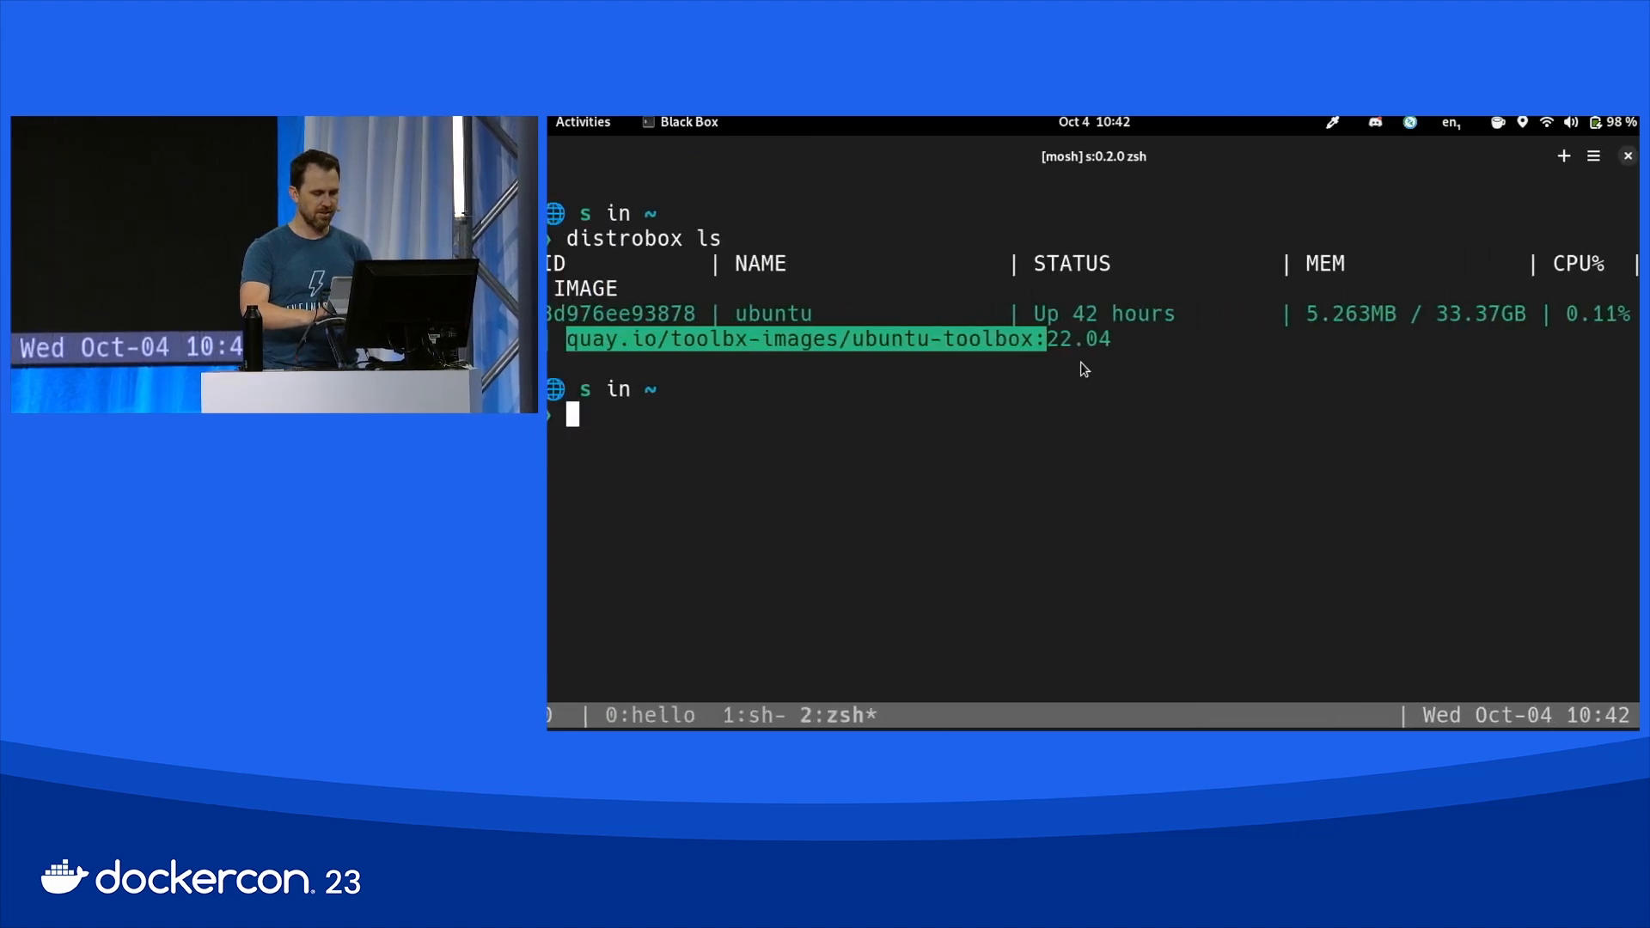
Step: Clear the terminal and run neofetch showing Fedora Linux 38 (Bluefin), then switch to Chrome
key(ctrl+l)
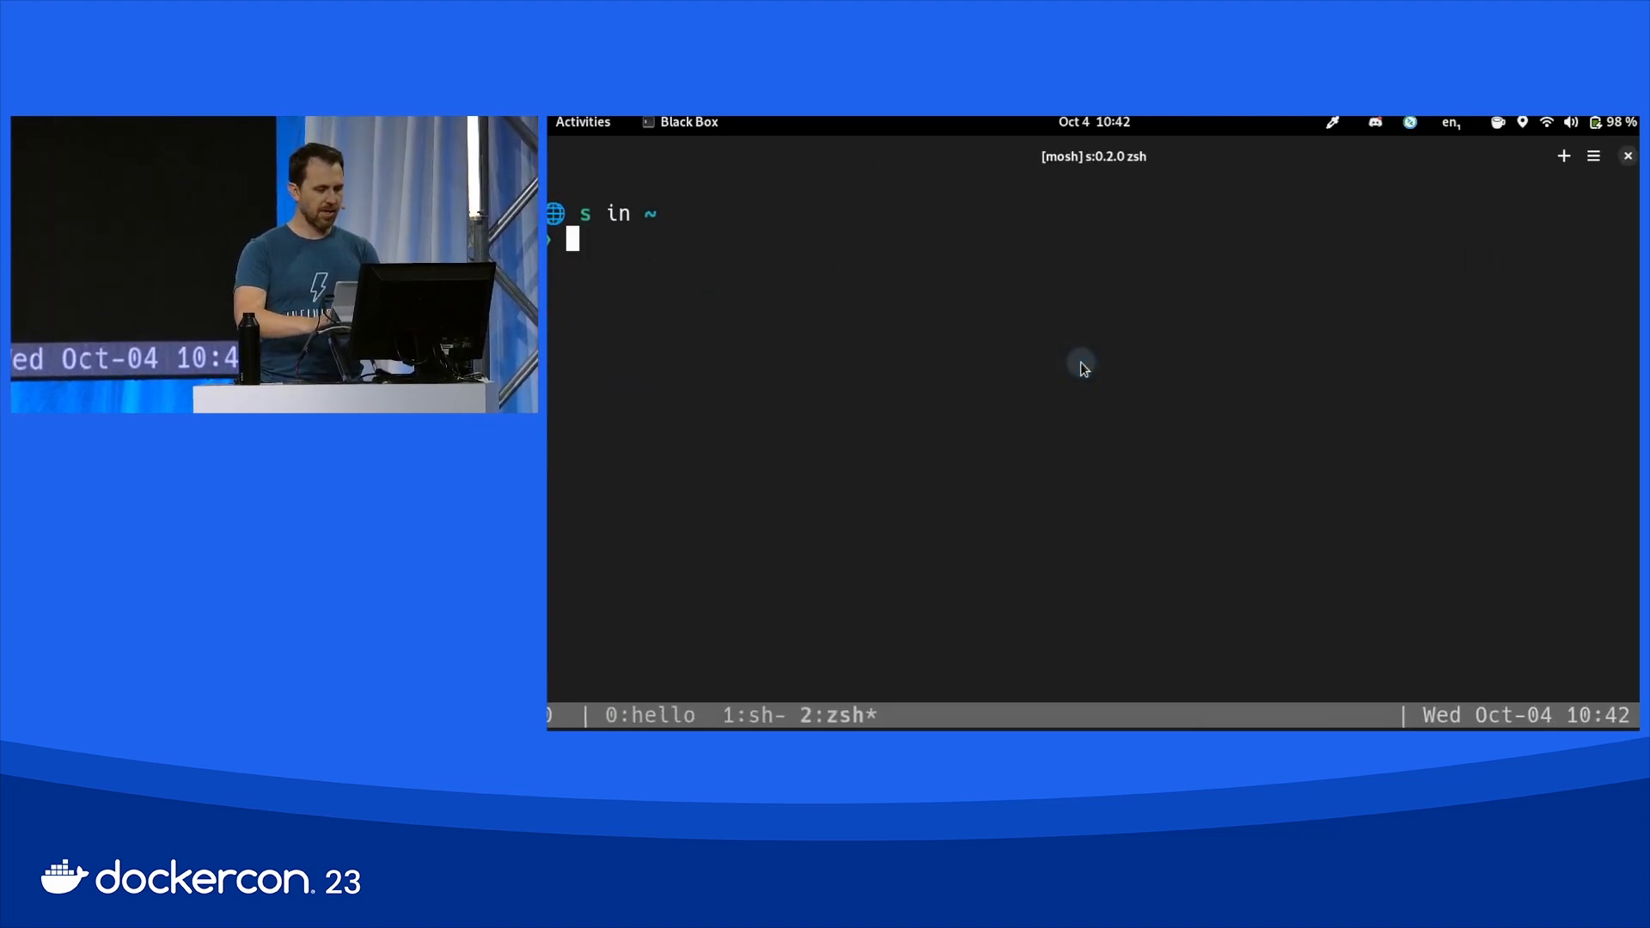
text(ne)
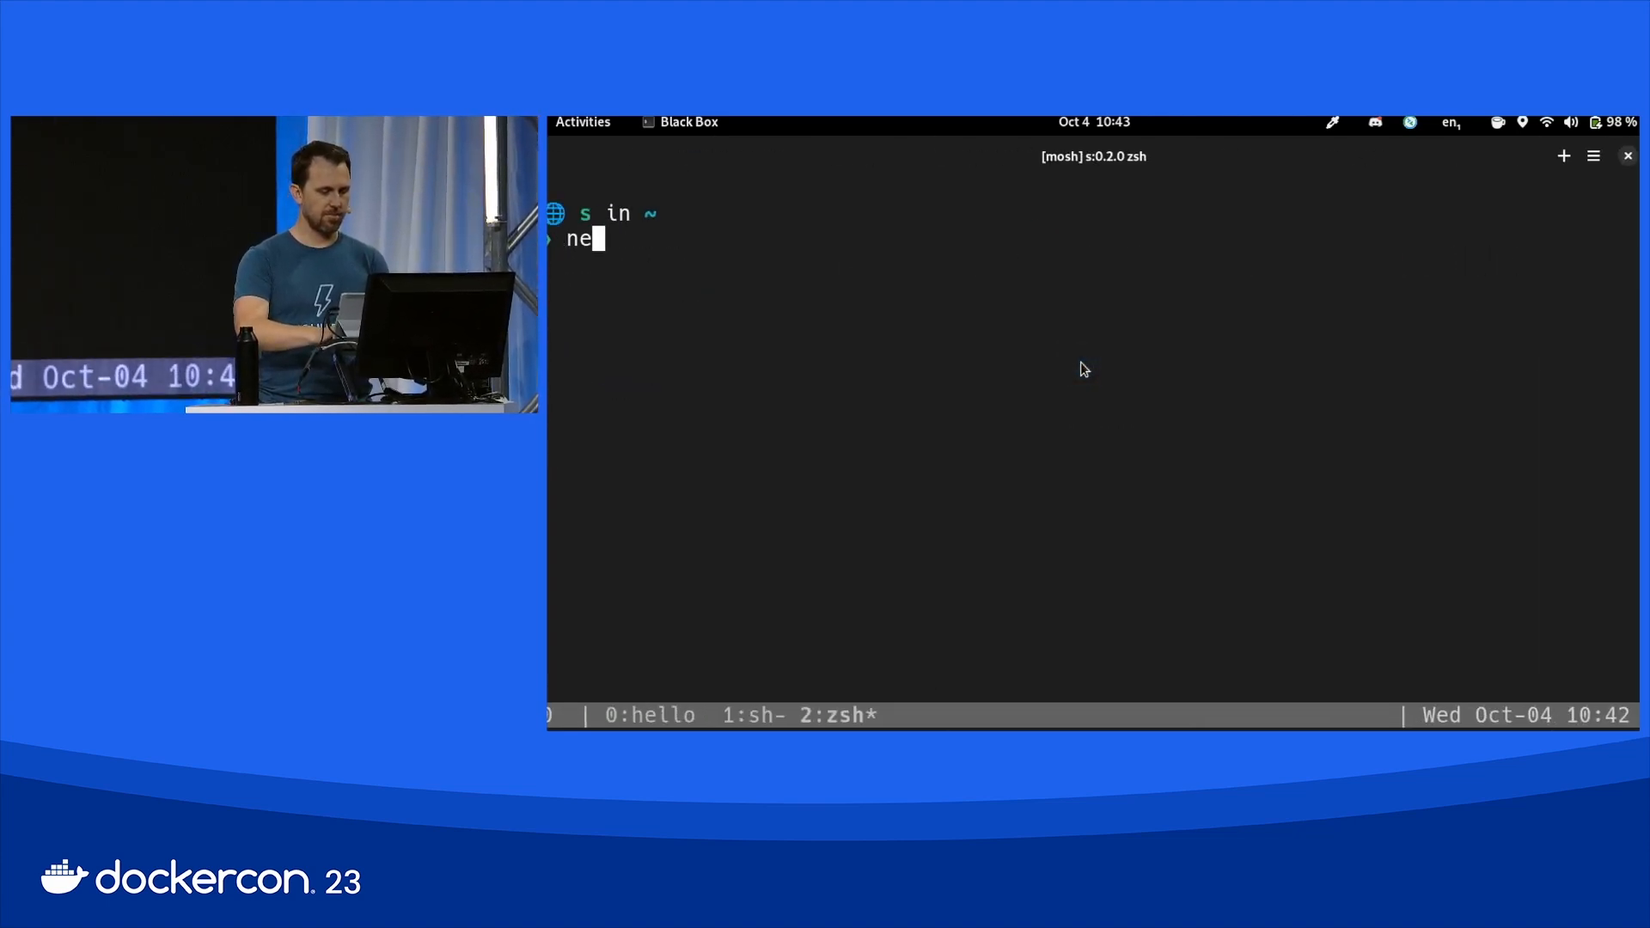
key(Return)
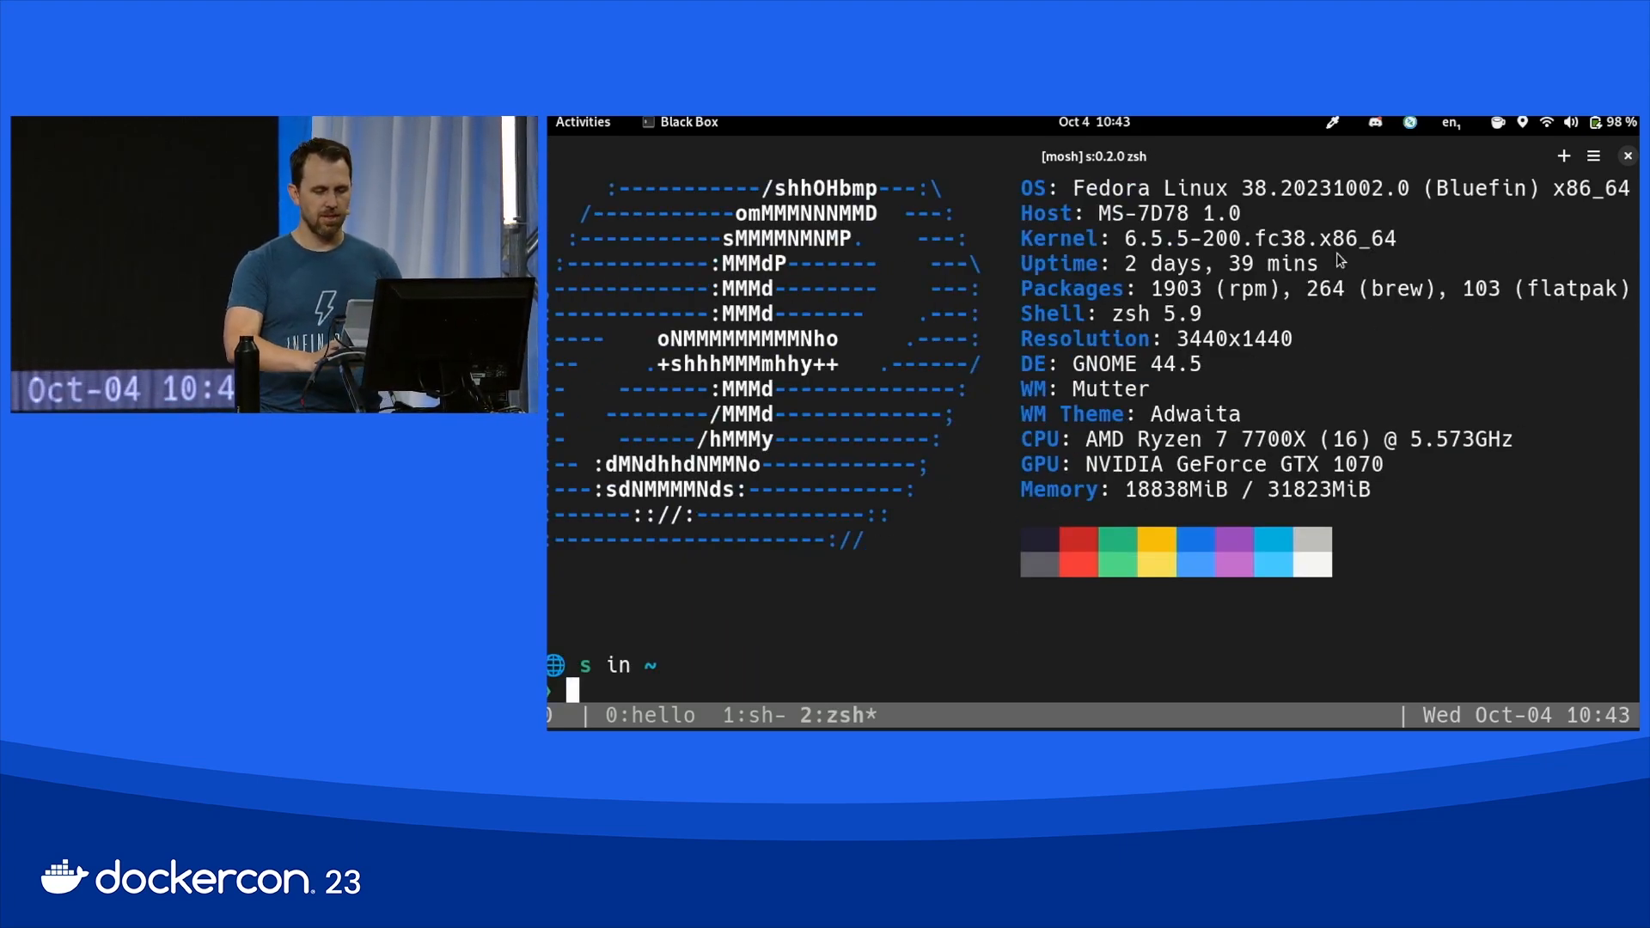
double_click(1480, 189)
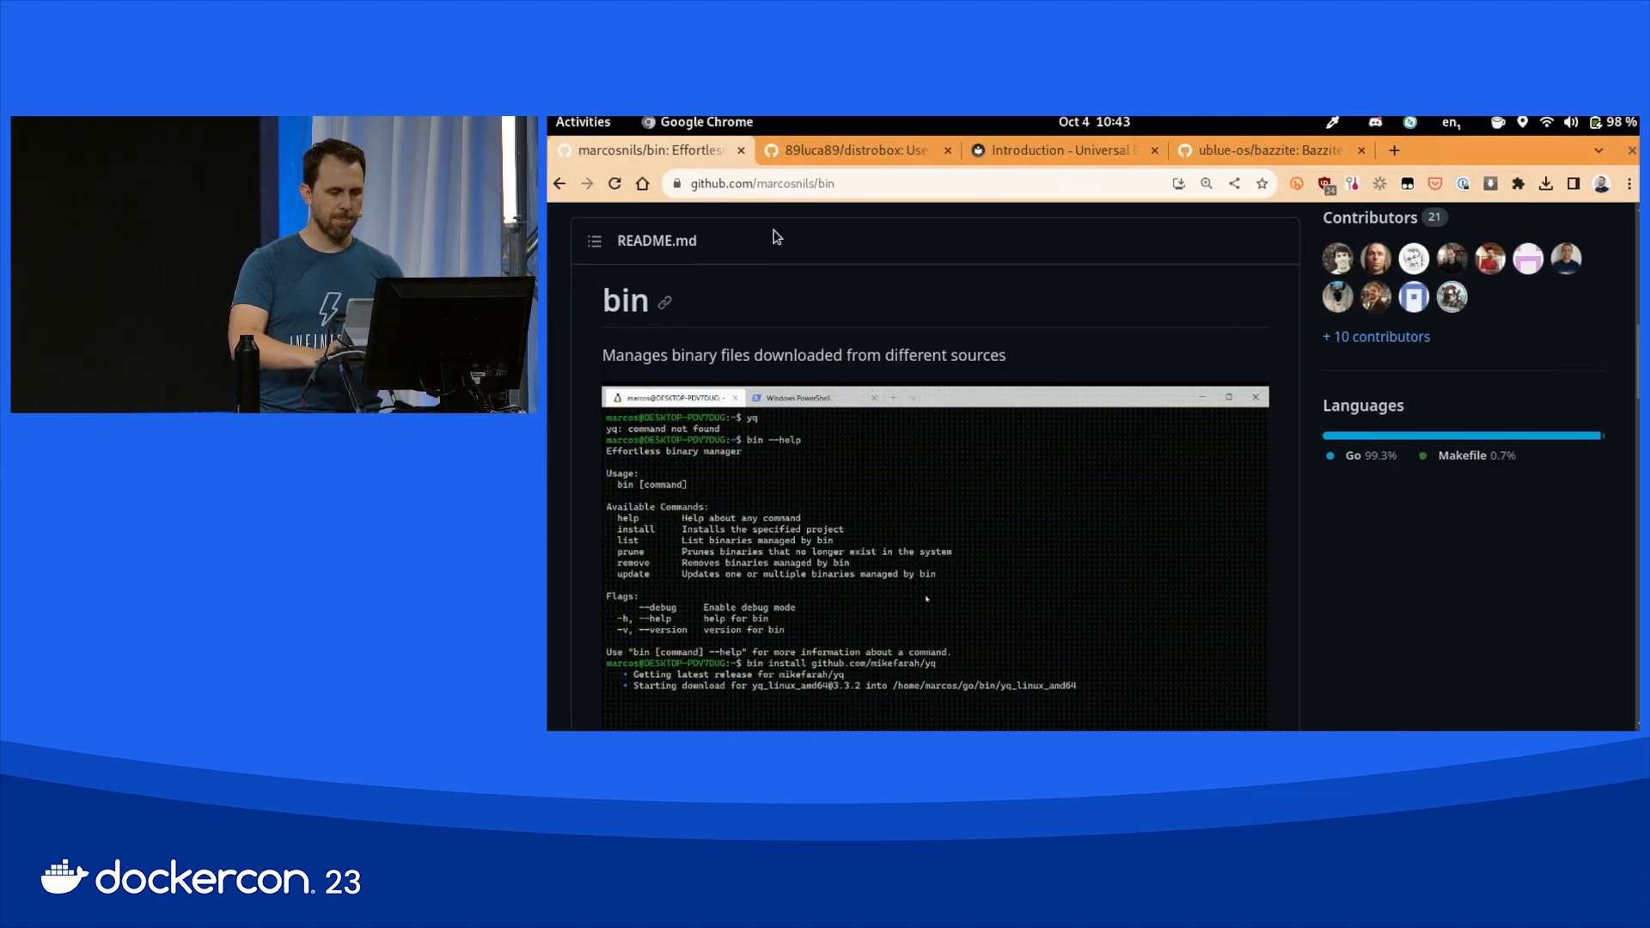
Step: Open the 'Introduction - Universal Blue' Bluefin page and scroll through its description
click(1058, 150)
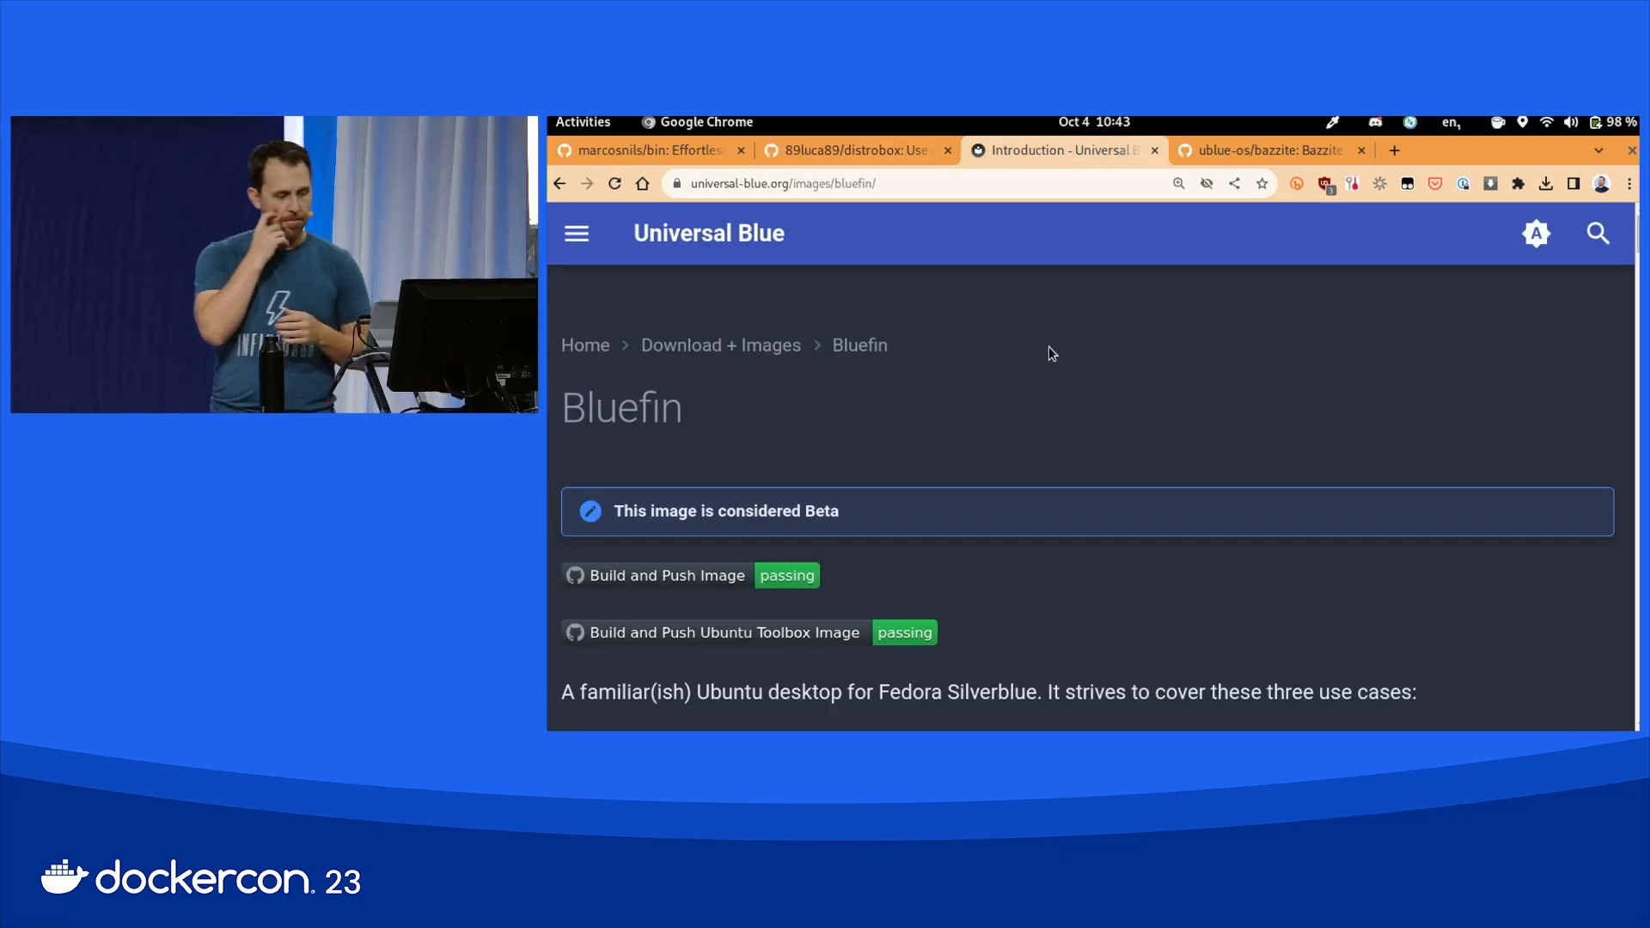
scroll(down, 3)
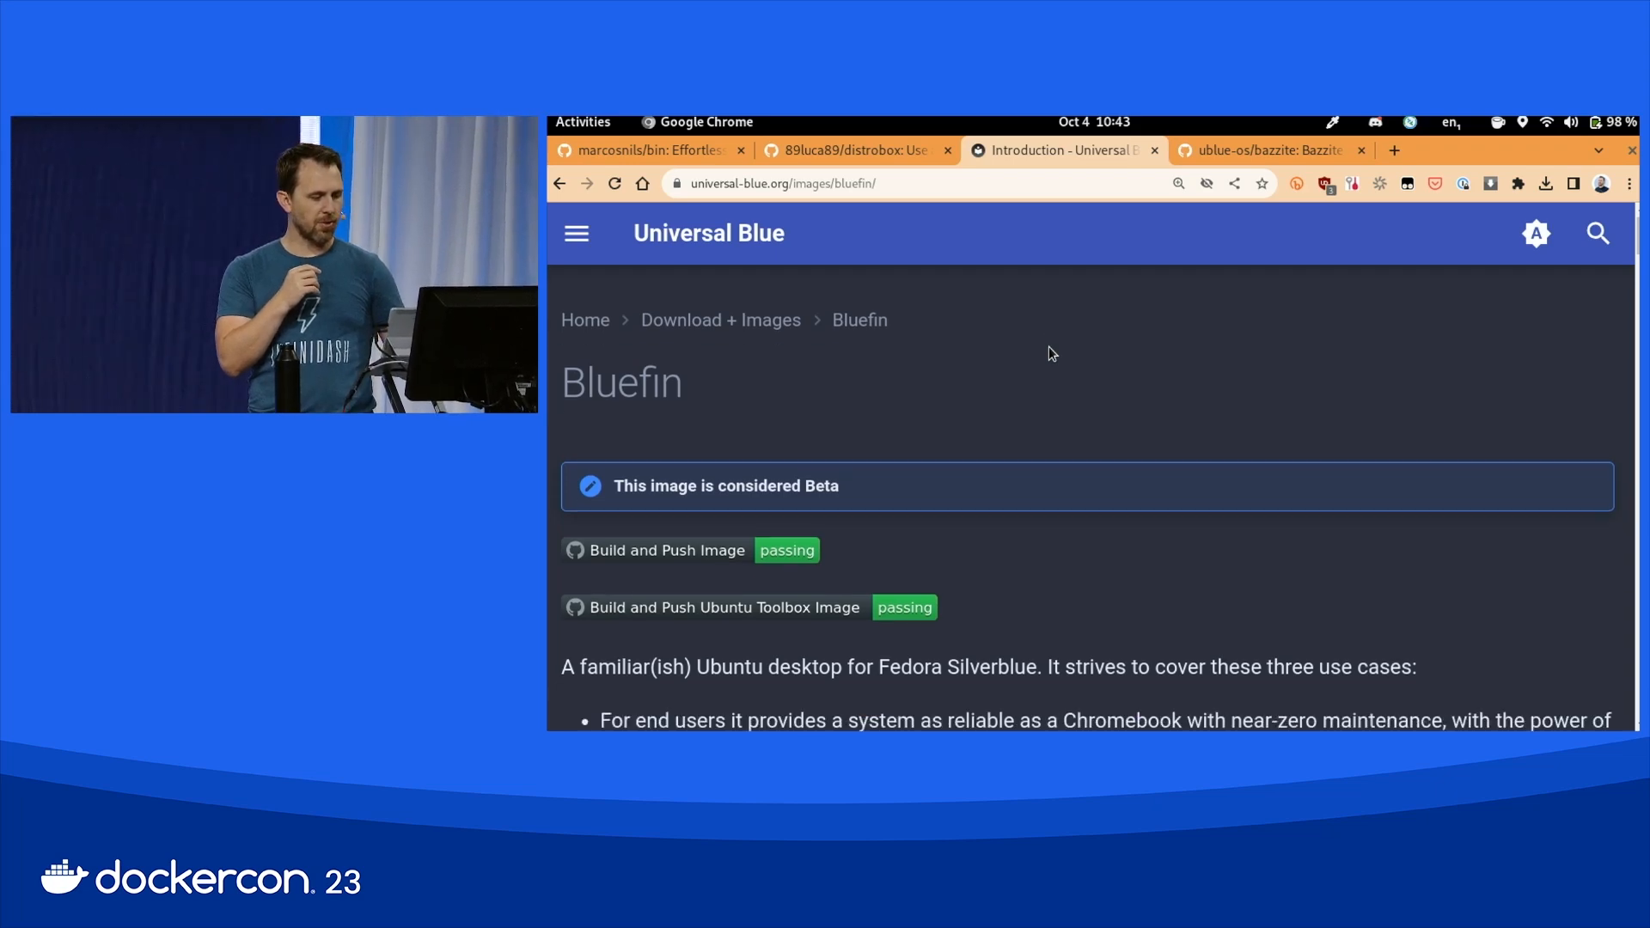
scroll(down, 3)
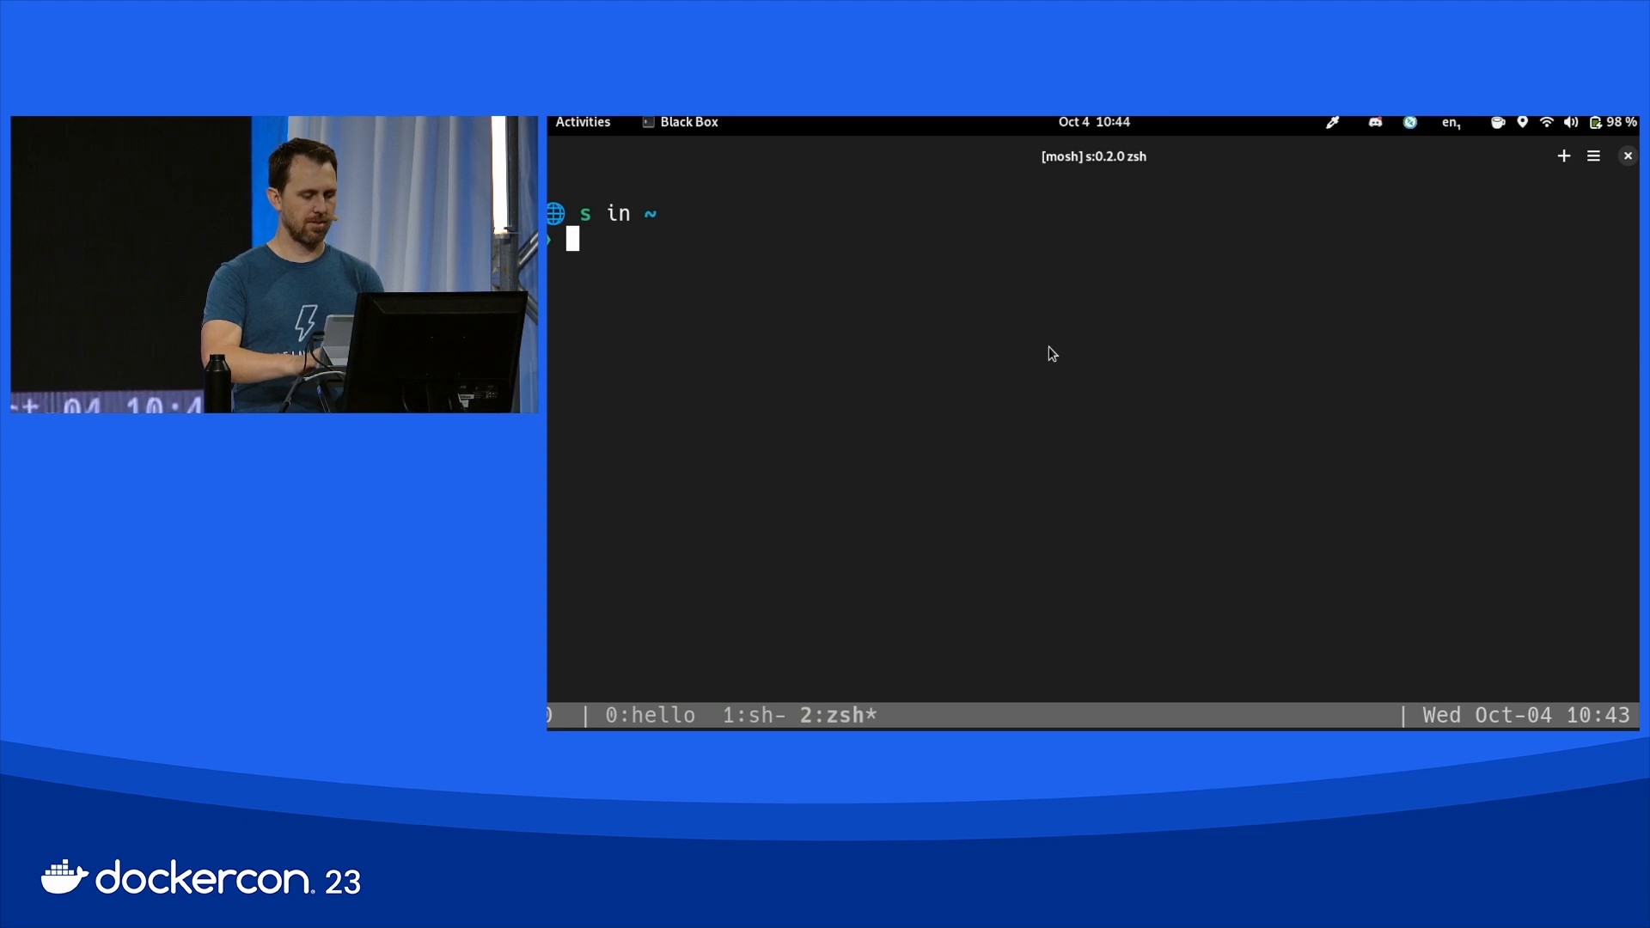
Step: Enter an rpm-ostree command on the host, then view the ublue-os/bazzite repository page
text(rpm-ost)
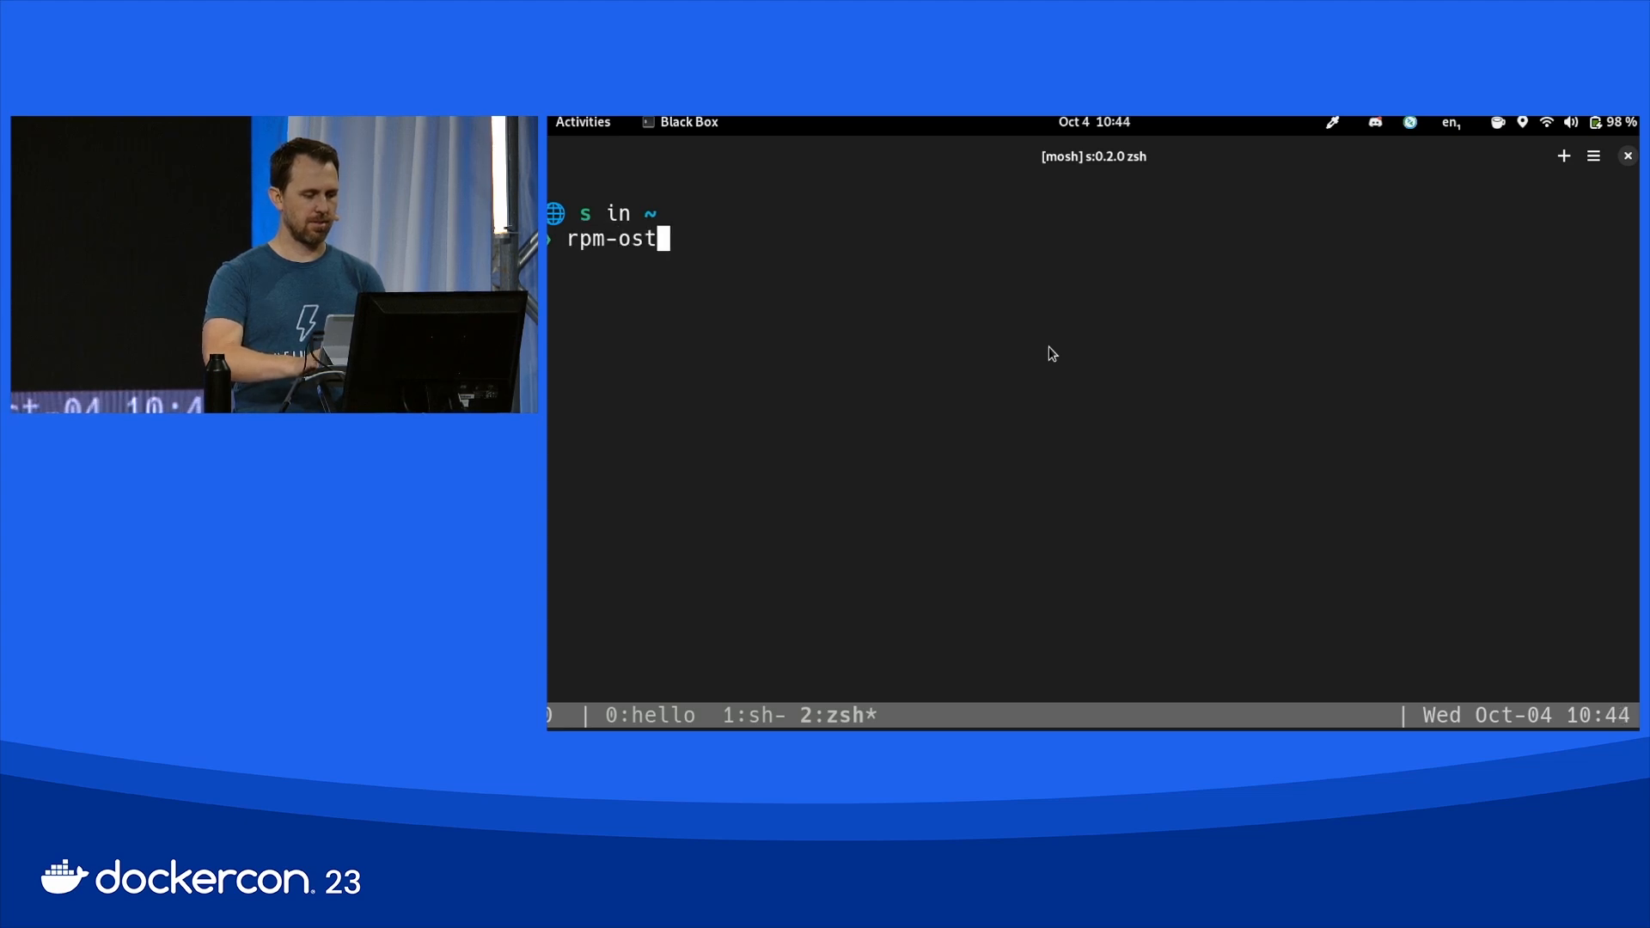
key(Return)
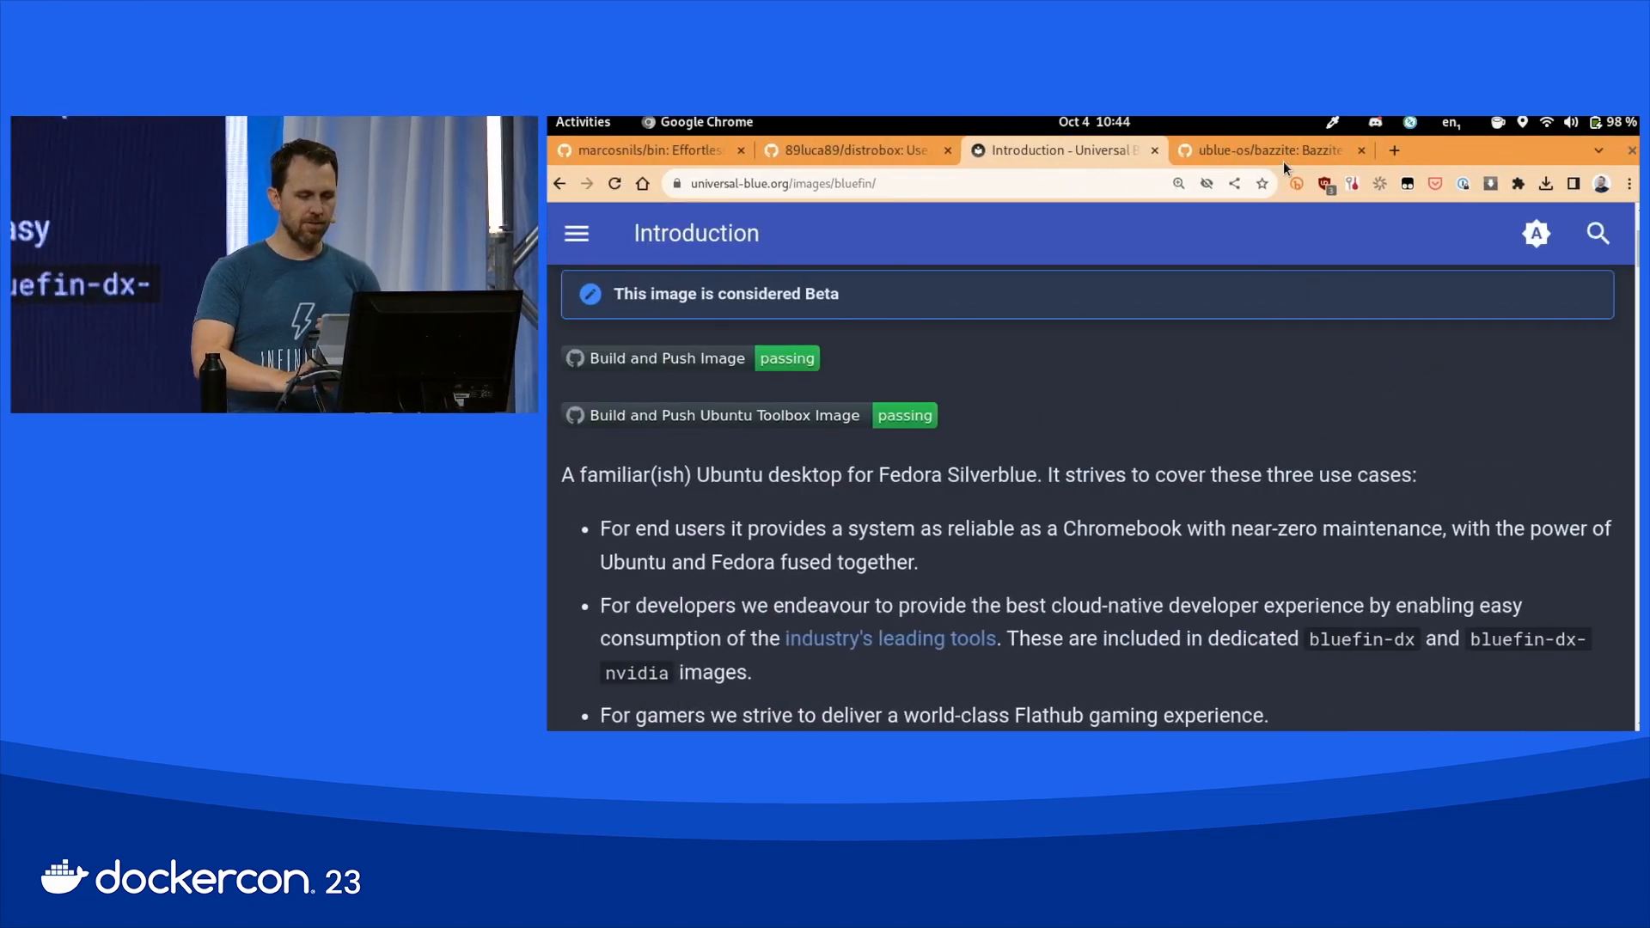
click(1261, 150)
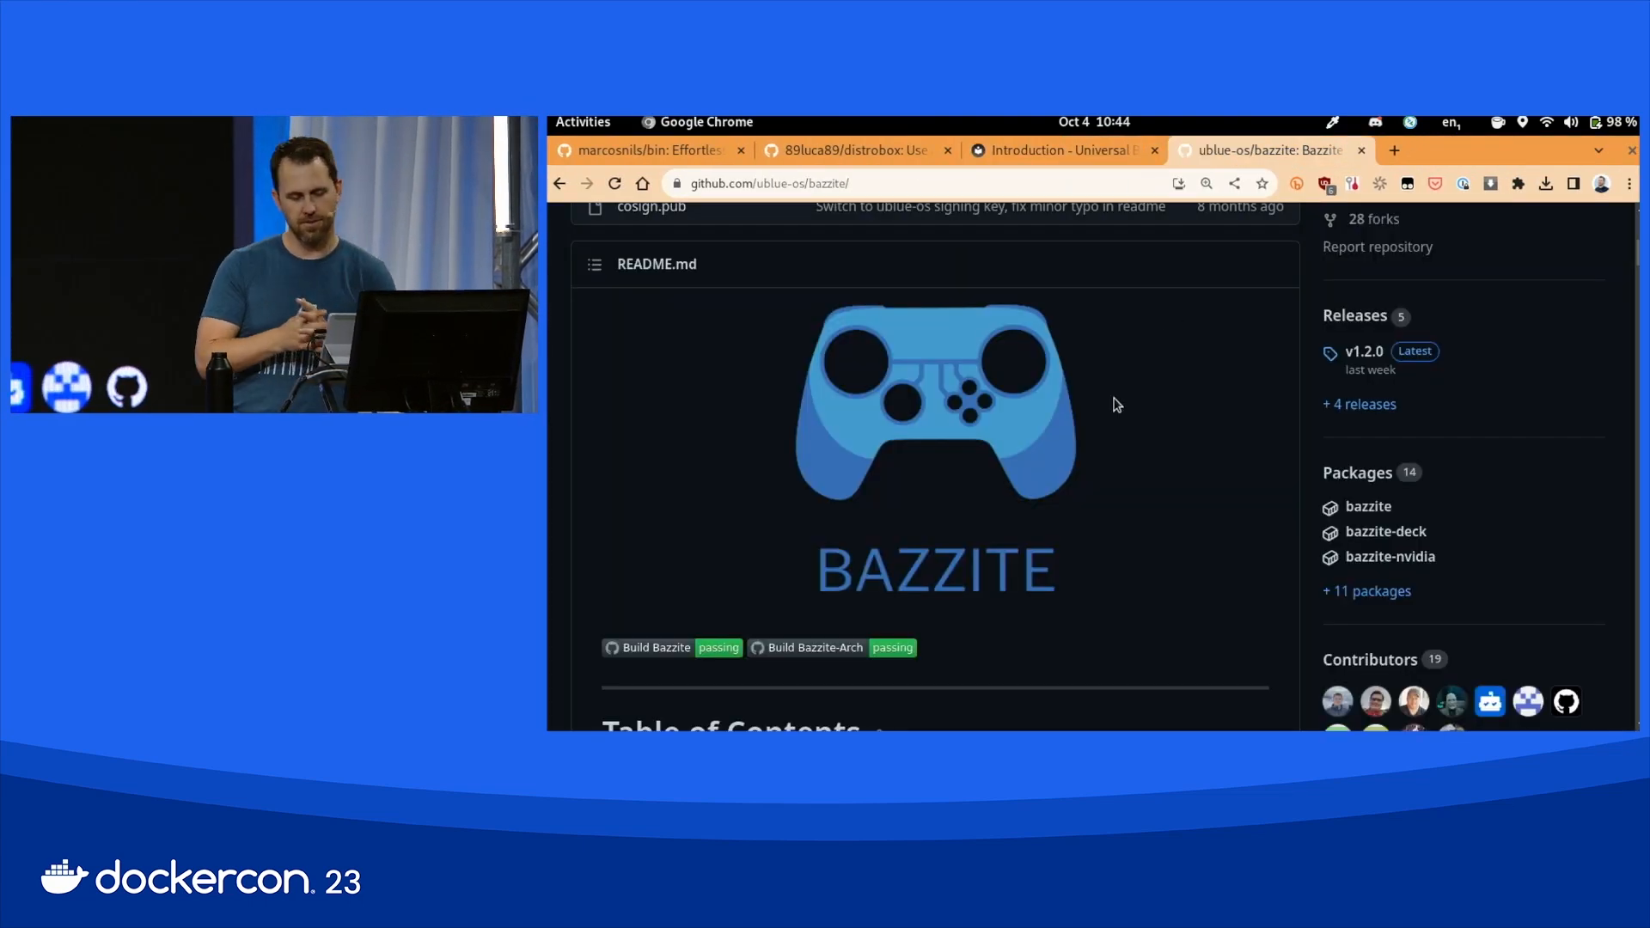